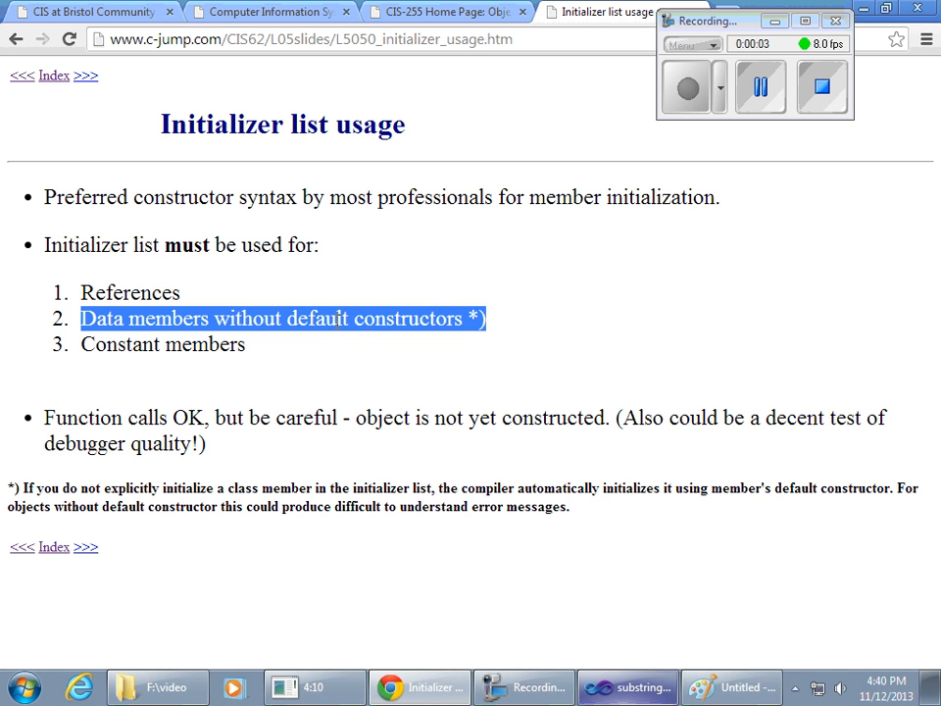
{"action": "mouse_move", "coordinate": [628, 686]}
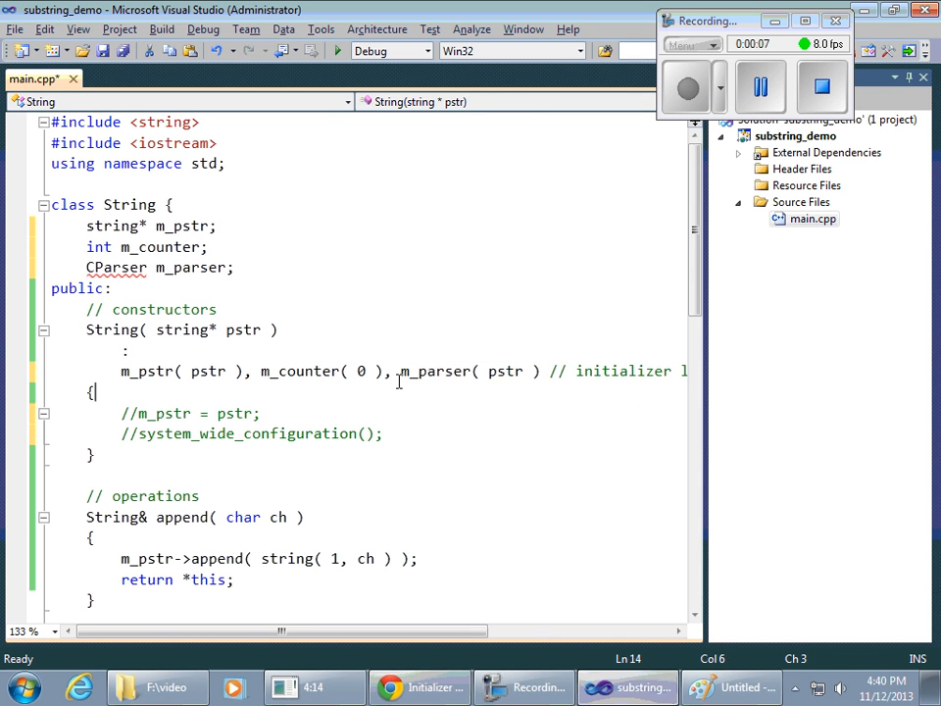
Review the String data members, then cut the CParser m_parser declaration line.
{"action": "left_click_drag", "start_coordinate": [398, 371], "coordinate": [540, 371]}
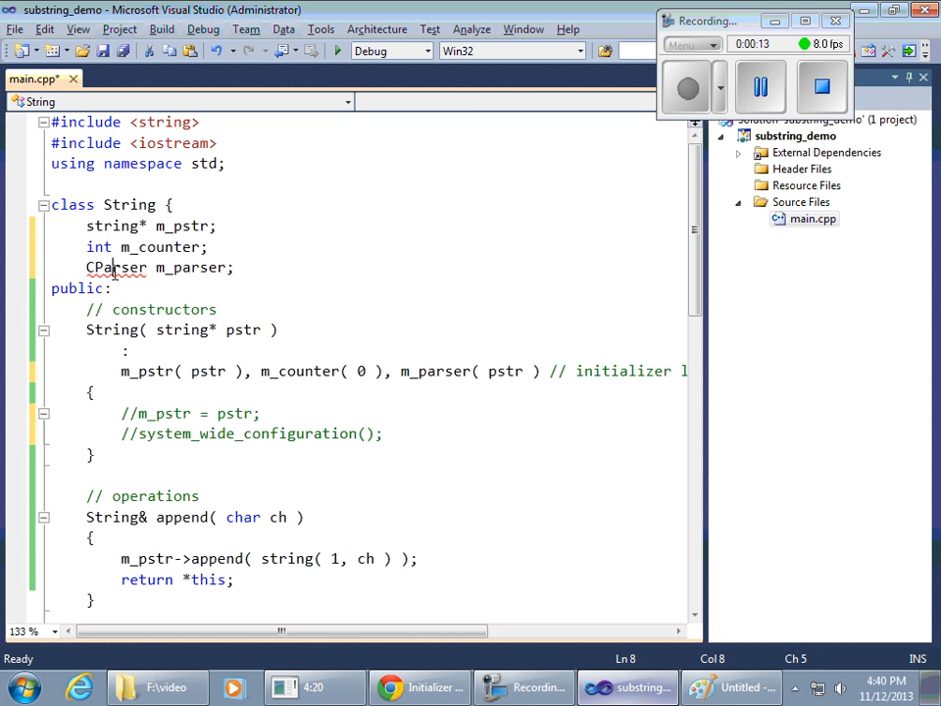
{"action": "double_click", "coordinate": [116, 267]}
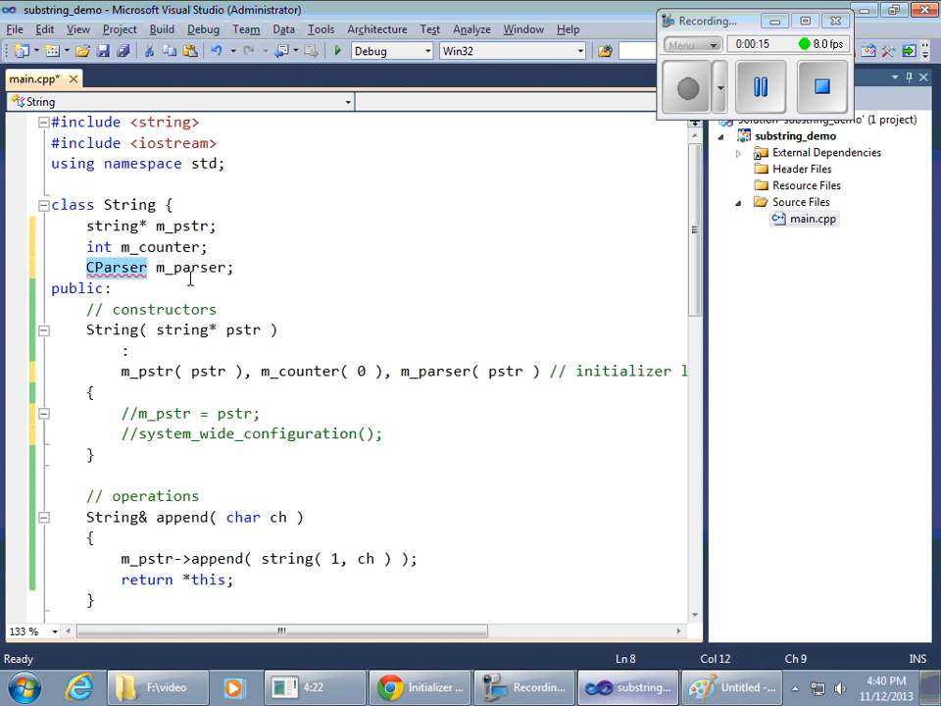
{"action": "mouse_move", "coordinate": [330, 299]}
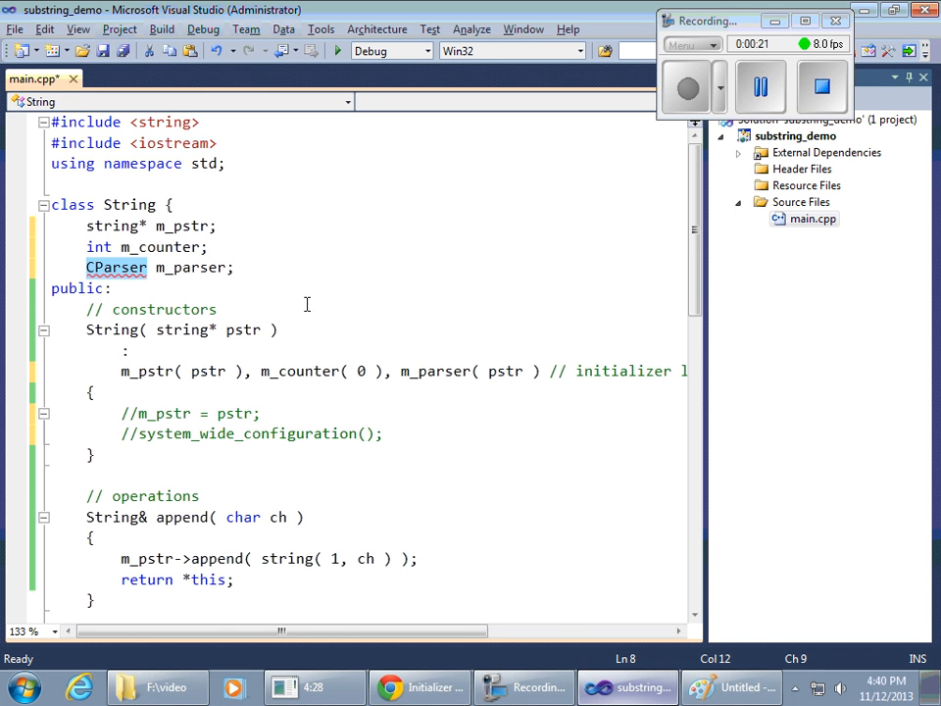
{"action": "mouse_move", "coordinate": [117, 266]}
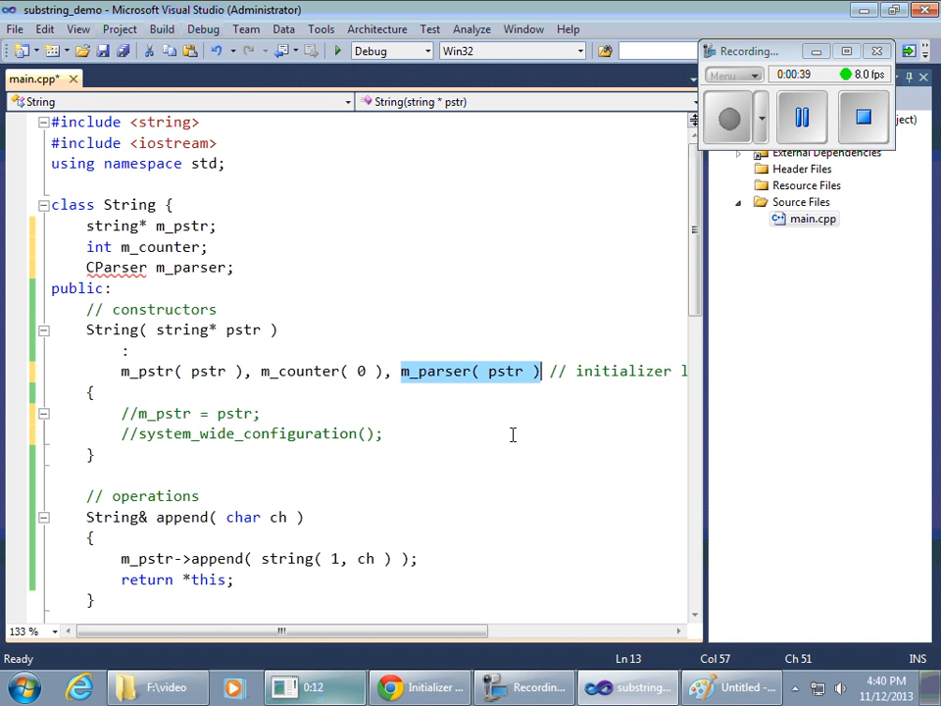
{"action": "left_click", "coordinate": [386, 433]}
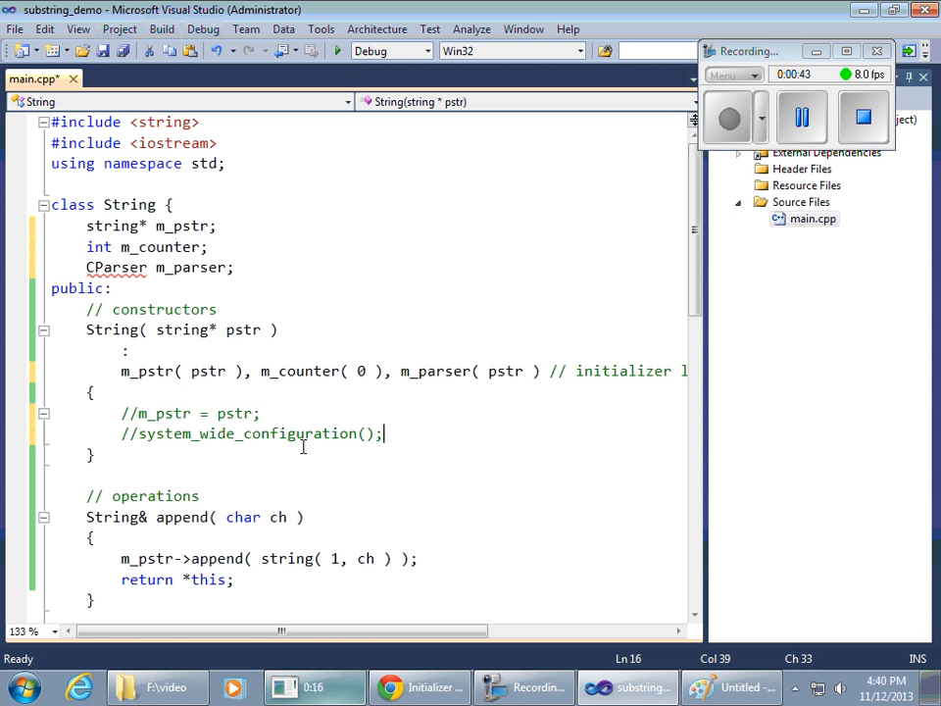
{"action": "left_click", "coordinate": [121, 371]}
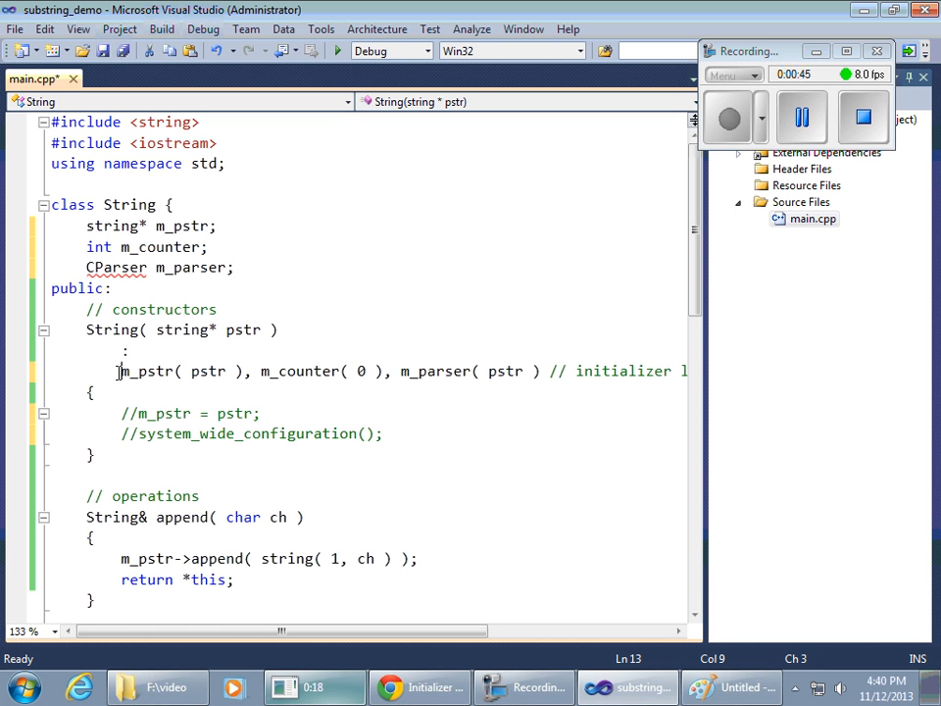
{"action": "left_click_drag", "start_coordinate": [120, 370], "coordinate": [541, 371]}
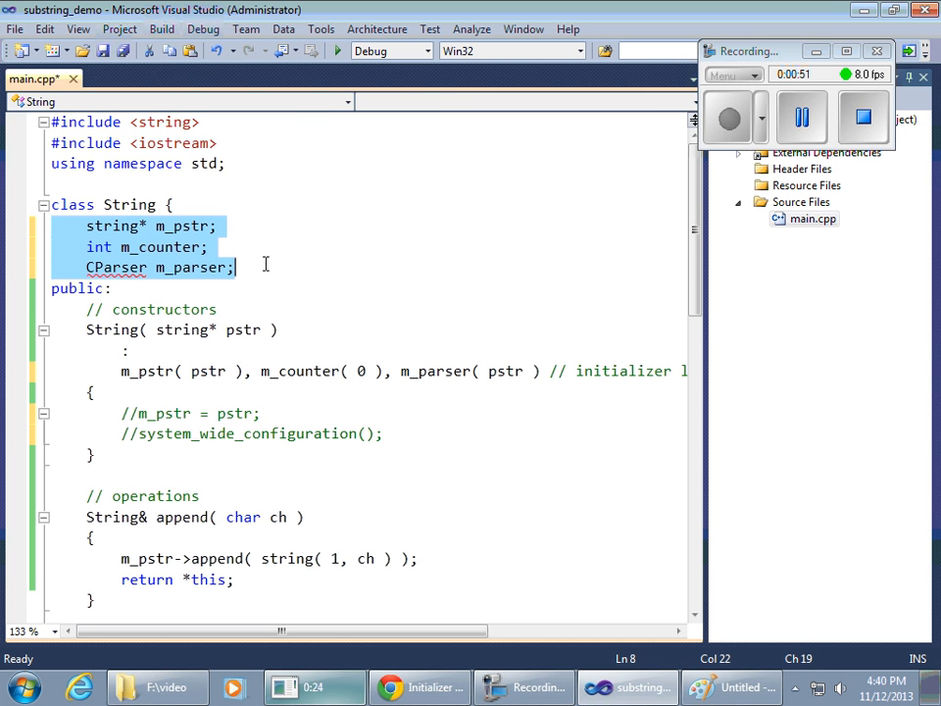
{"action": "mouse_move", "coordinate": [317, 277]}
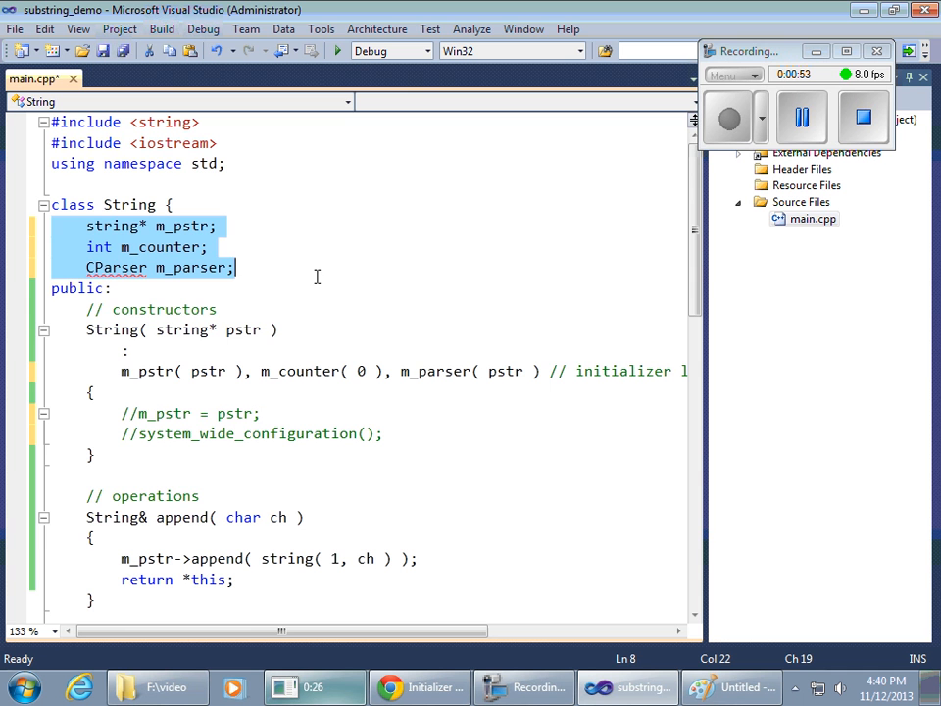
{"action": "mouse_move", "coordinate": [207, 371]}
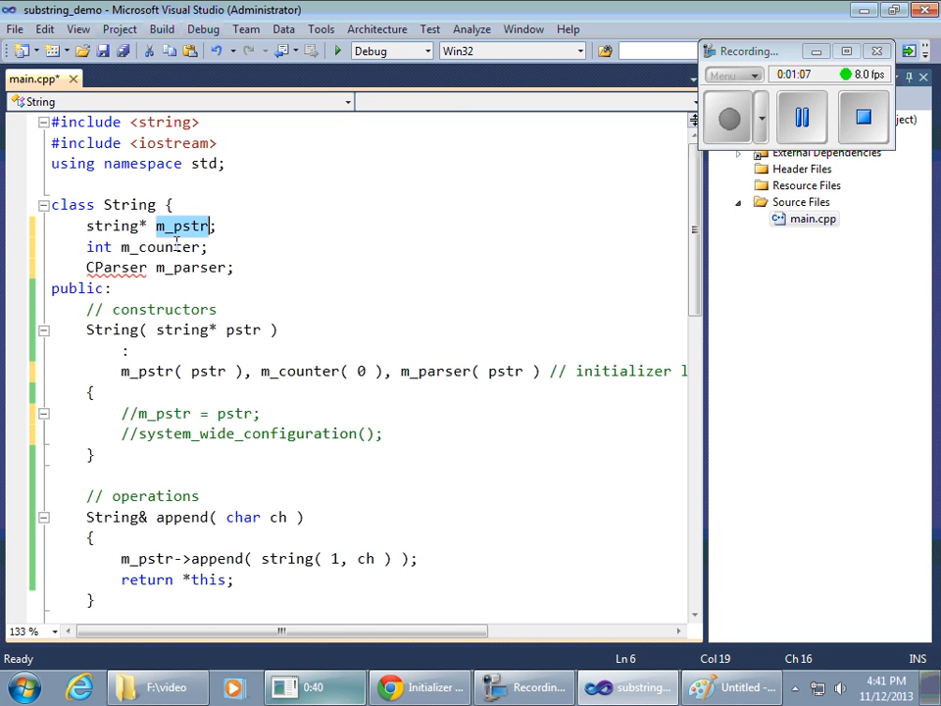
{"action": "double_click", "coordinate": [192, 267]}
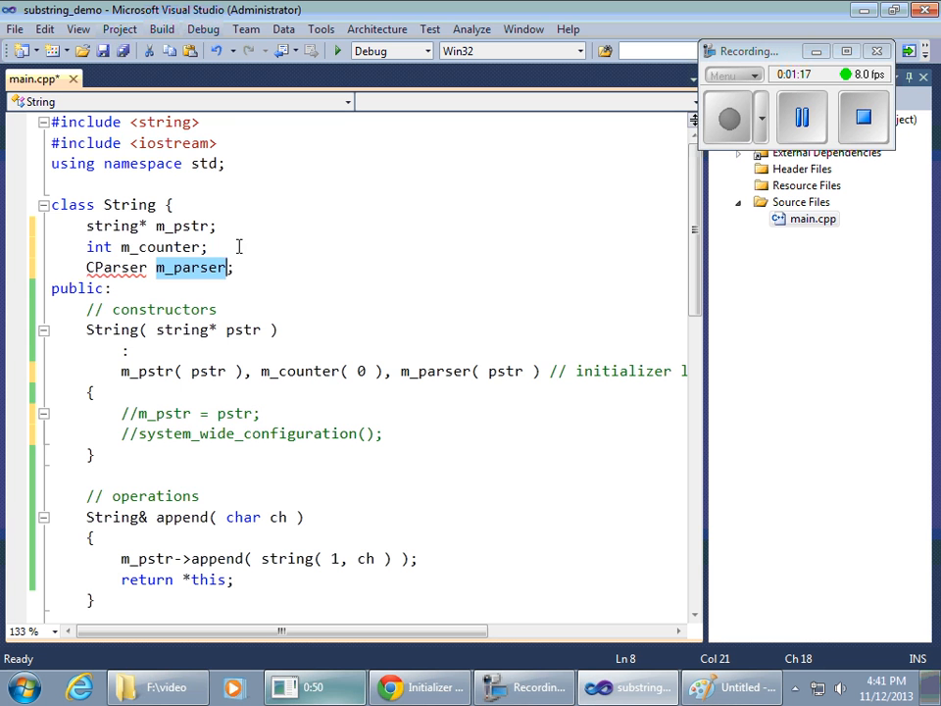
{"action": "left_click", "coordinate": [329, 246]}
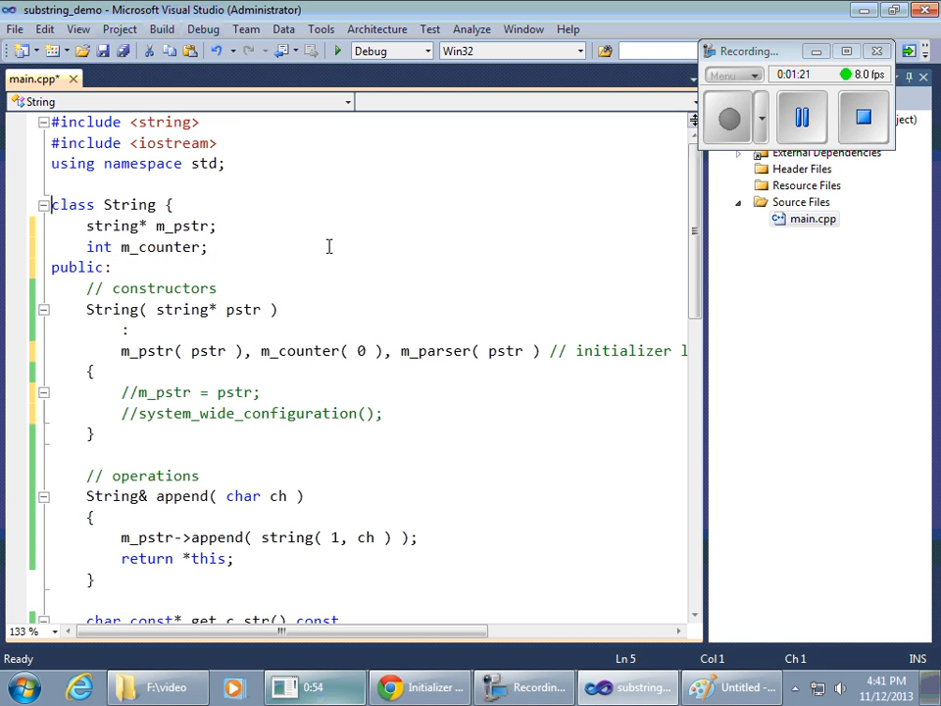
Move CParser m_parser; above the other members, put m_parser( pstr ) first, and save main.cpp.
{"action": "type", "text": "CParser m_parser;"}
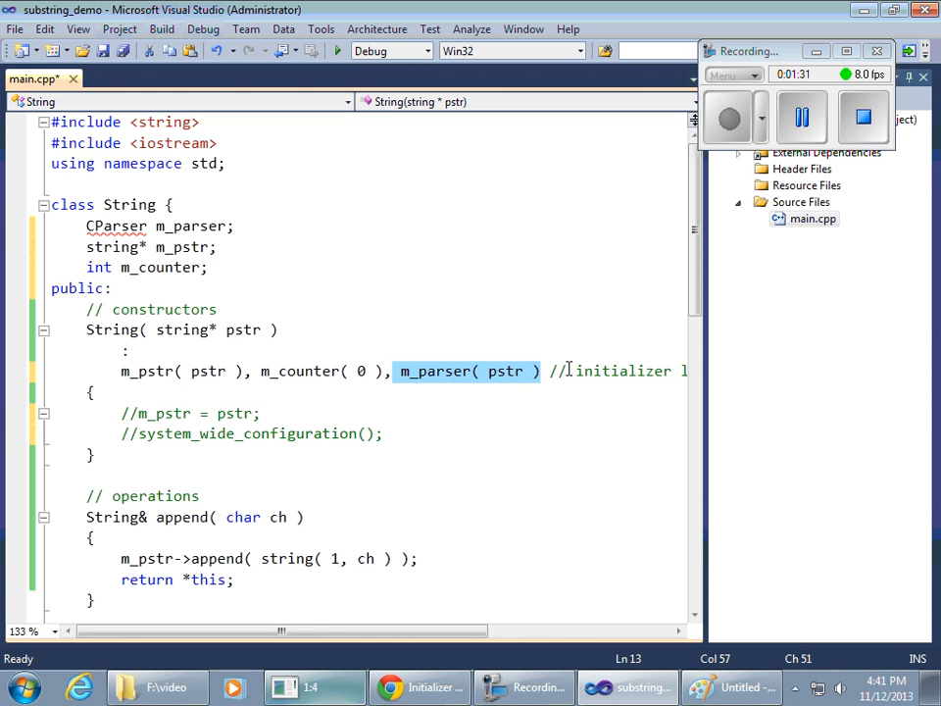
{"action": "key", "text": "Delete"}
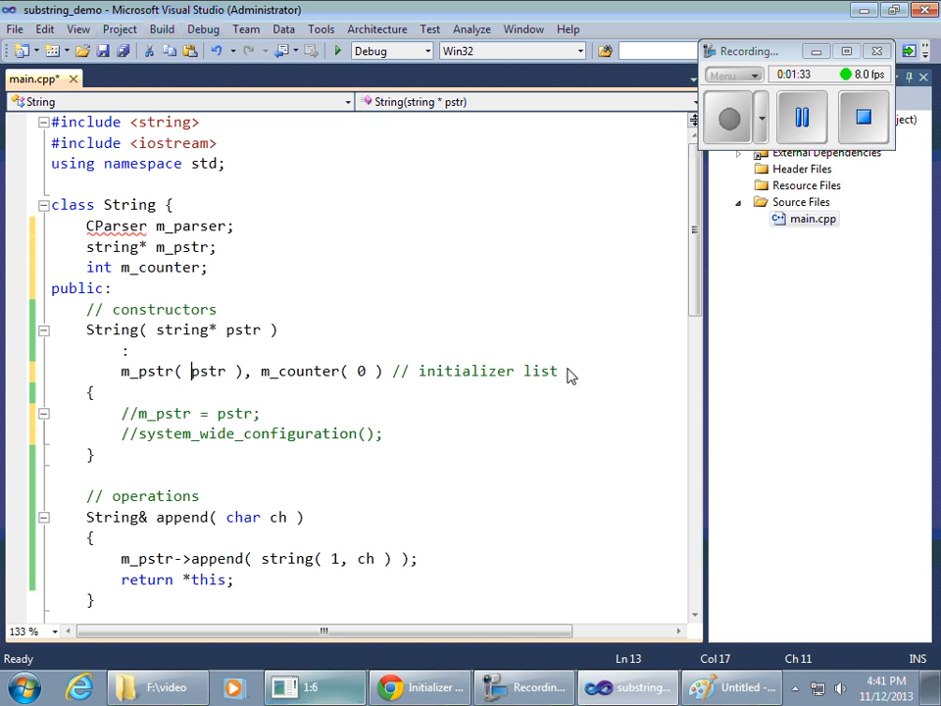
{"action": "type", "text": "m_parser( pstr ),"}
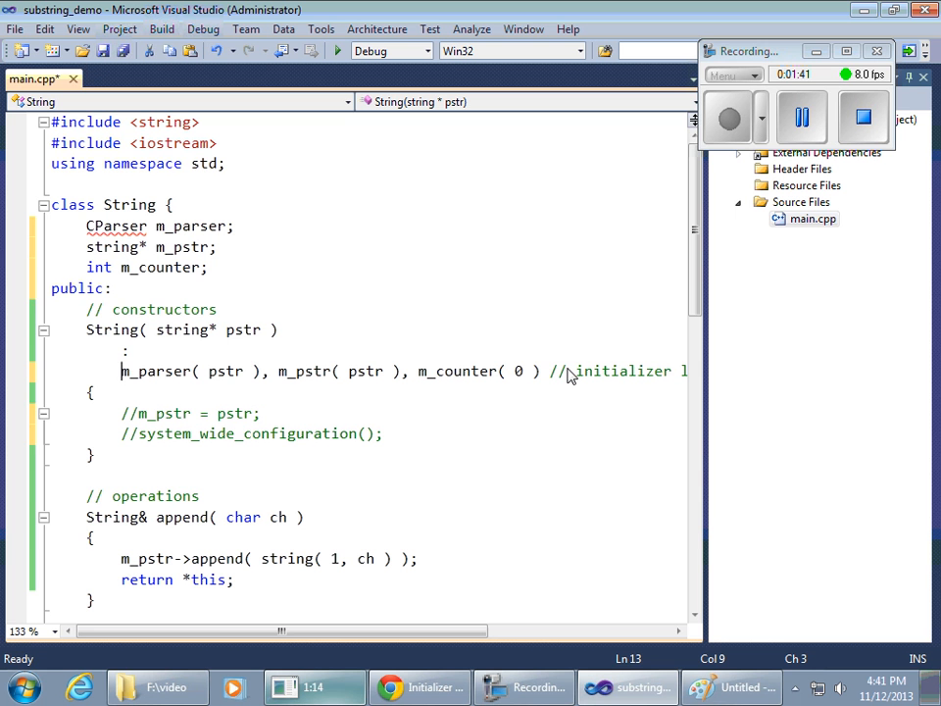
{"action": "key", "text": "ctrl+s"}
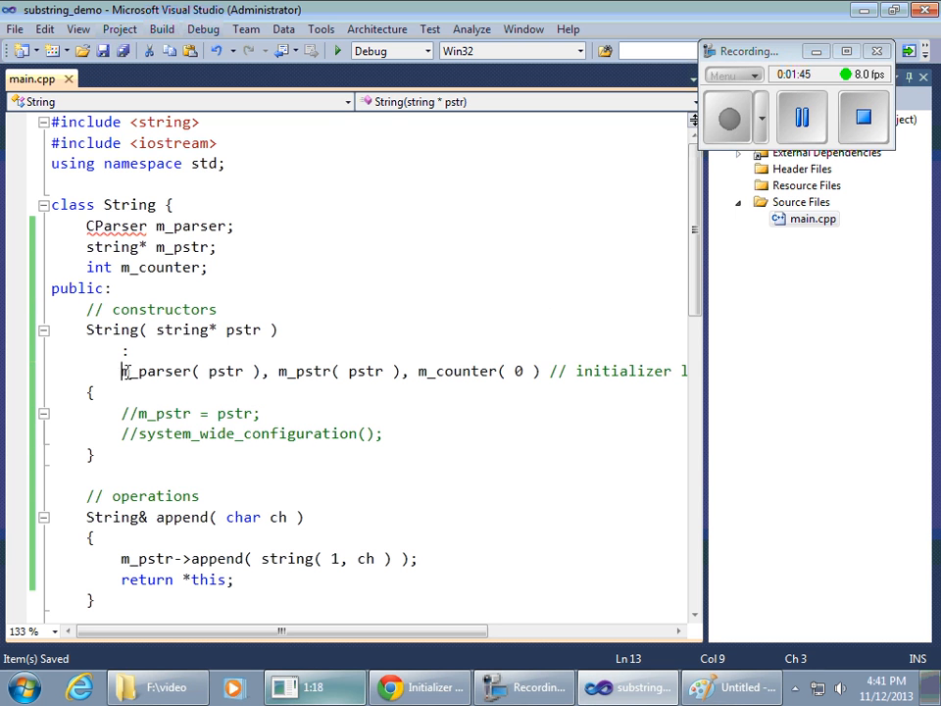
{"action": "left_click_drag", "start_coordinate": [121, 370], "coordinate": [543, 371]}
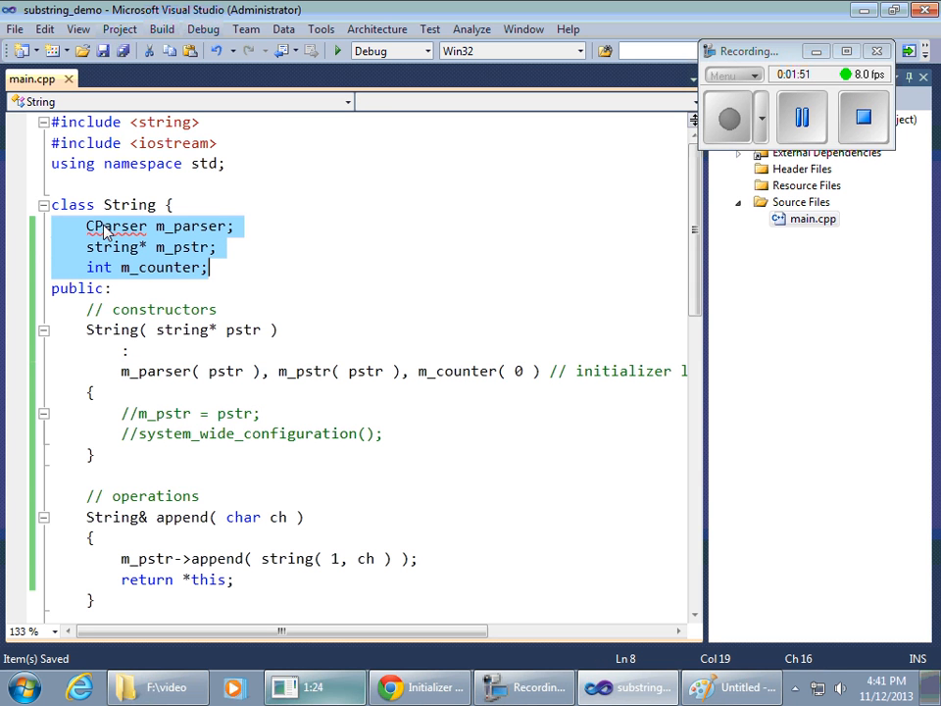
Comment out the CParser m_parser declaration with // and its initializer with /* */.
{"action": "left_click", "coordinate": [436, 530]}
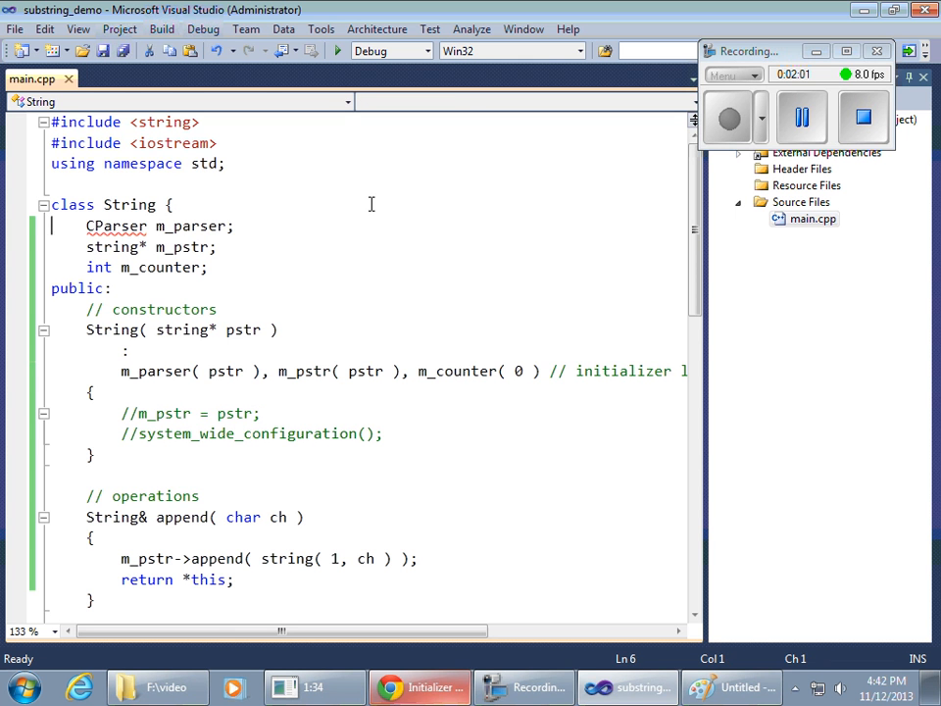
{"action": "type", "text": "//"}
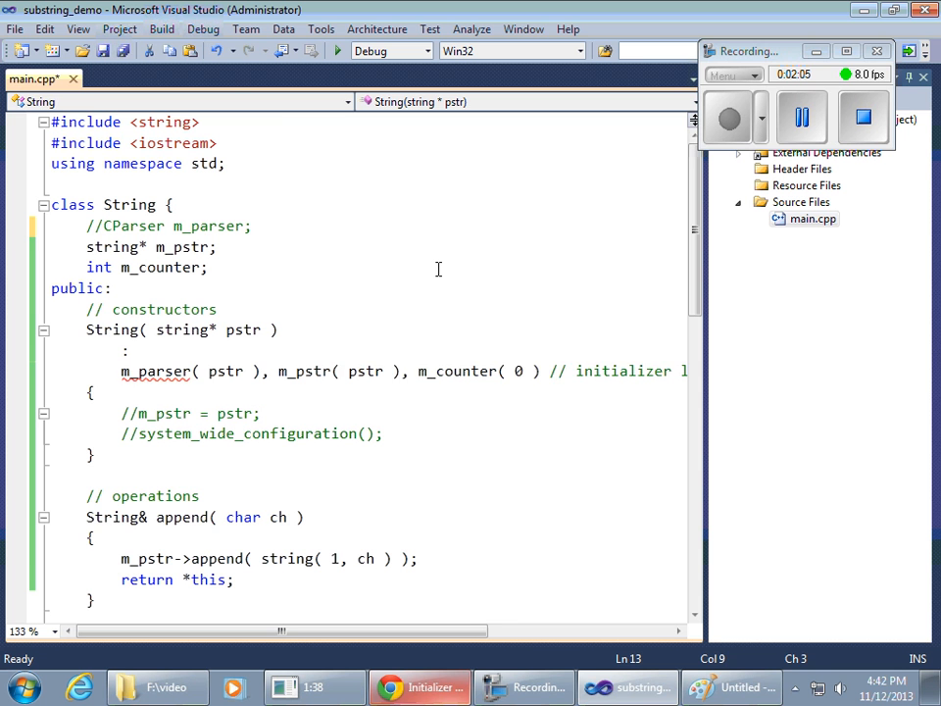
{"action": "type", "text": "/*"}
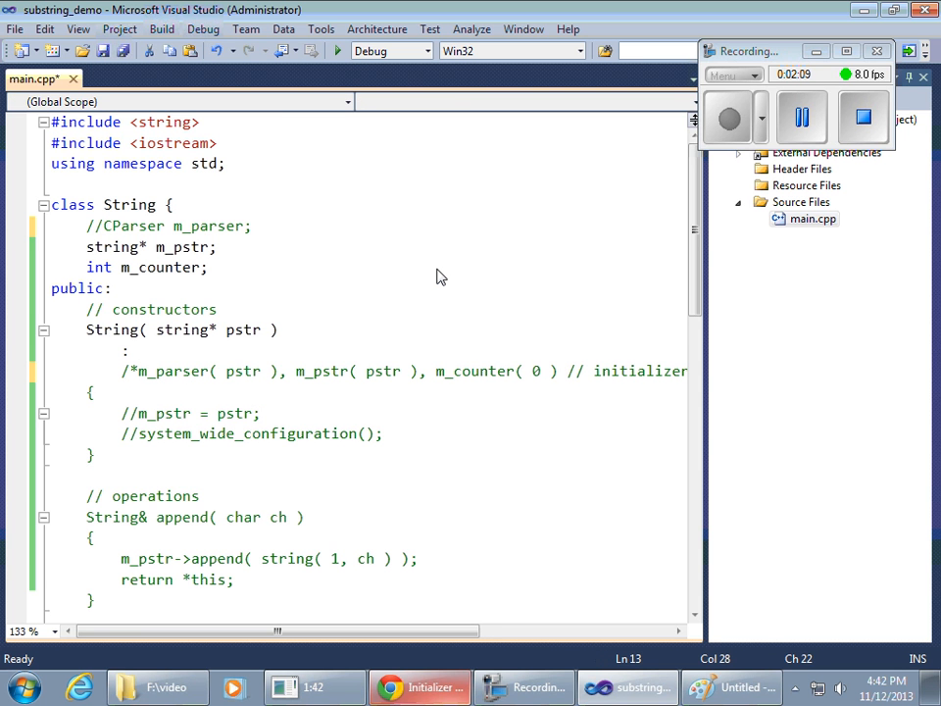
{"action": "type", "text": ",*/"}
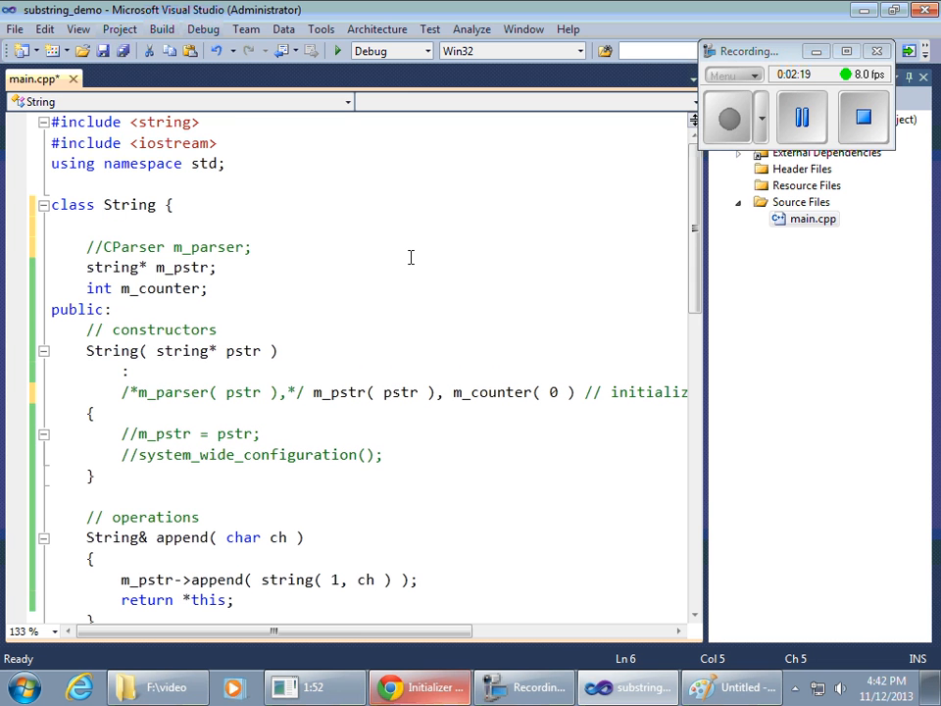
Declare a const int m_initial_length member in the String class.
{"action": "type", "text": "const"}
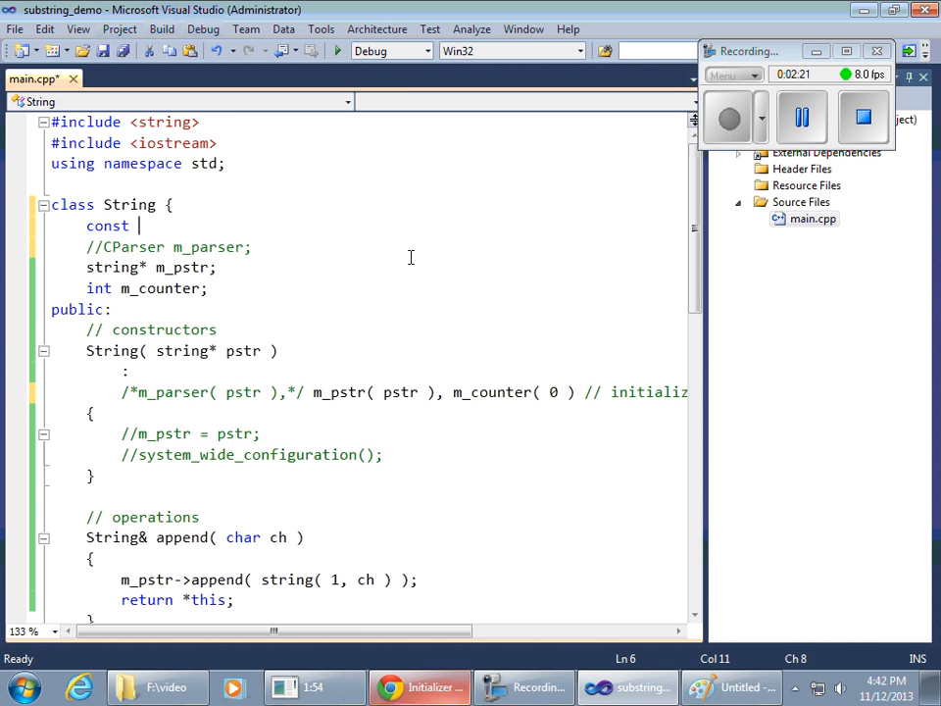
{"action": "type", "text": "ini"}
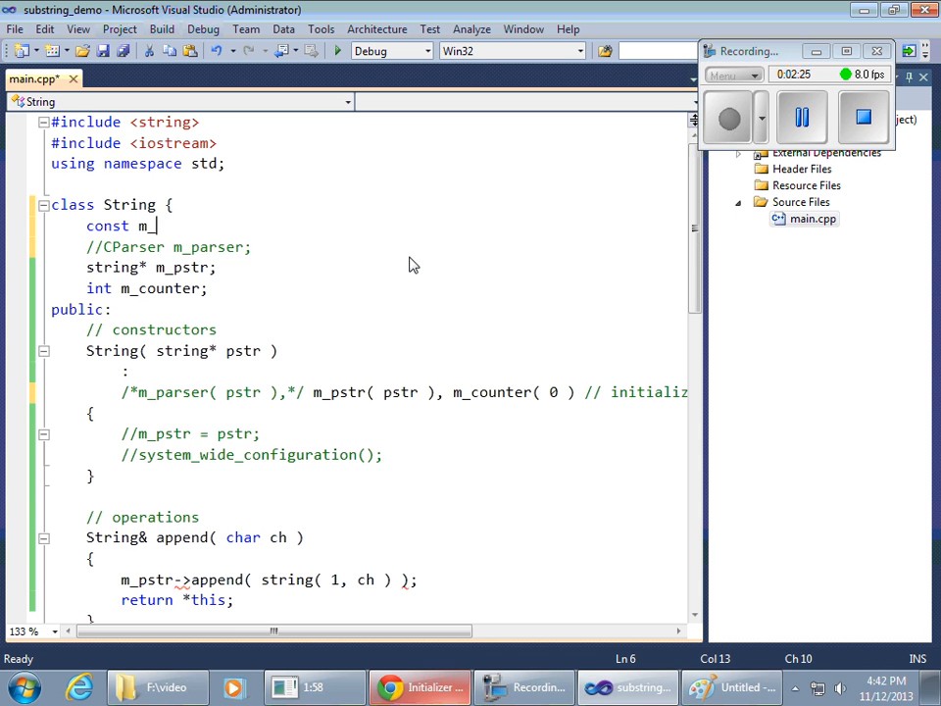
{"action": "type", "text": "initial_"}
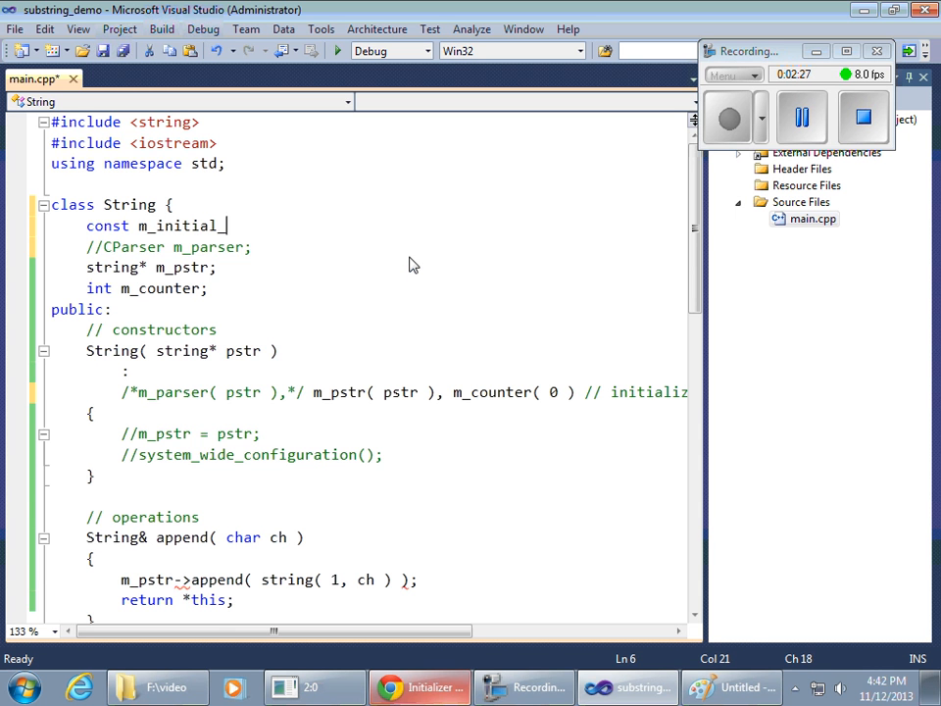
{"action": "type", "text": "length"}
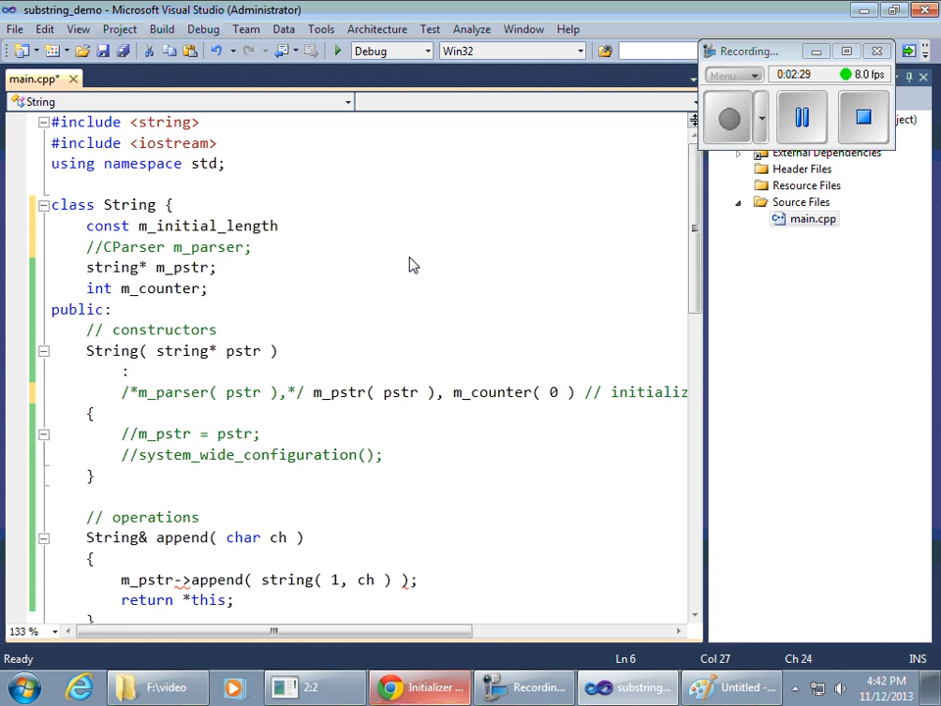
{"action": "type", "text": ";"}
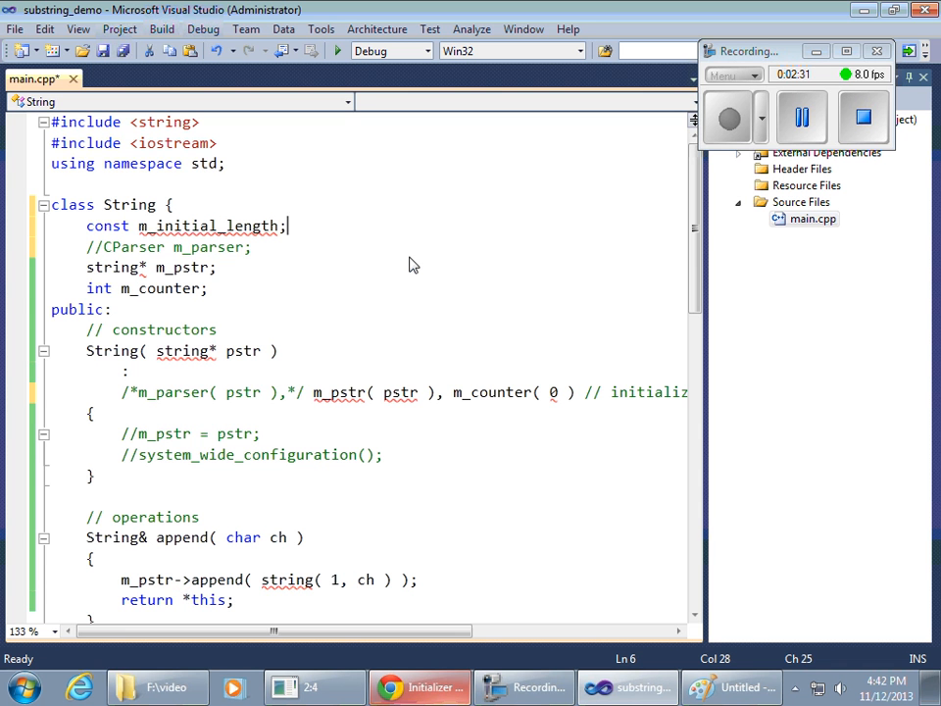
{"action": "type", "text": "int"}
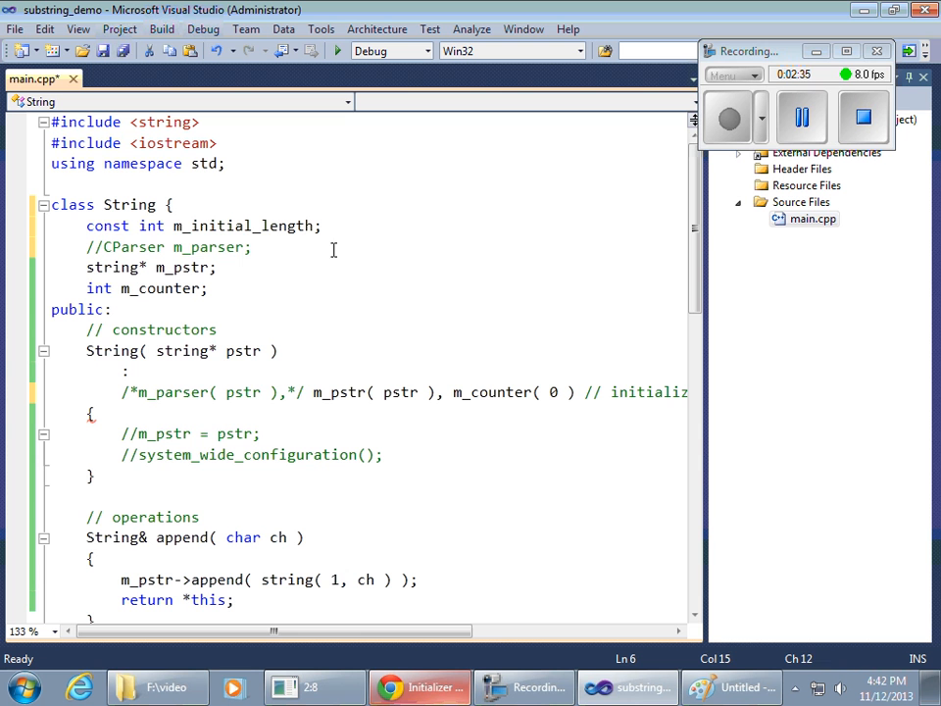
{"action": "double_click", "coordinate": [151, 226]}
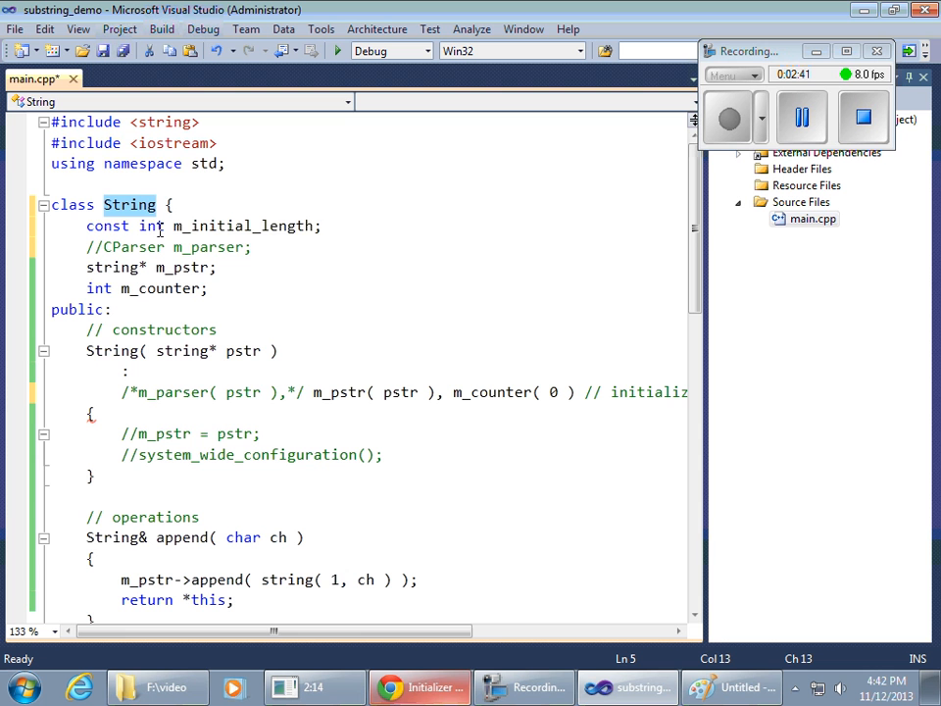
{"action": "double_click", "coordinate": [242, 226]}
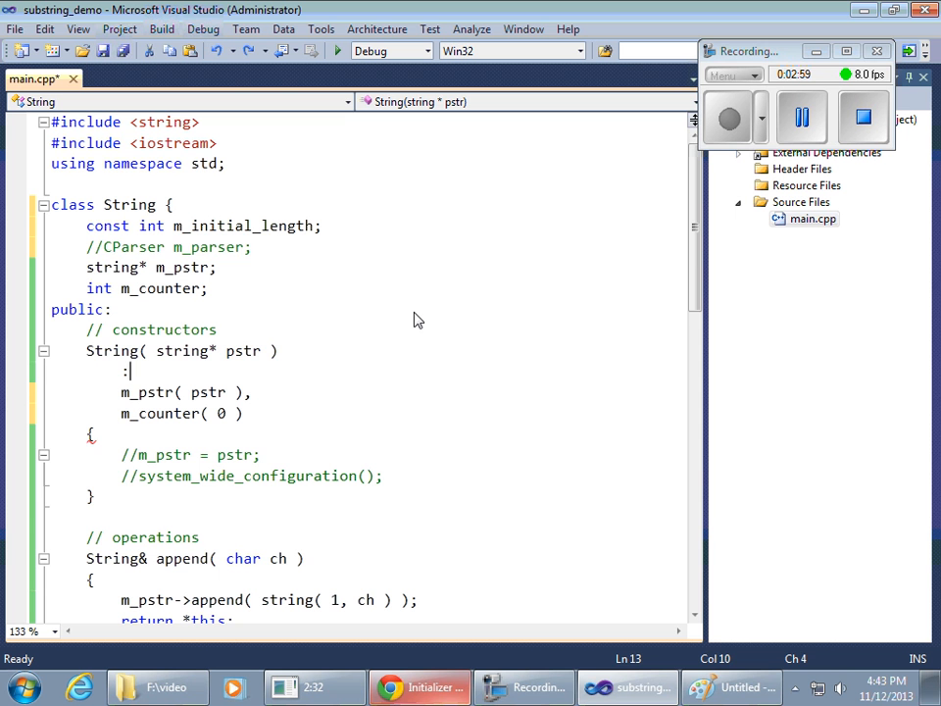
Add an '// initializer list' comment and the m_initial_length( pstr->length() ) initializer.
{"action": "type", "text": "// initializer list"}
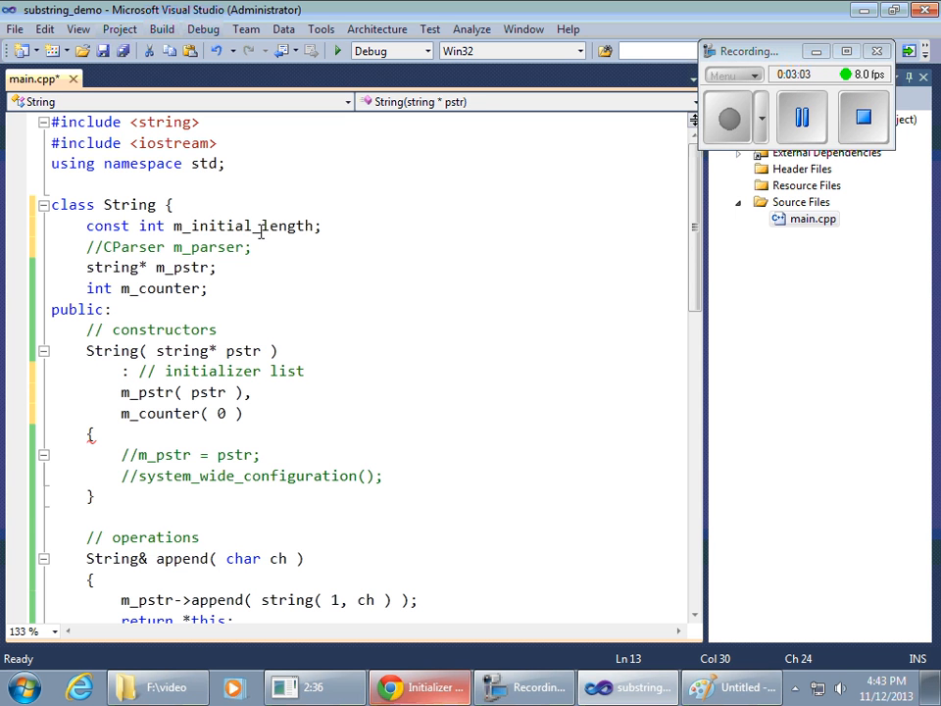
{"action": "double_click", "coordinate": [244, 225]}
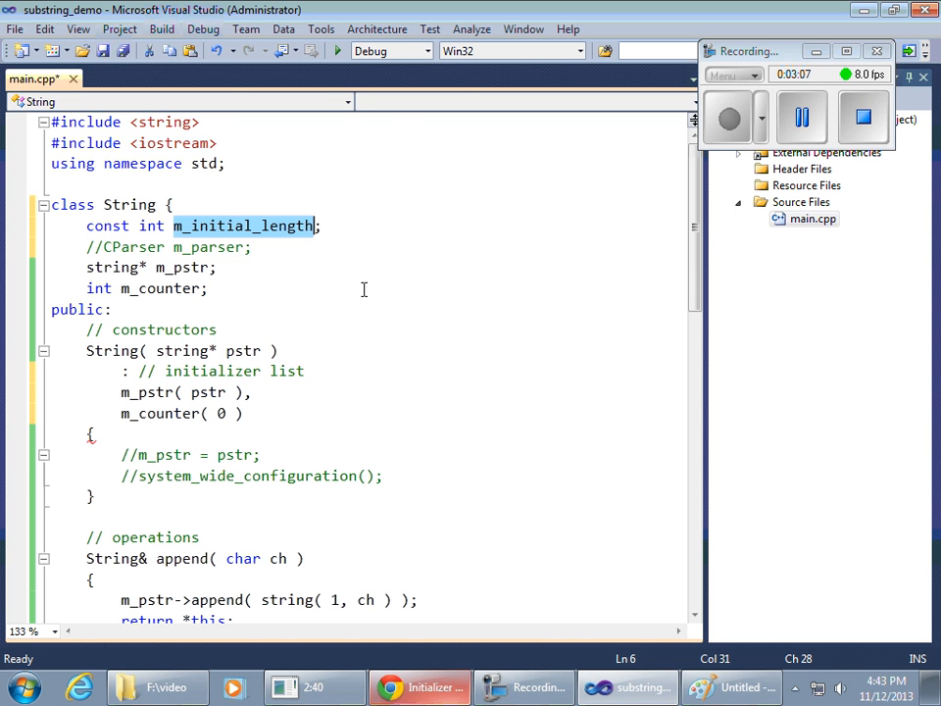
{"action": "mouse_move", "coordinate": [361, 436]}
{"action": "type", "text": ","}
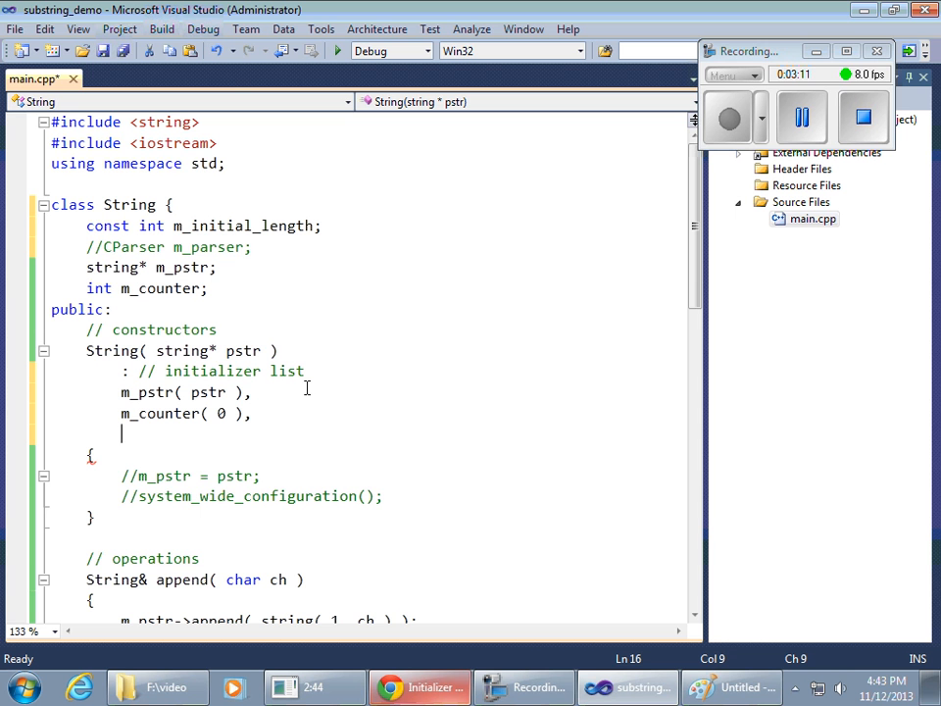
{"action": "type", "text": "m_initial_length"}
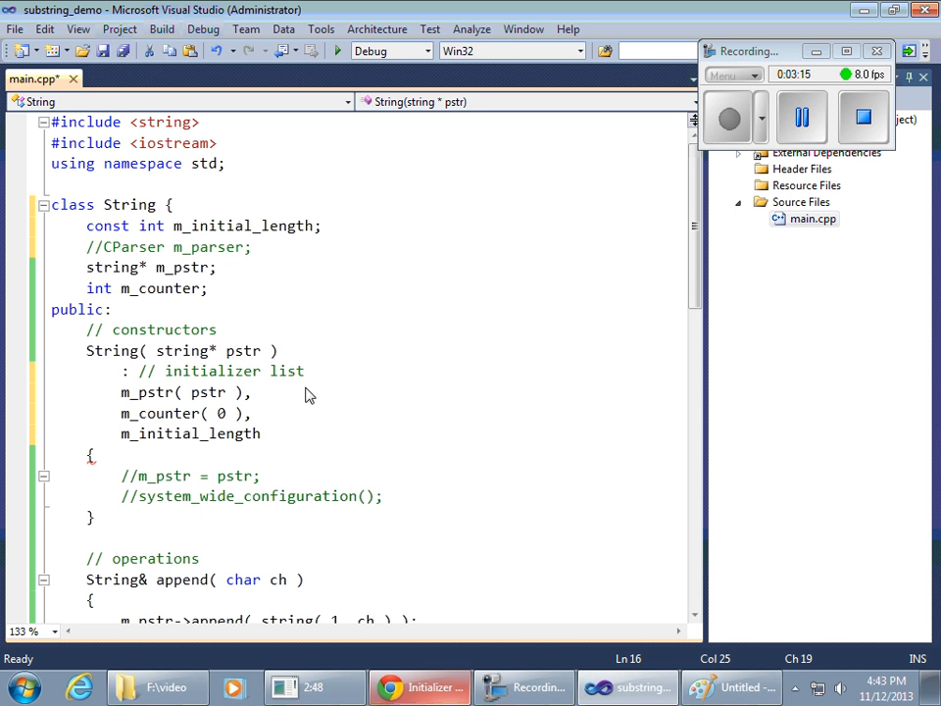
{"action": "type", "text": "()"}
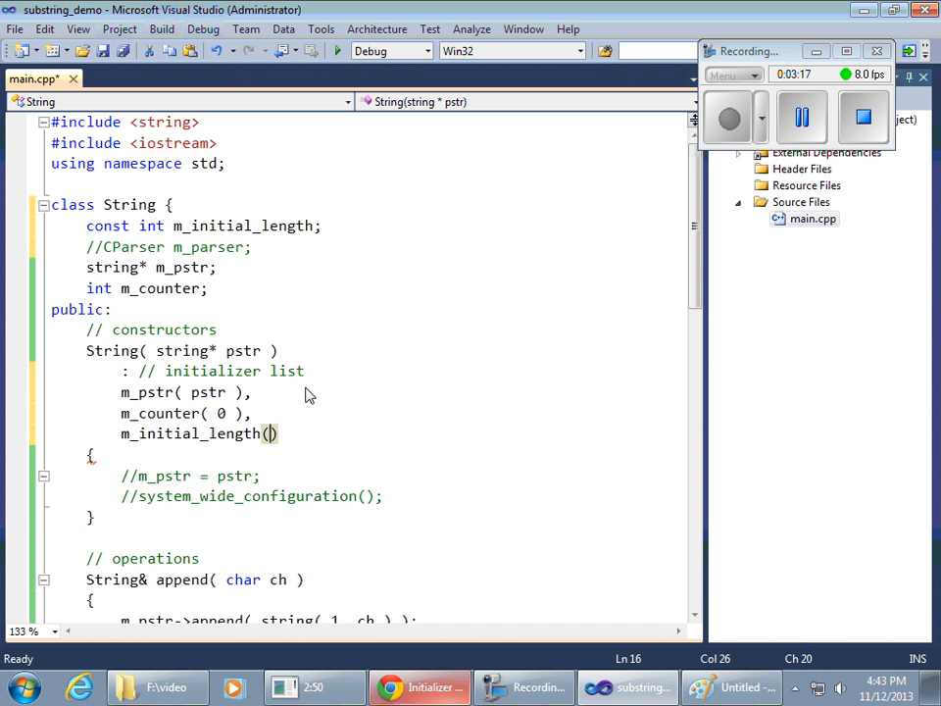
{"action": "type", "text": "pstr->"}
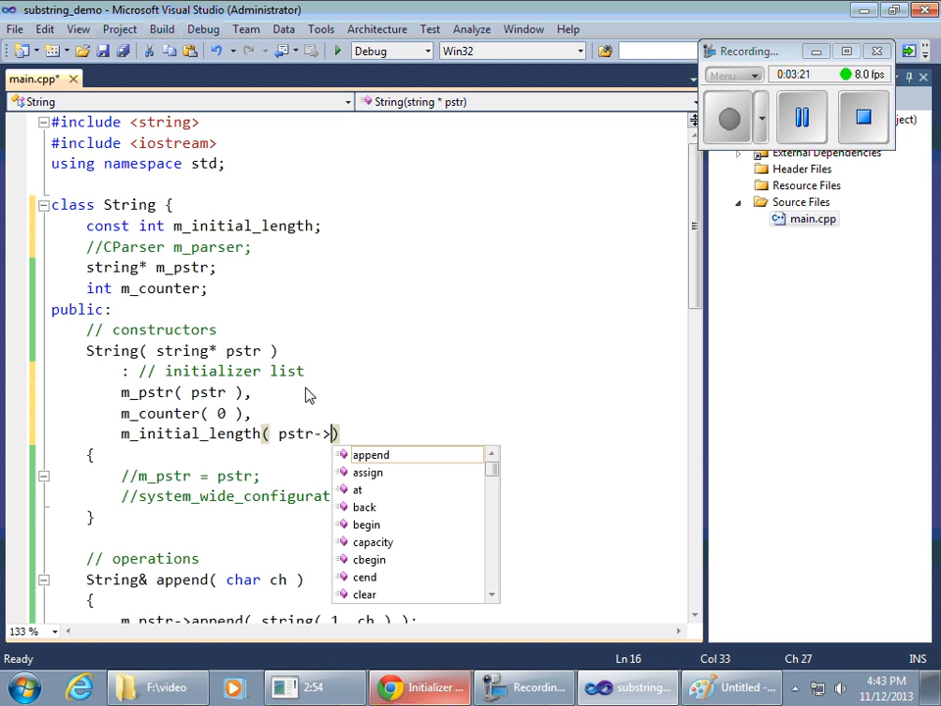
{"action": "type", "text": "length("}
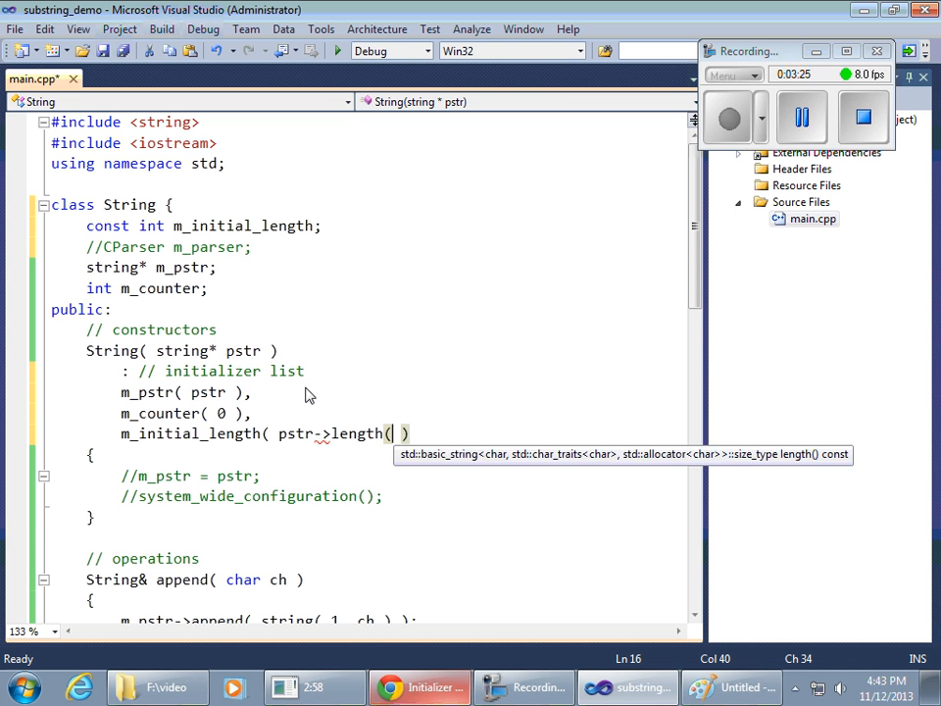
{"action": "type", "text": ")"}
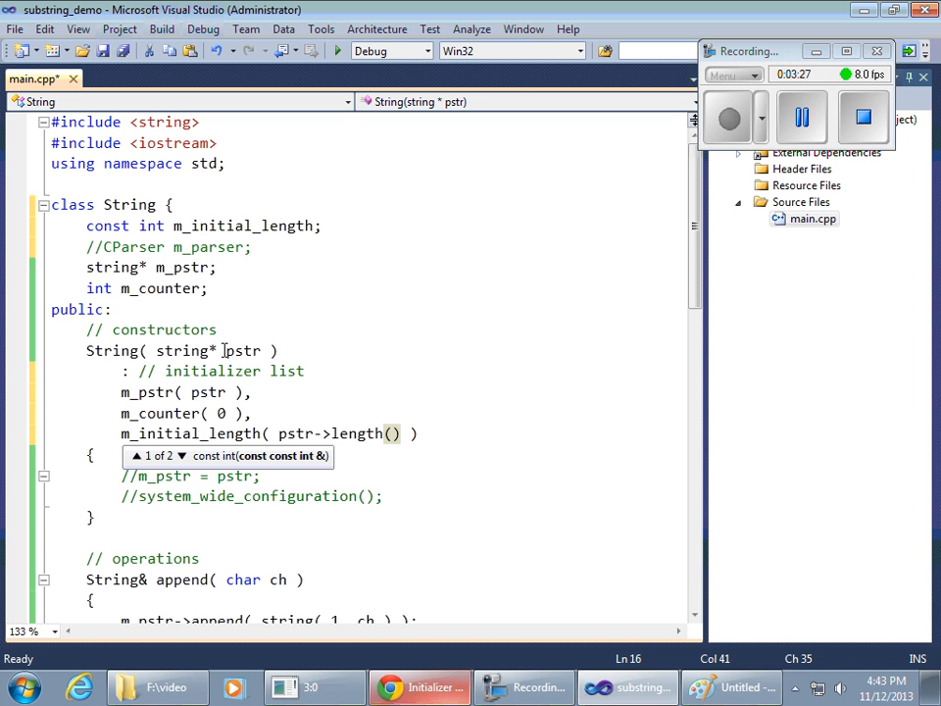
{"action": "double_click", "coordinate": [181, 350]}
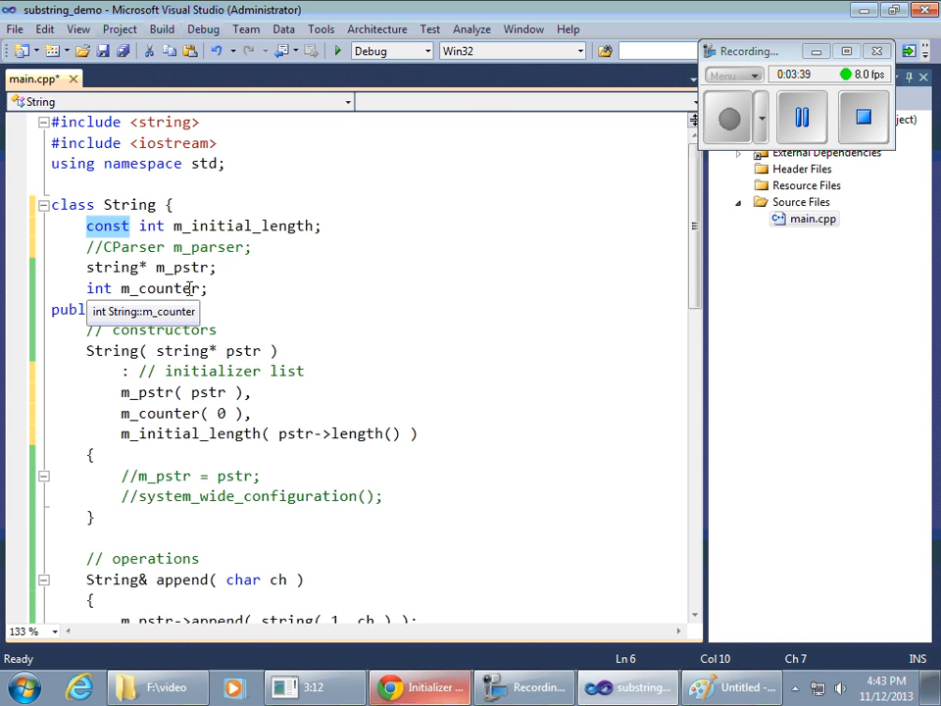
{"action": "mouse_move", "coordinate": [181, 412]}
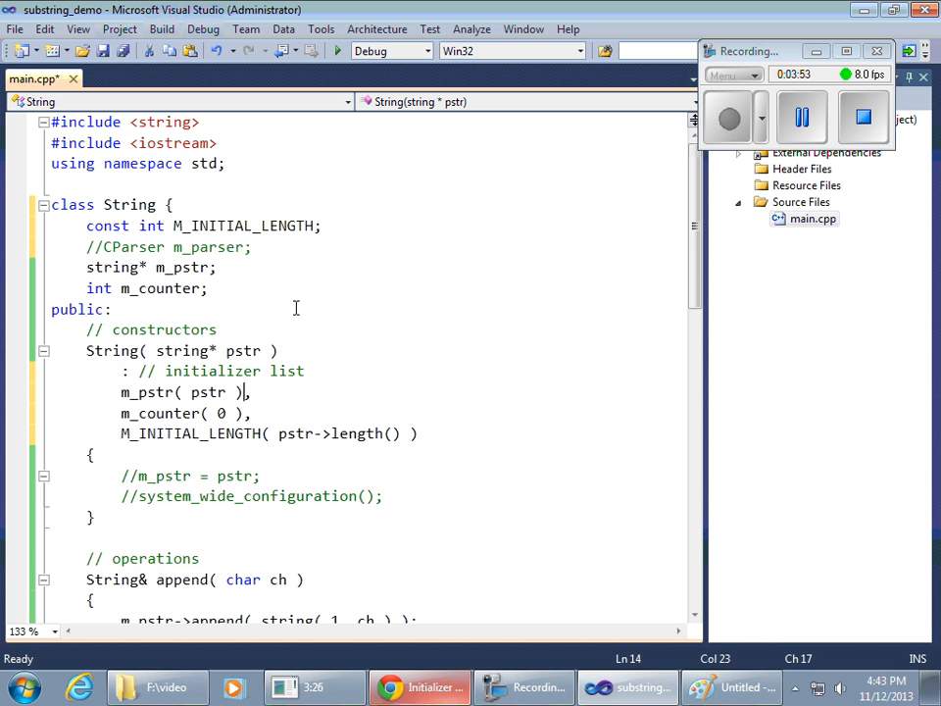
Rename the constant to M_INITIAL_LENGTH, save main.cpp, and return to the Chrome slides.
{"action": "double_click", "coordinate": [243, 226]}
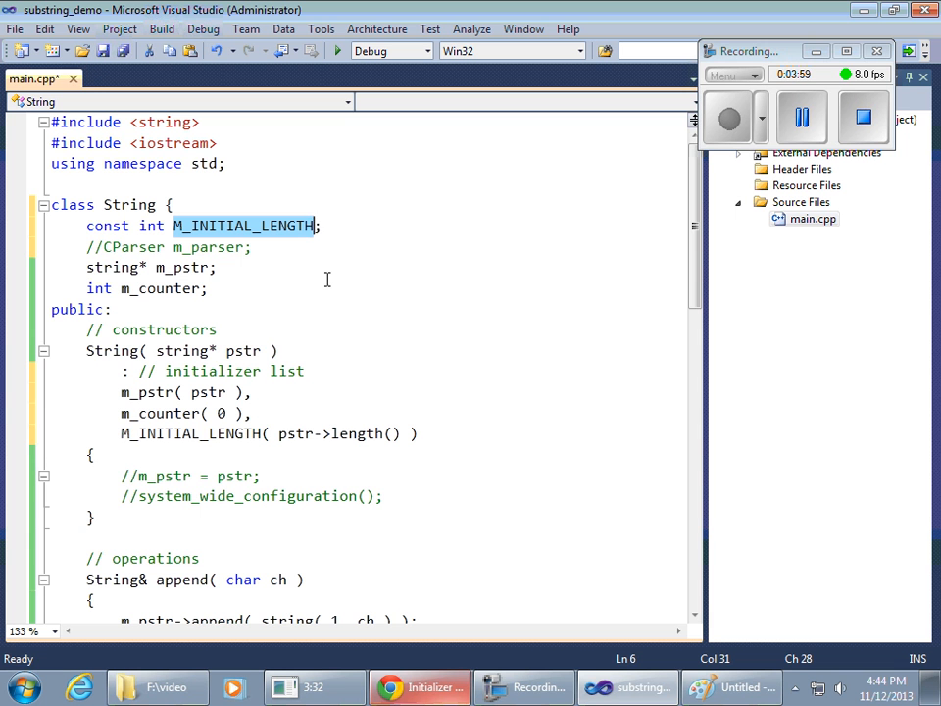
{"action": "key", "text": "ctrl+s"}
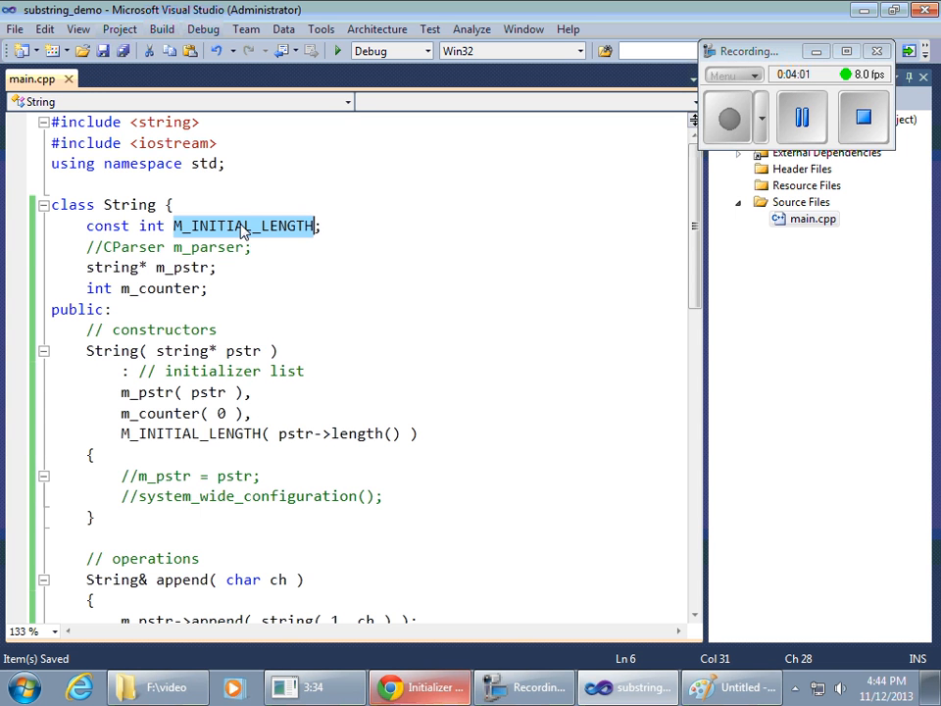
{"action": "mouse_move", "coordinate": [289, 266]}
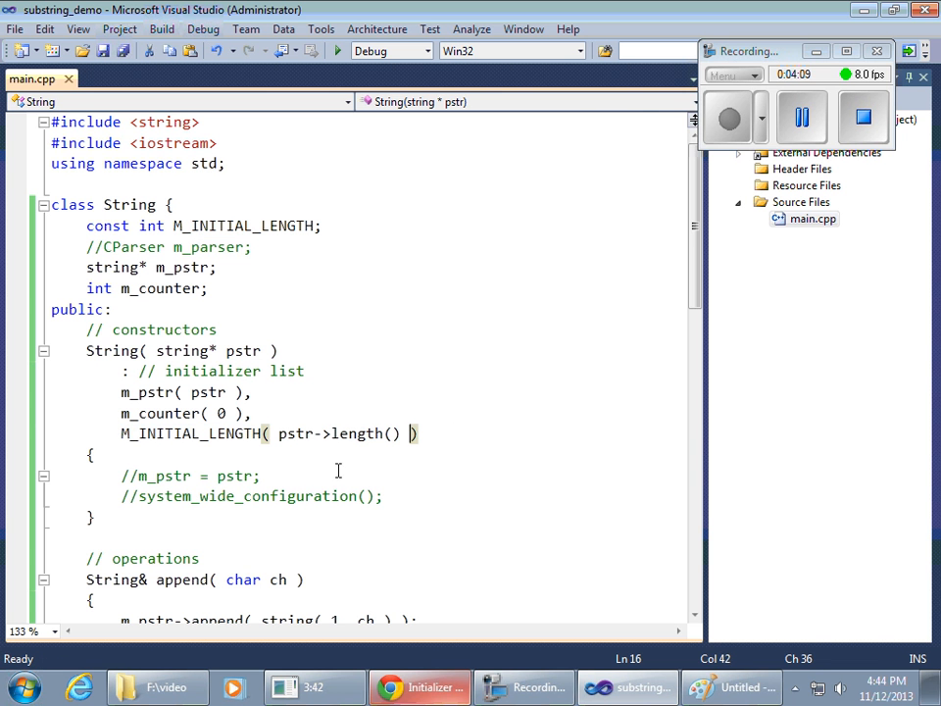
{"action": "left_click", "coordinate": [420, 686]}
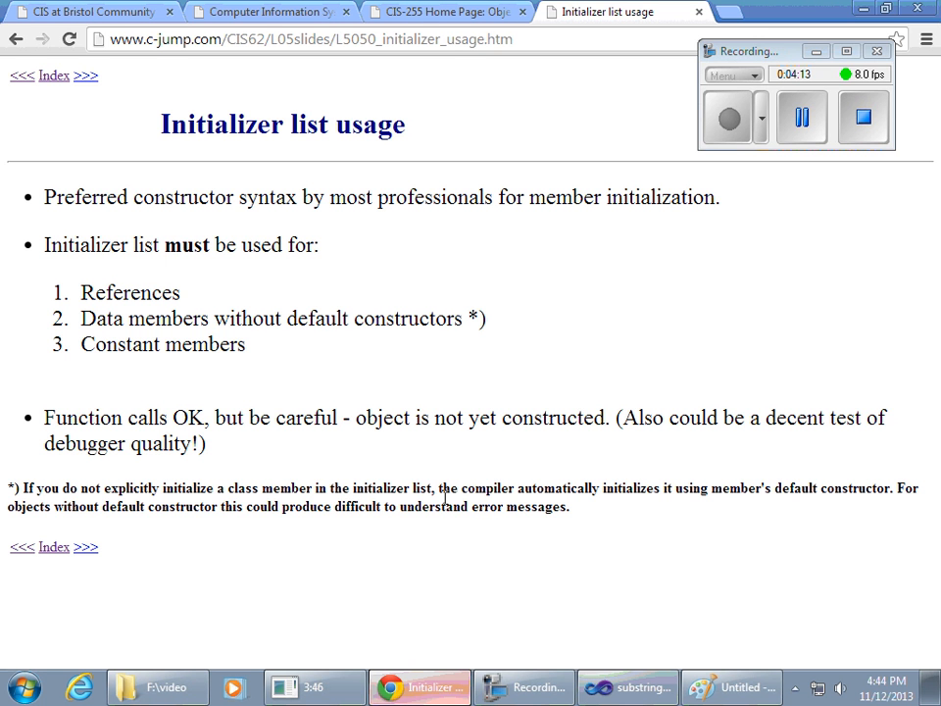
{"action": "mouse_move", "coordinate": [105, 439]}
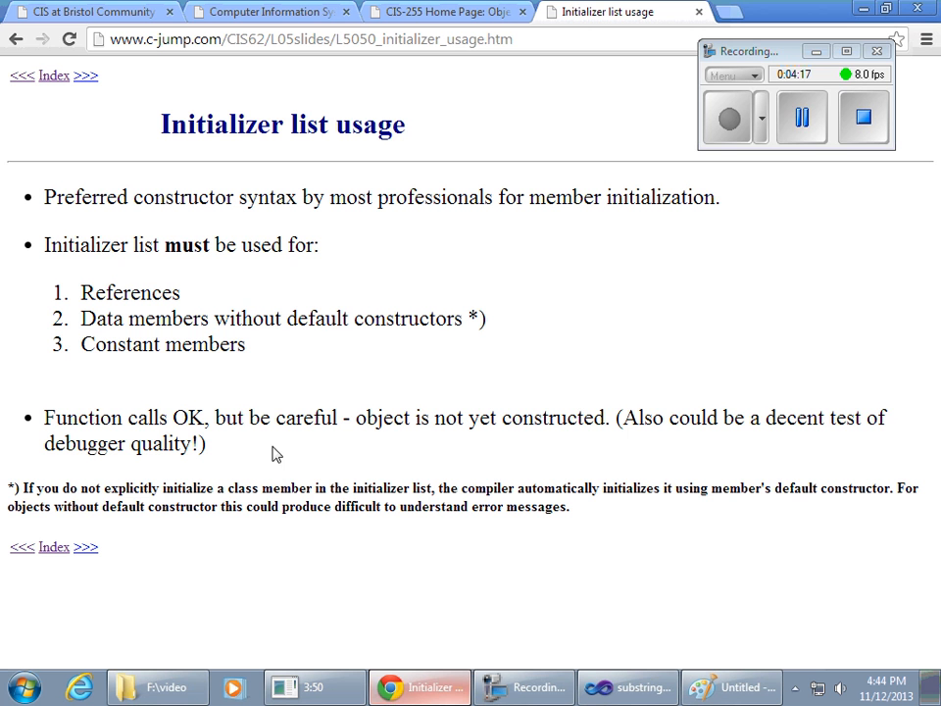
{"action": "mouse_move", "coordinate": [270, 400]}
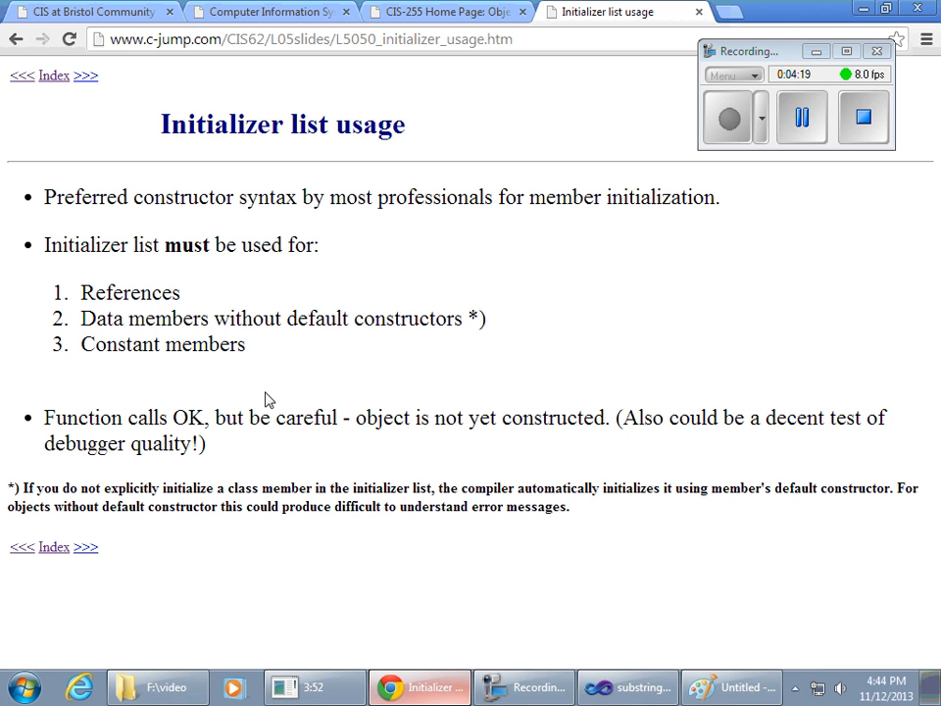
{"action": "mouse_move", "coordinate": [301, 387]}
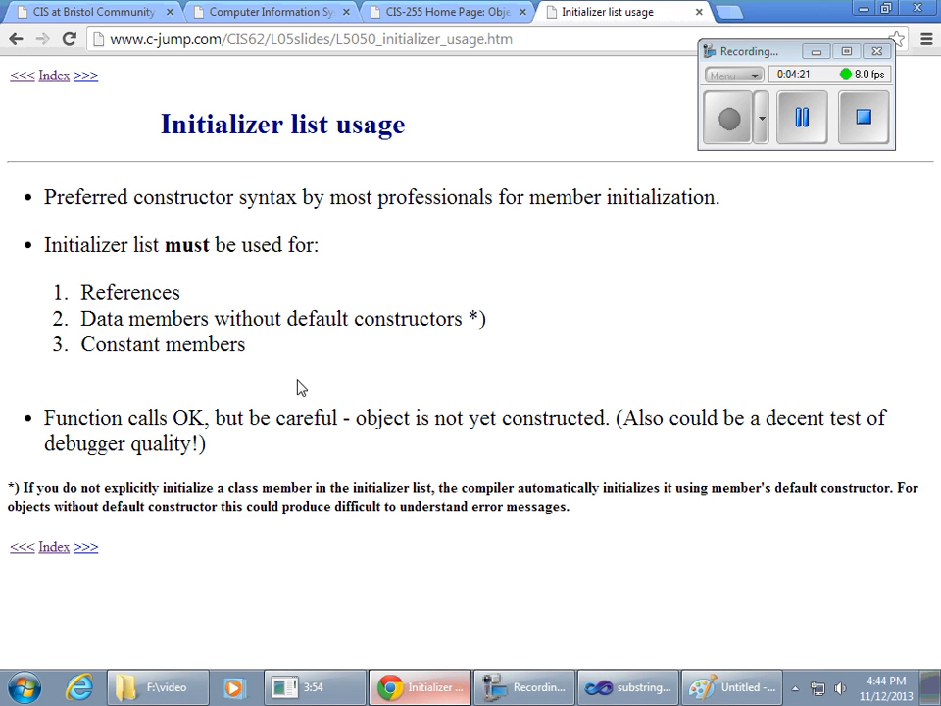
{"action": "mouse_move", "coordinate": [356, 359]}
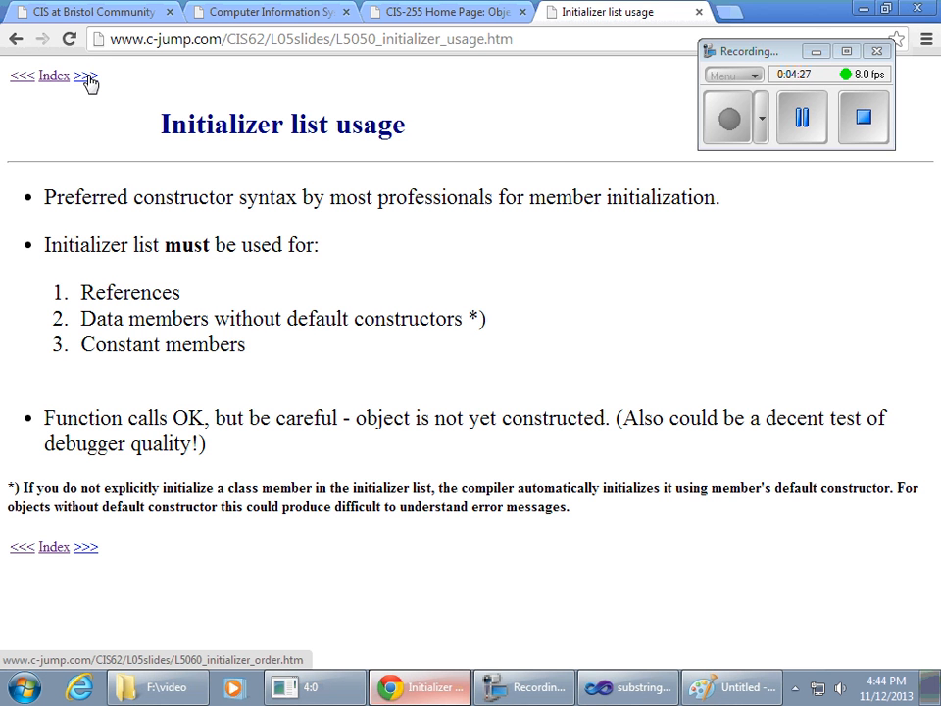
Advance from the Initializer list usage slide to the Initializer list order slide.
{"action": "left_click", "coordinate": [86, 76]}
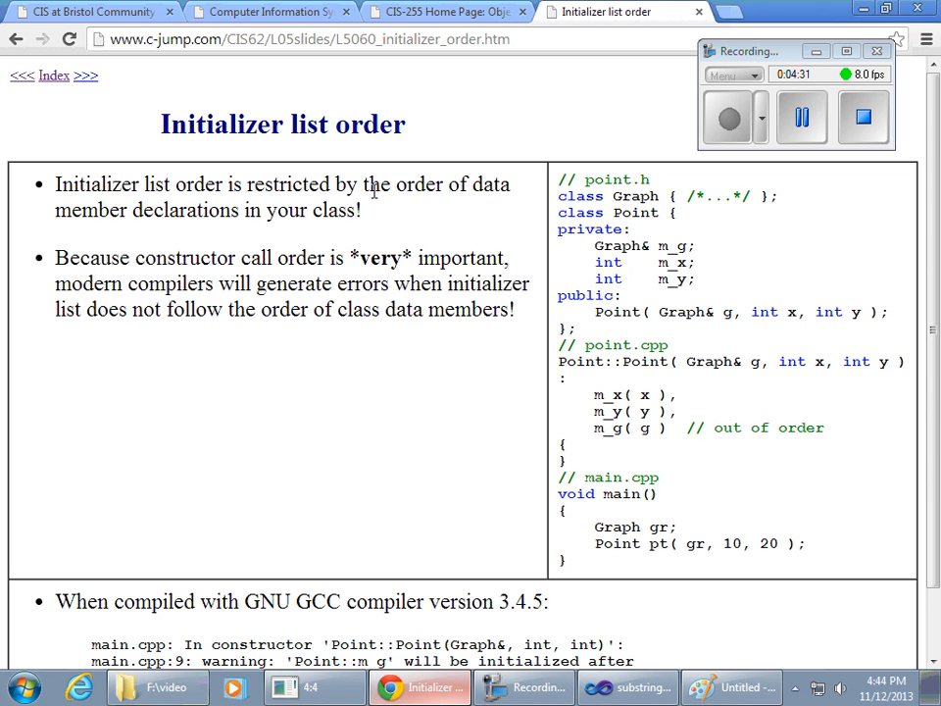
Scroll the slide and highlight Point, 'warning', and the out-of-order m_x, m_y, m_g initializers.
{"action": "scroll", "scroll_direction": "down", "scroll_amount": 3}
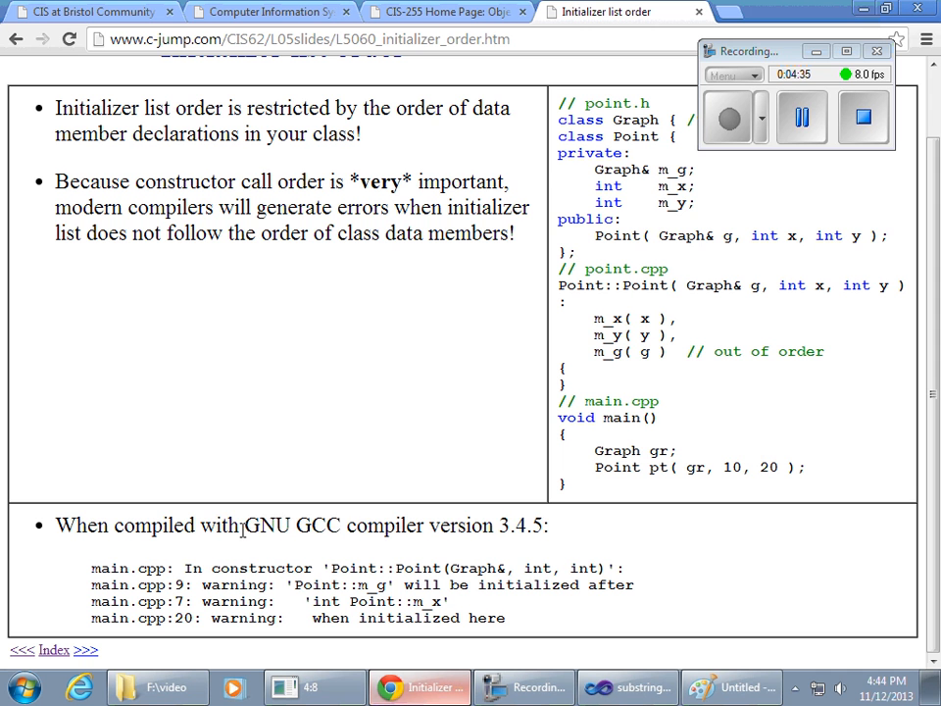
{"action": "left_click_drag", "start_coordinate": [243, 525], "coordinate": [362, 525]}
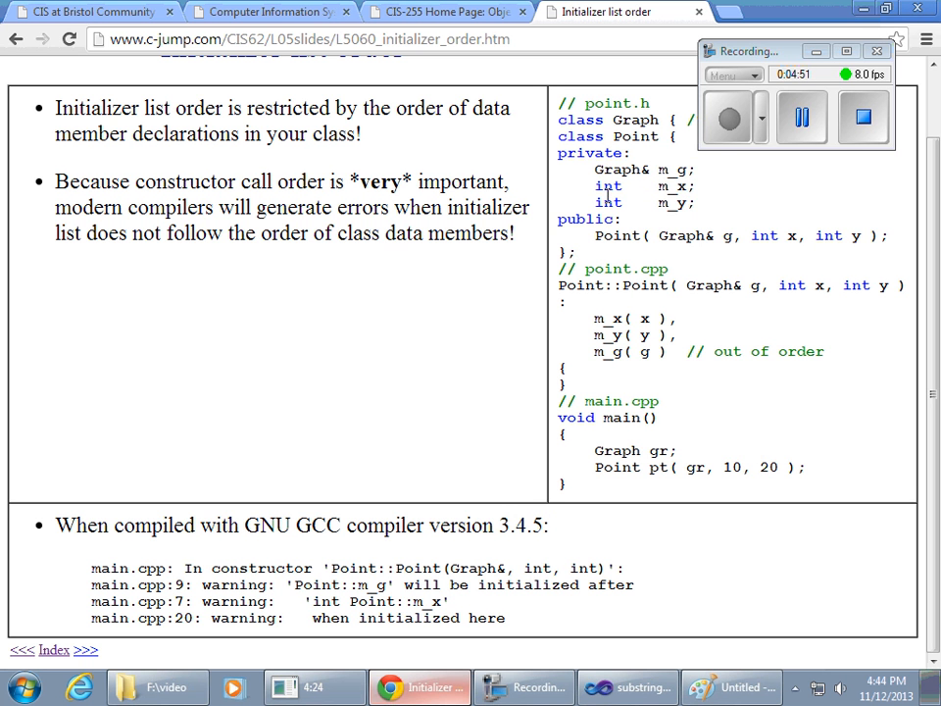
{"action": "double_click", "coordinate": [637, 136]}
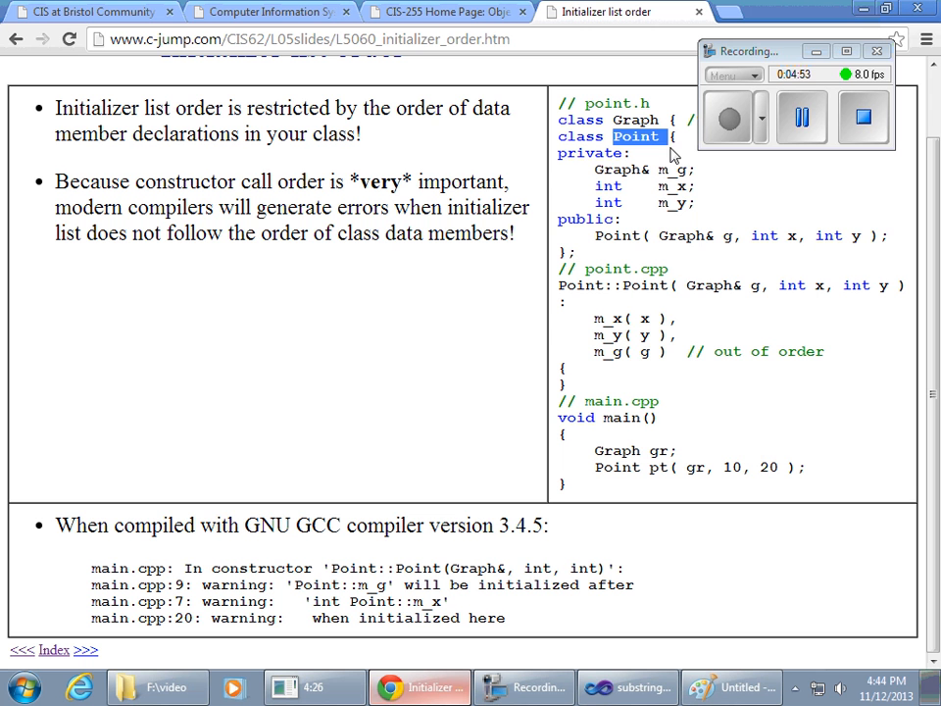
{"action": "mouse_move", "coordinate": [687, 327]}
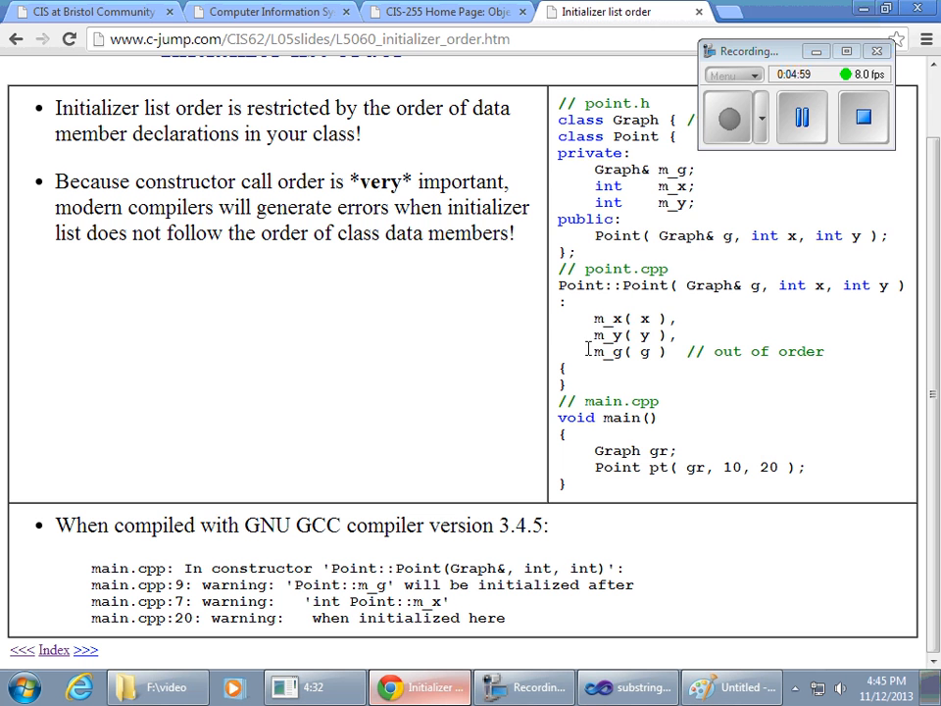
{"action": "left_click_drag", "start_coordinate": [591, 351], "coordinate": [682, 351]}
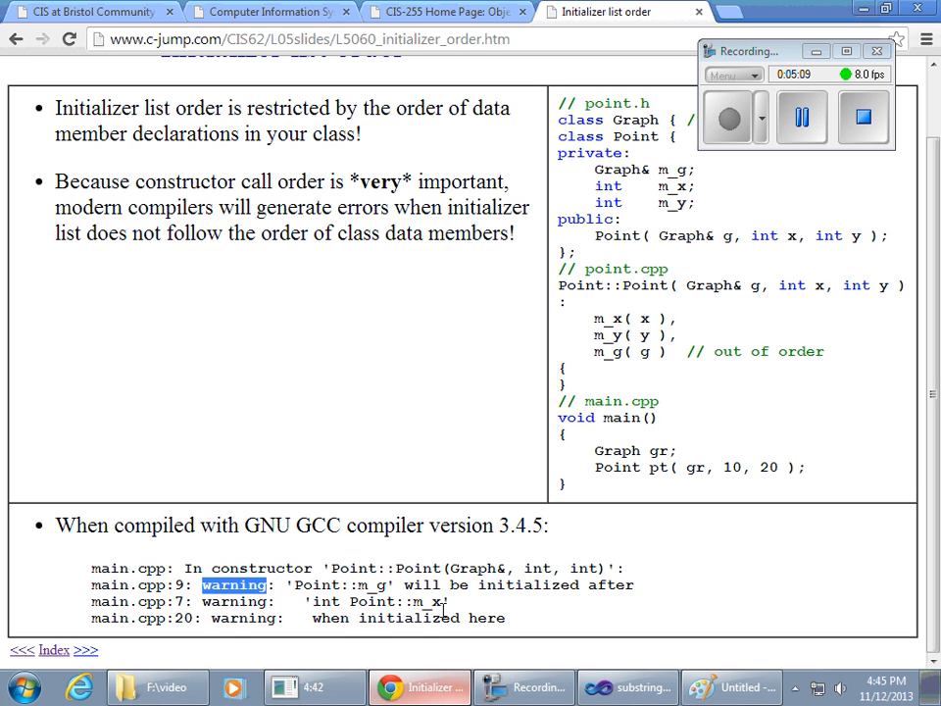
{"action": "mouse_move", "coordinate": [338, 622]}
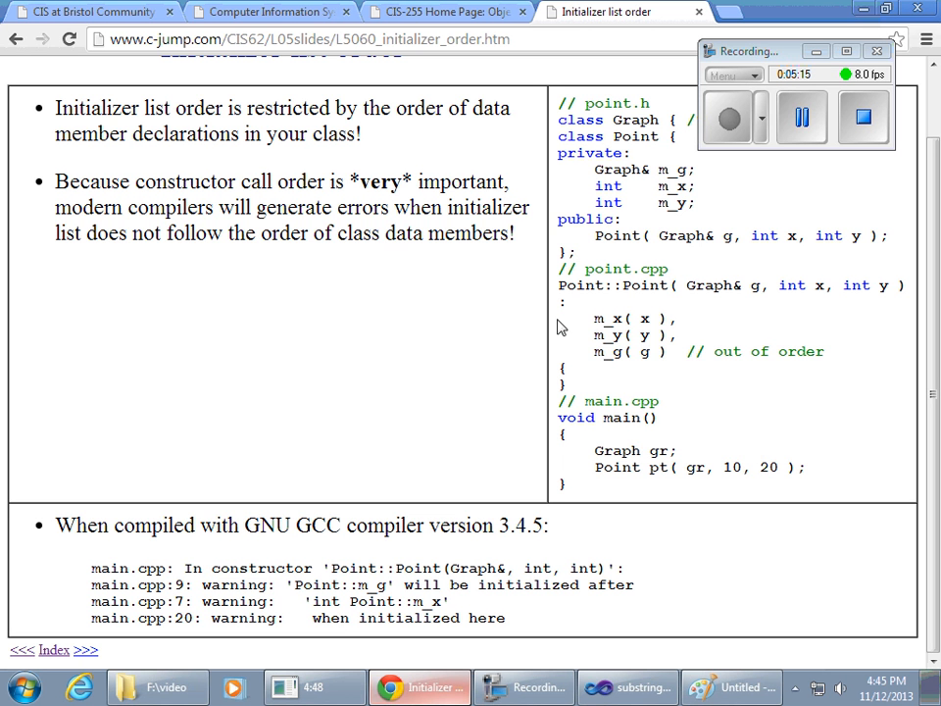
{"action": "left_click_drag", "start_coordinate": [562, 318], "coordinate": [824, 351]}
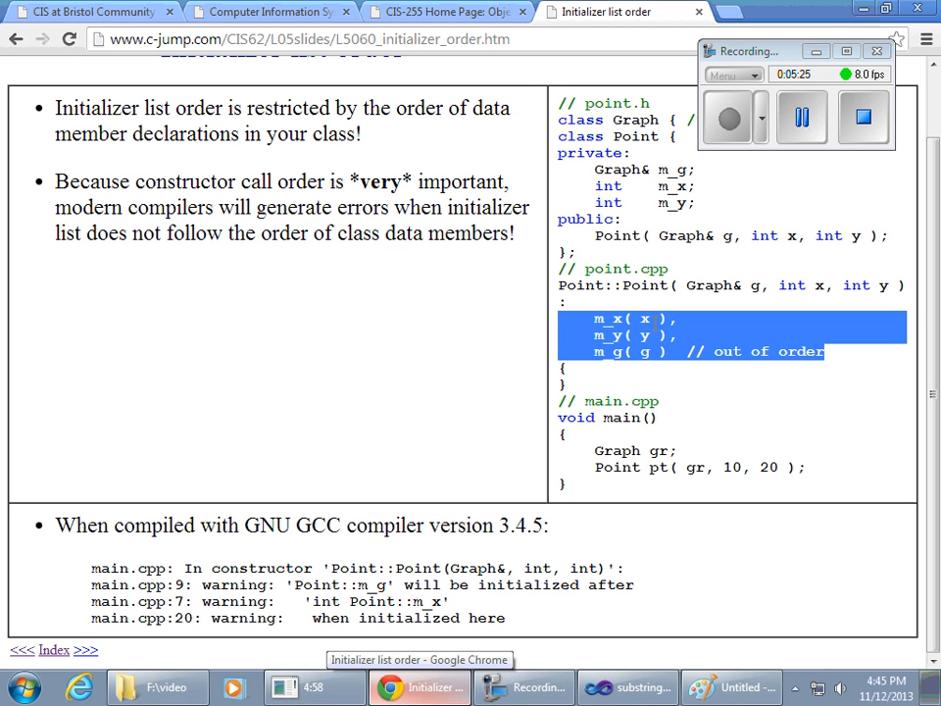
{"action": "mouse_move", "coordinate": [664, 467]}
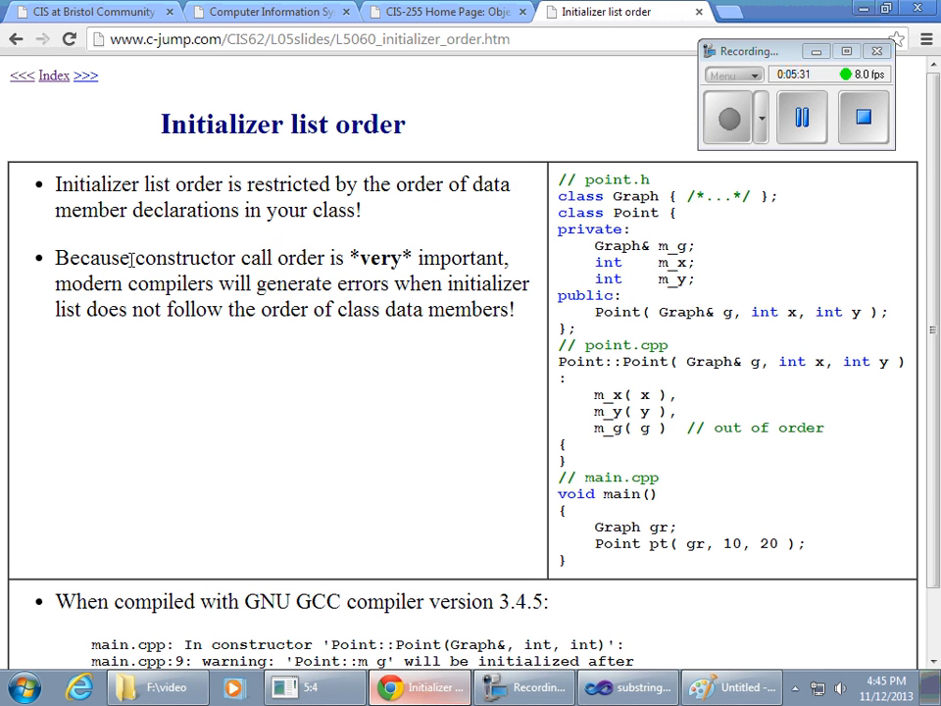
Highlight the constructor call order point and the initializer lines on the order slide.
{"action": "left_click_drag", "start_coordinate": [135, 257], "coordinate": [501, 258]}
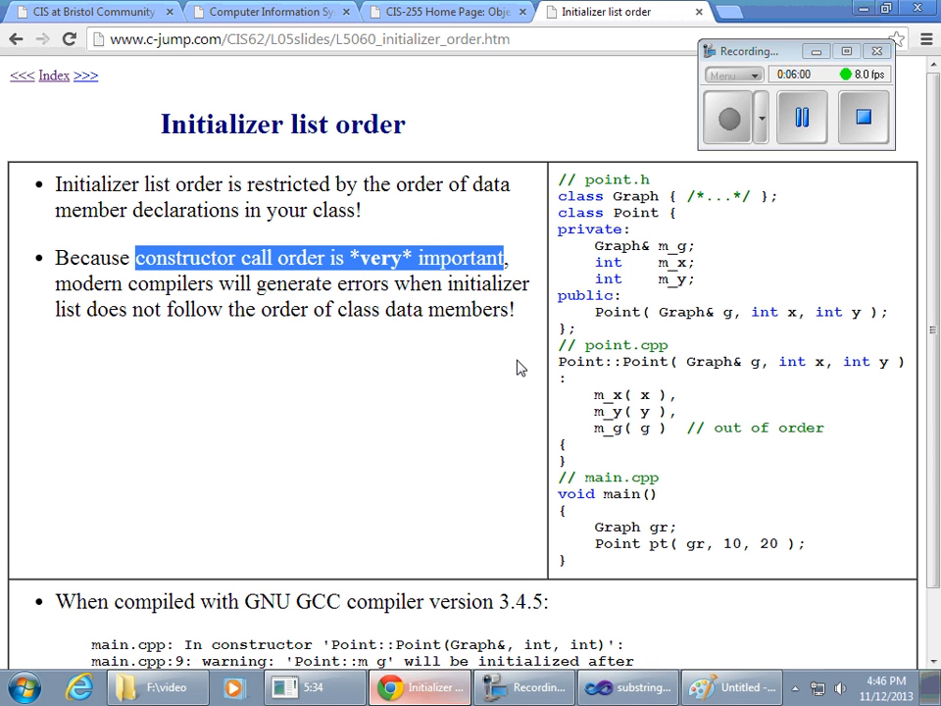
{"action": "mouse_move", "coordinate": [501, 372]}
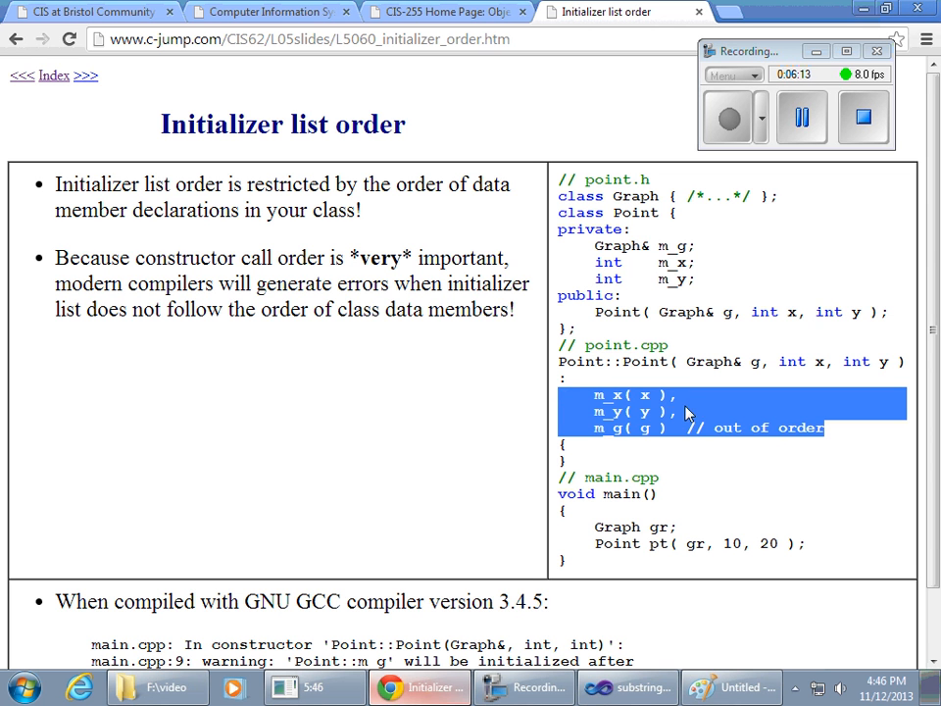
{"action": "left_click", "coordinate": [440, 372]}
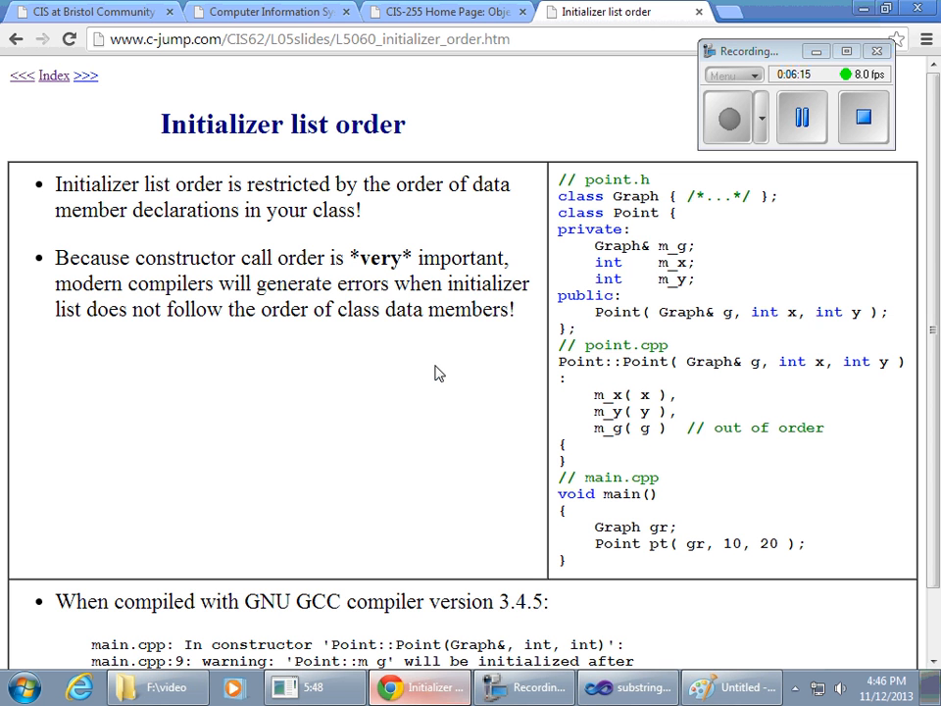
{"action": "mouse_move", "coordinate": [433, 372]}
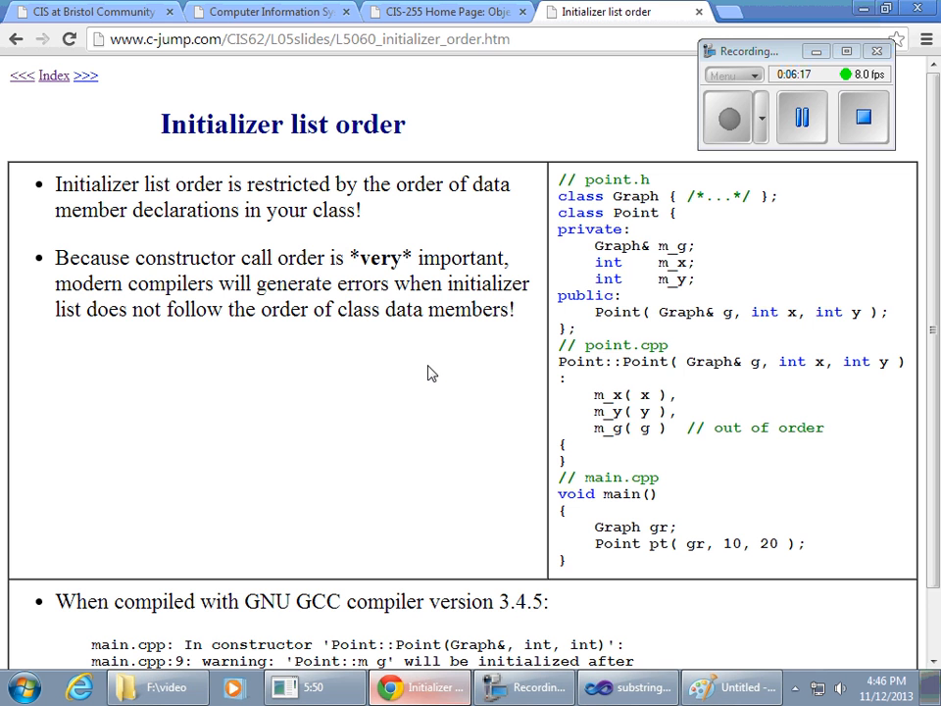
{"action": "mouse_move", "coordinate": [759, 426]}
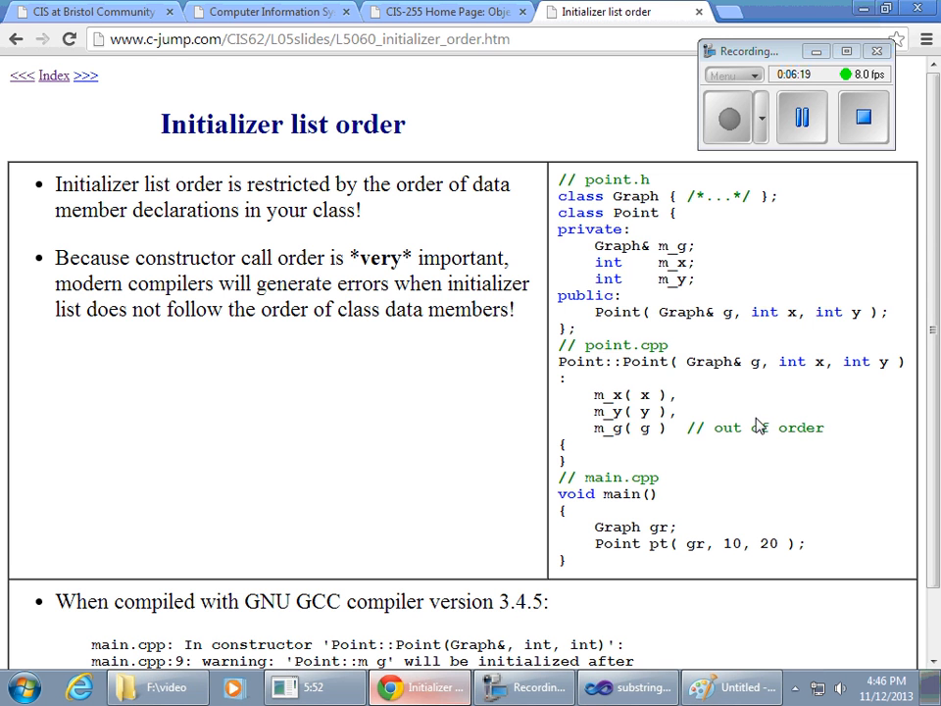
{"action": "left_click_drag", "start_coordinate": [593, 394], "coordinate": [824, 427]}
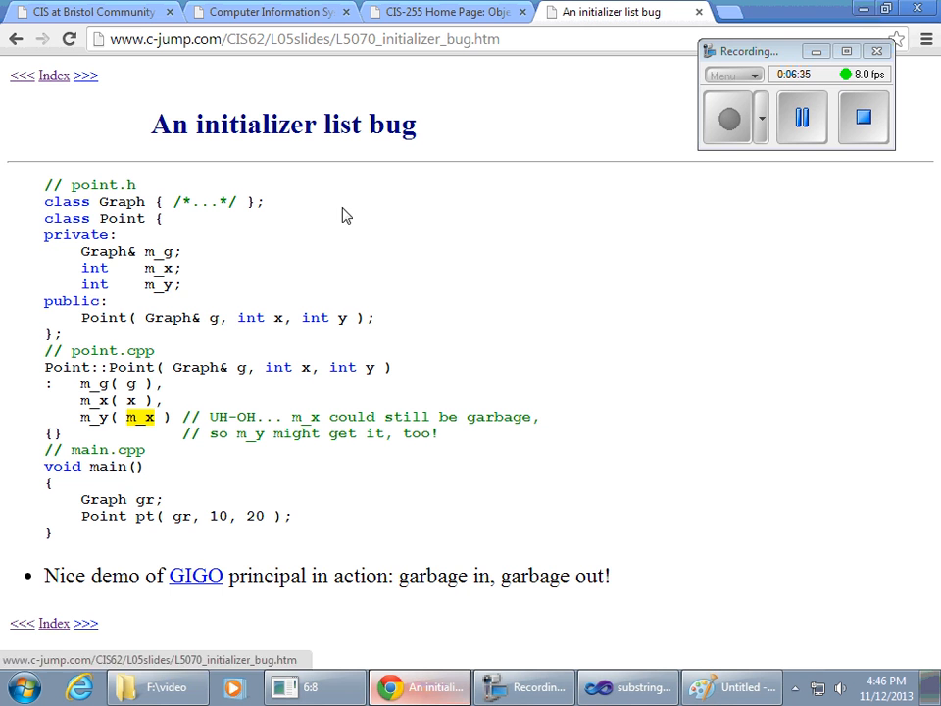
{"action": "mouse_move", "coordinate": [427, 294]}
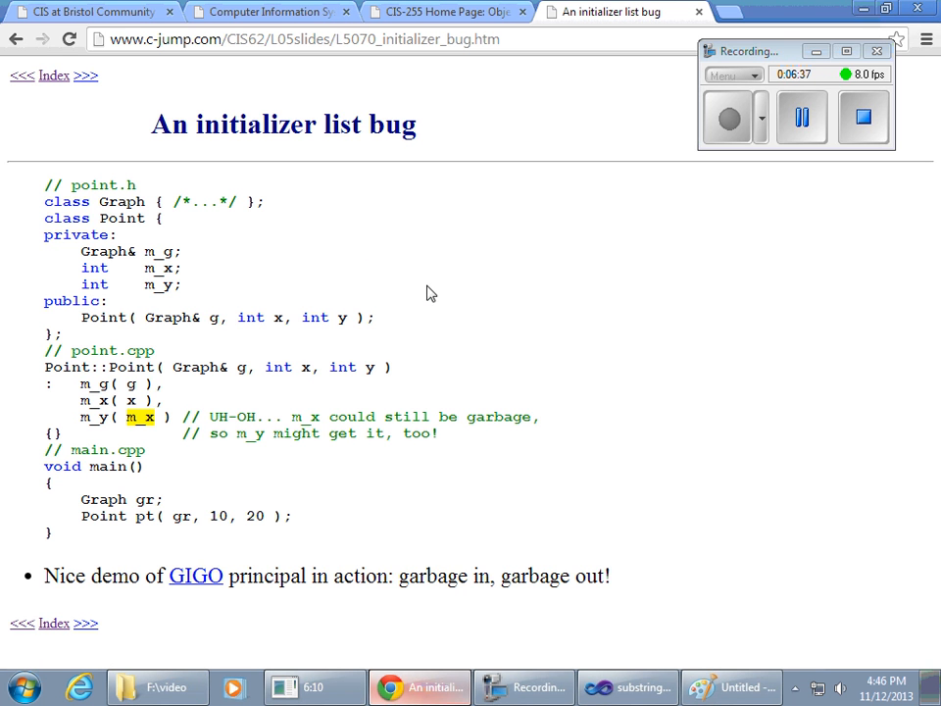
{"action": "mouse_move", "coordinate": [476, 272]}
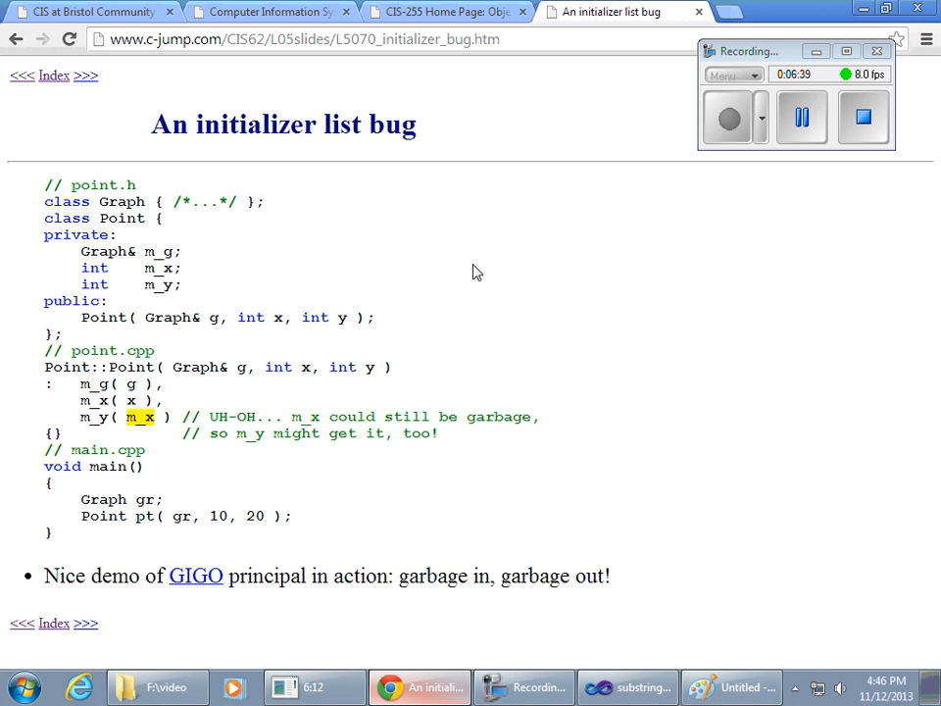
{"action": "mouse_move", "coordinate": [422, 323]}
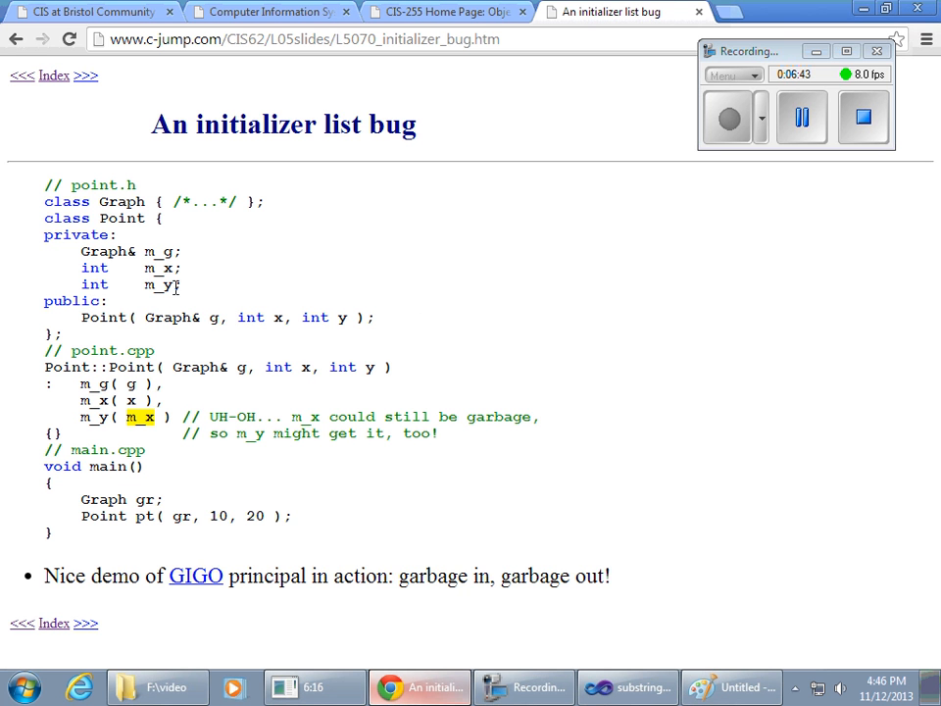
{"action": "mouse_move", "coordinate": [306, 318]}
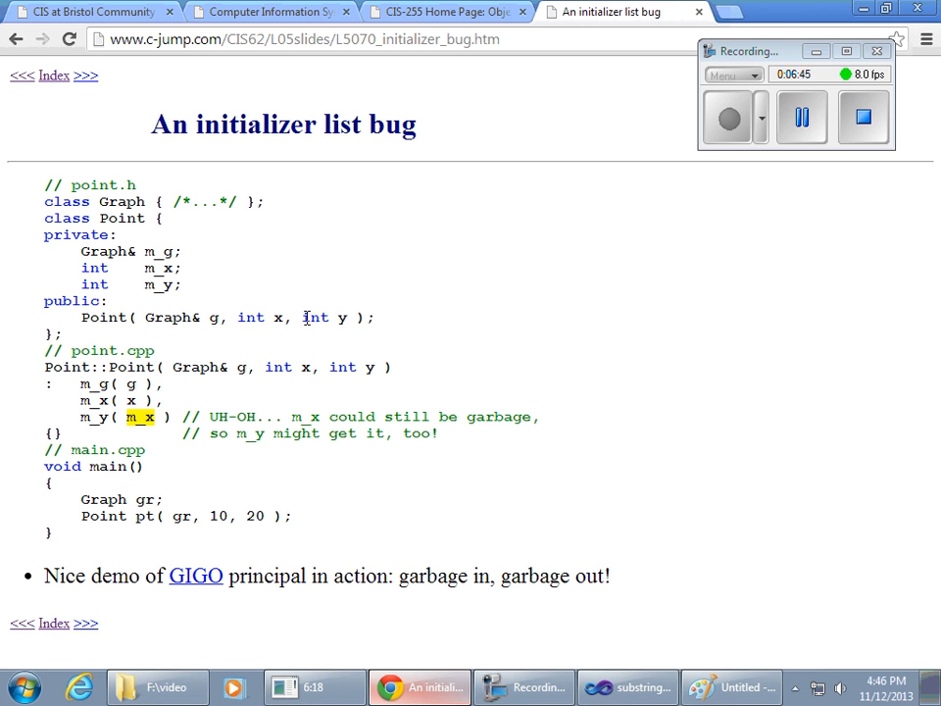
Mark 'initializer list' in the bug slide title and highlight the m_x and m_y initializers.
{"action": "double_click", "coordinate": [237, 125]}
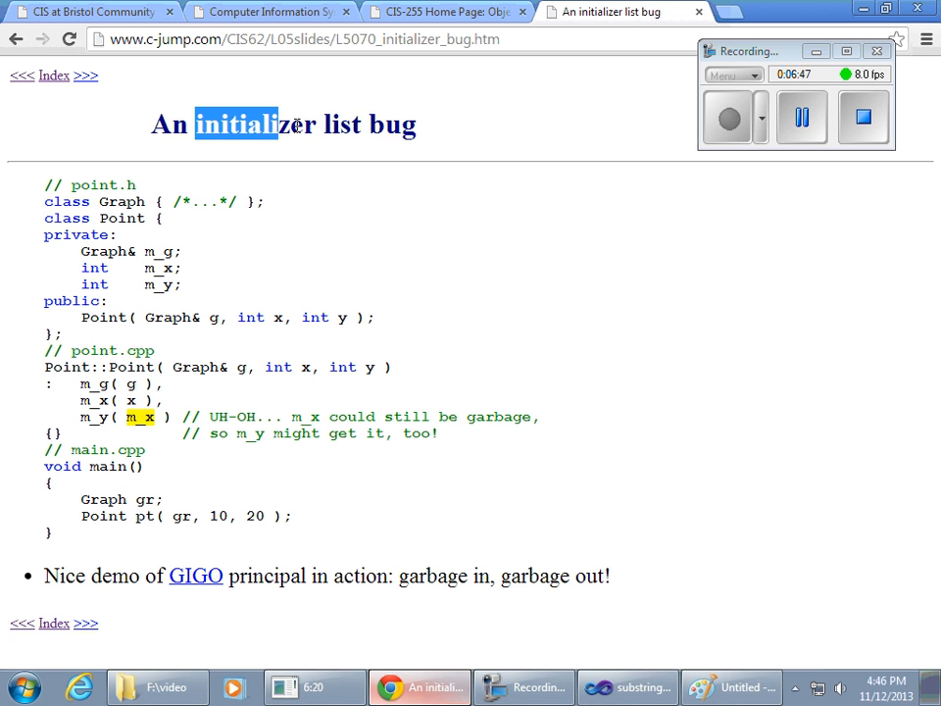
{"action": "left_click_drag", "start_coordinate": [279, 125], "coordinate": [367, 125]}
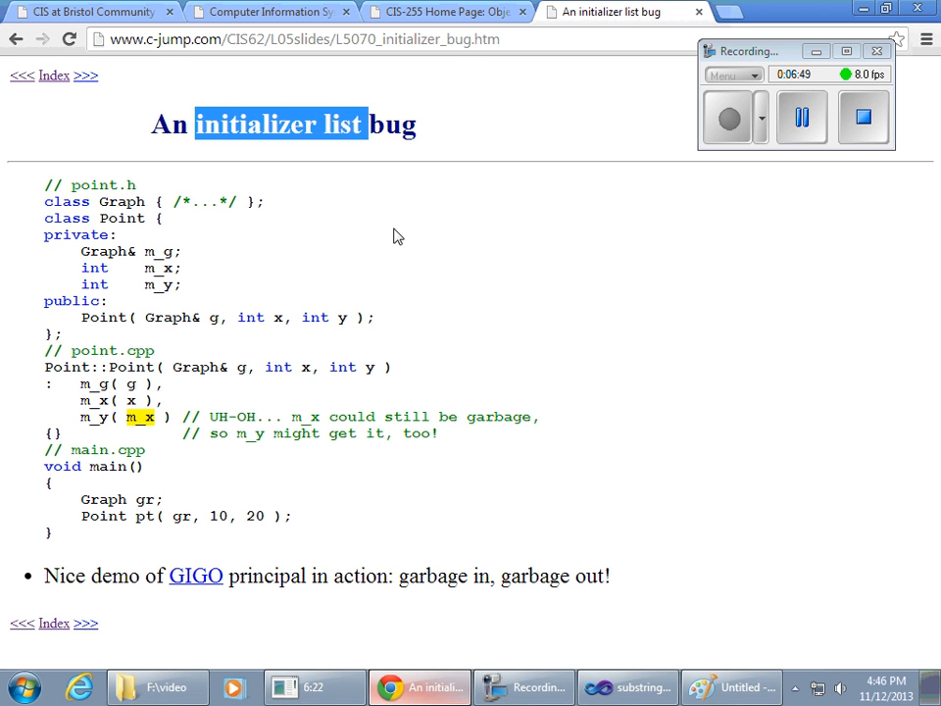
{"action": "scroll", "scroll_direction": "down", "scroll_amount": 3}
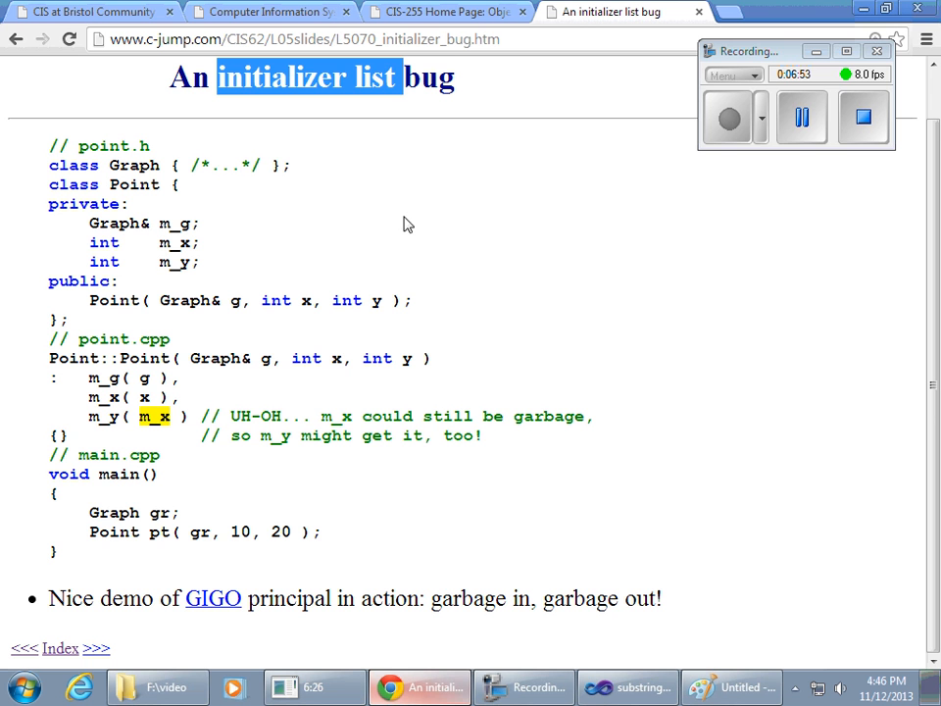
{"action": "mouse_move", "coordinate": [316, 256]}
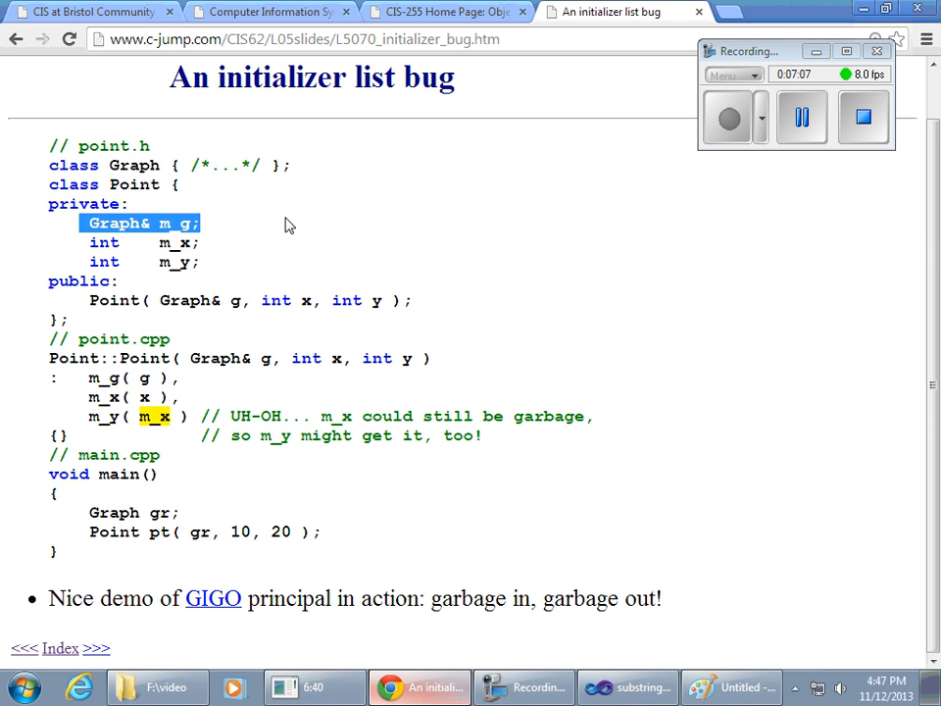
{"action": "left_click", "coordinate": [280, 224]}
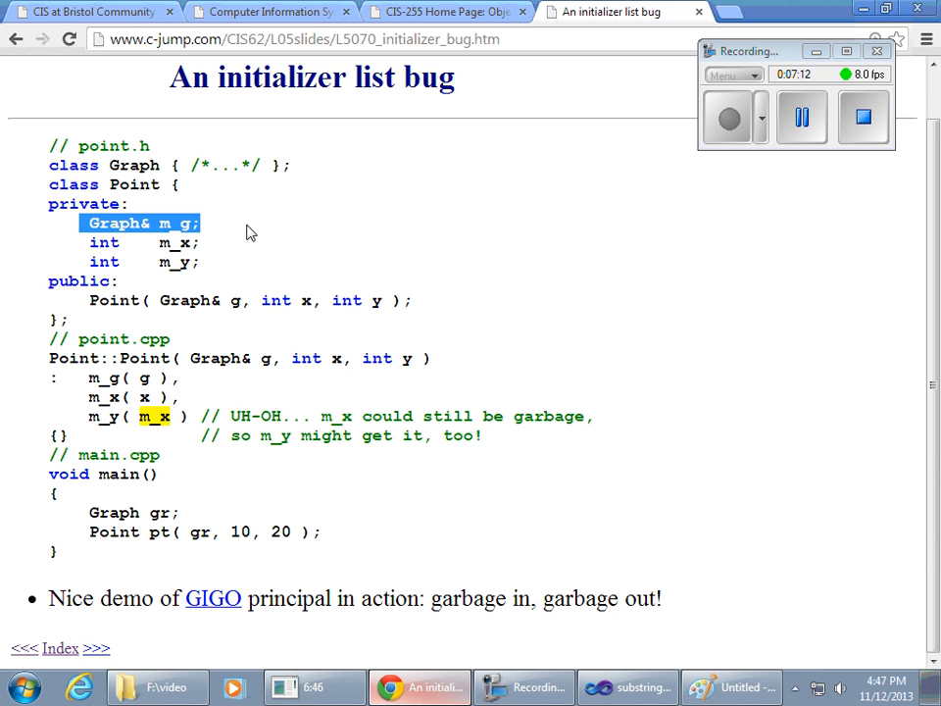
{"action": "mouse_move", "coordinate": [272, 310]}
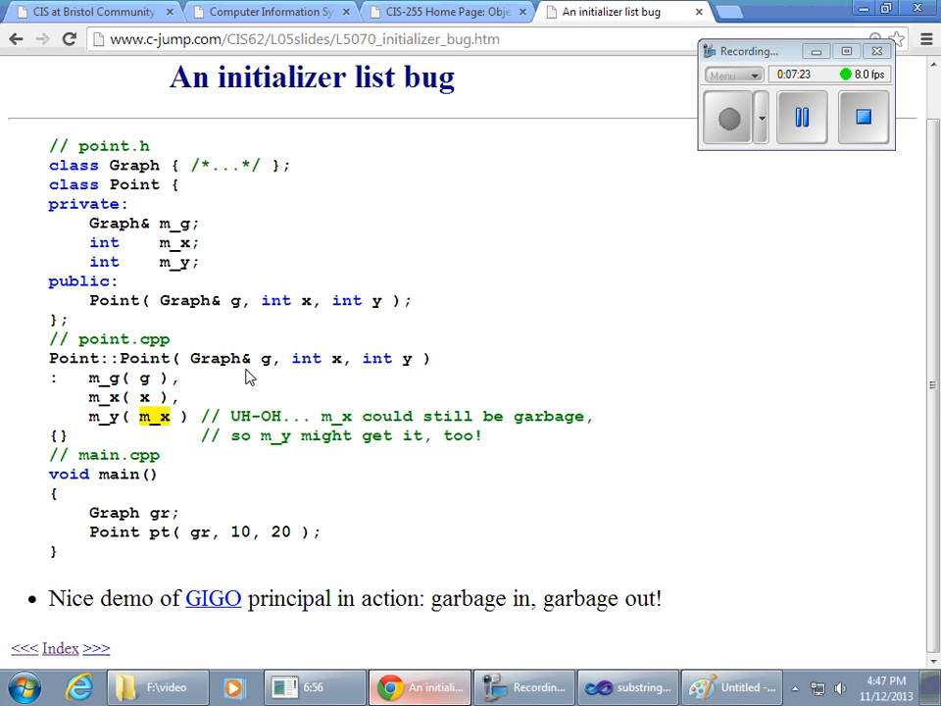
{"action": "mouse_move", "coordinate": [315, 459]}
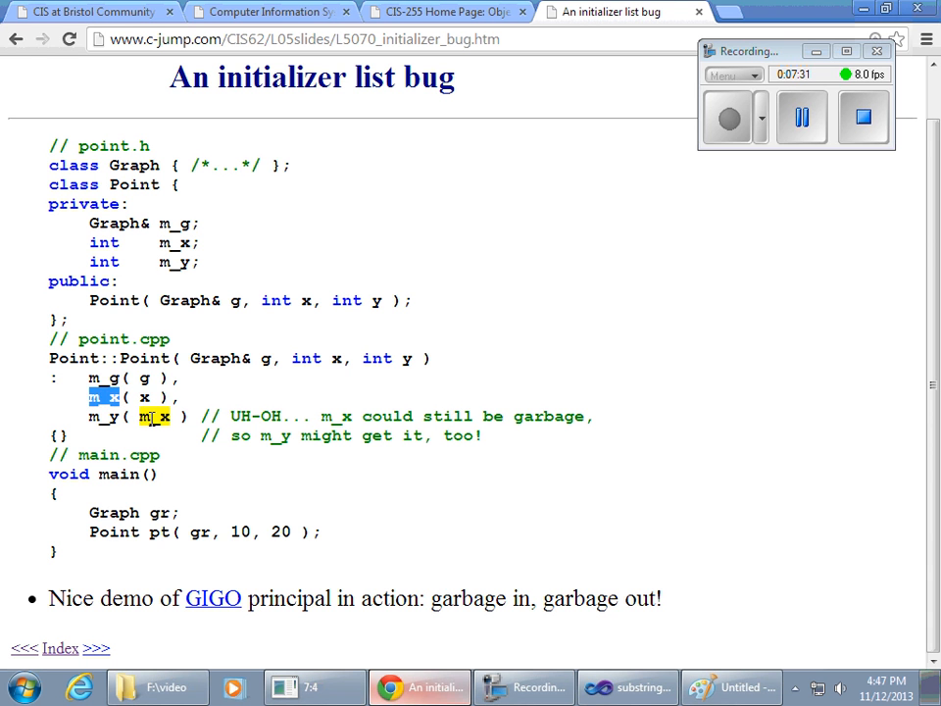
{"action": "left_click_drag", "start_coordinate": [88, 378], "coordinate": [221, 416]}
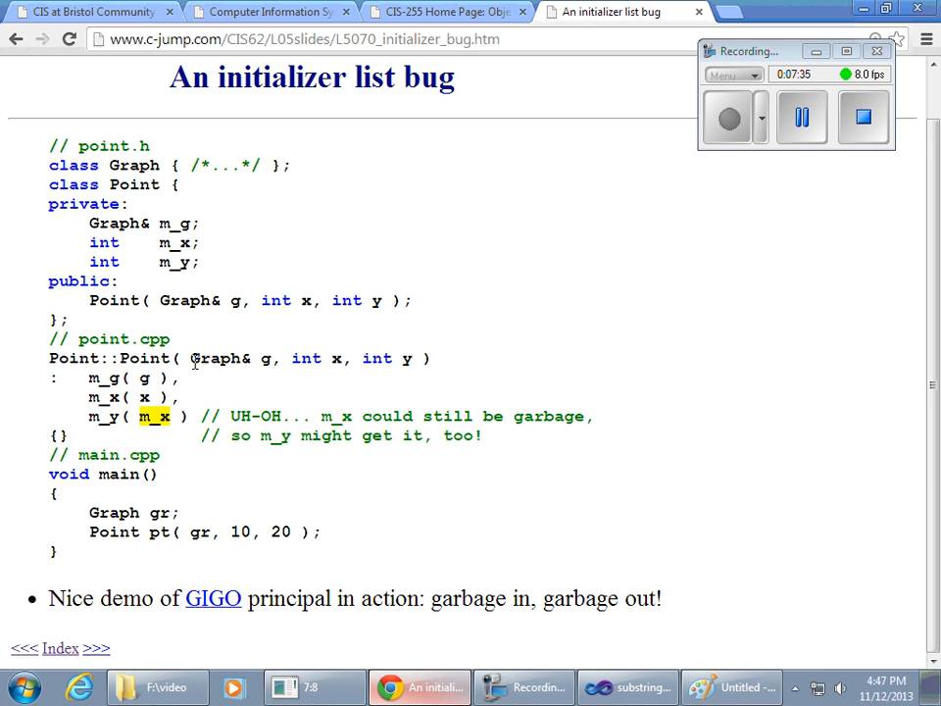
{"action": "mouse_move", "coordinate": [181, 445]}
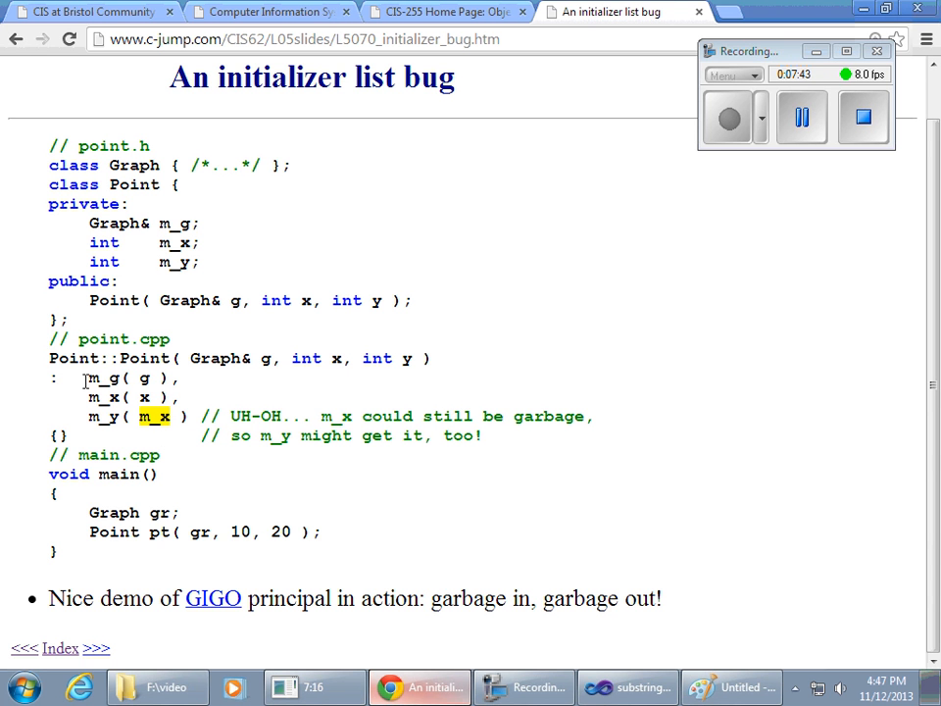
{"action": "double_click", "coordinate": [103, 379]}
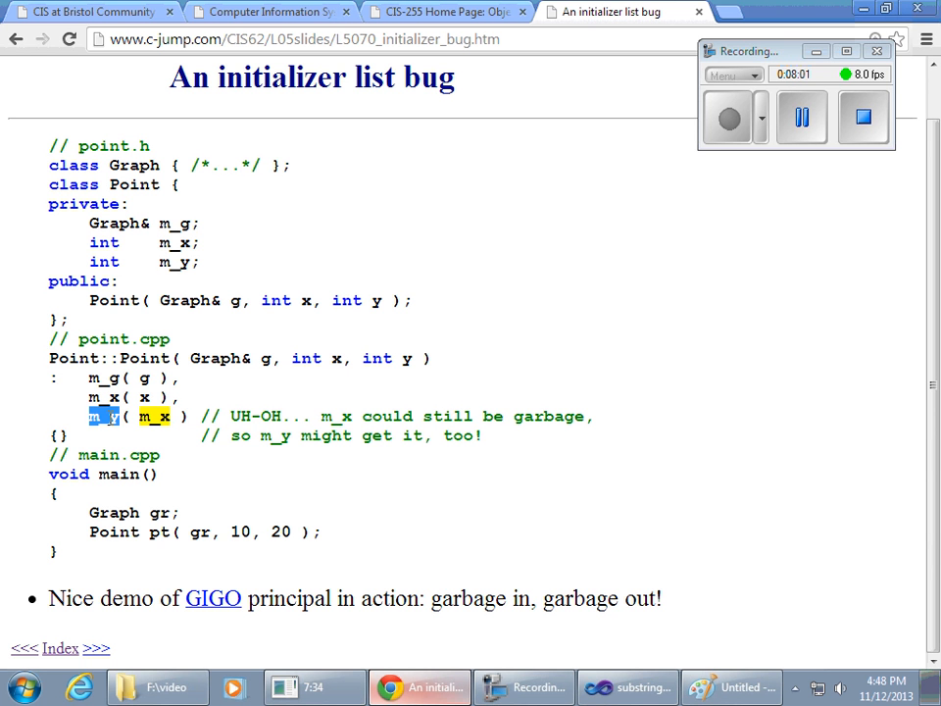
{"action": "double_click", "coordinate": [103, 397]}
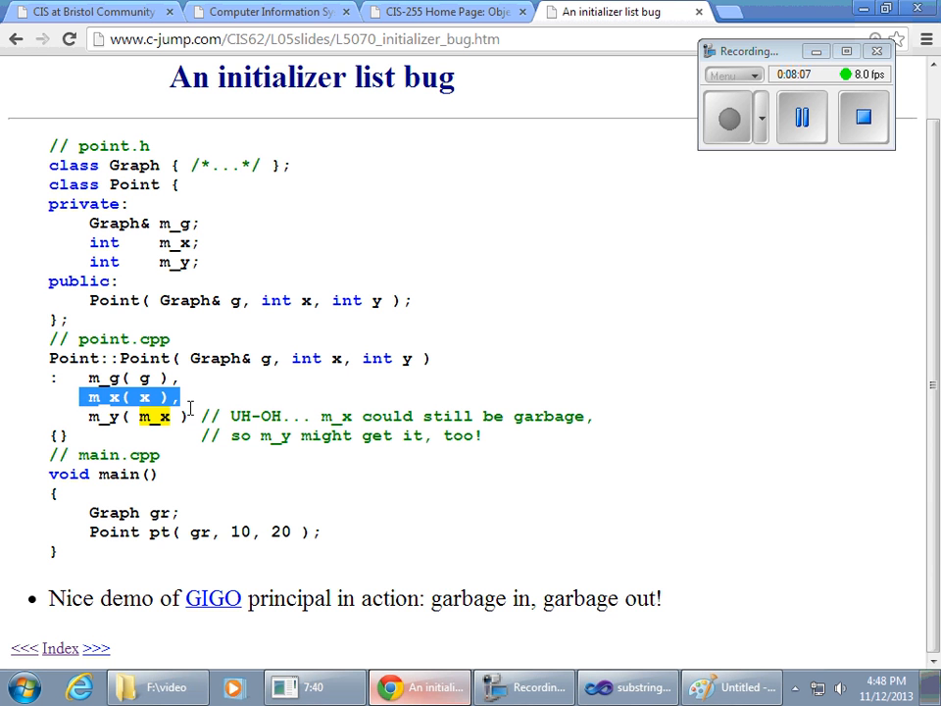
{"action": "mouse_move", "coordinate": [400, 407]}
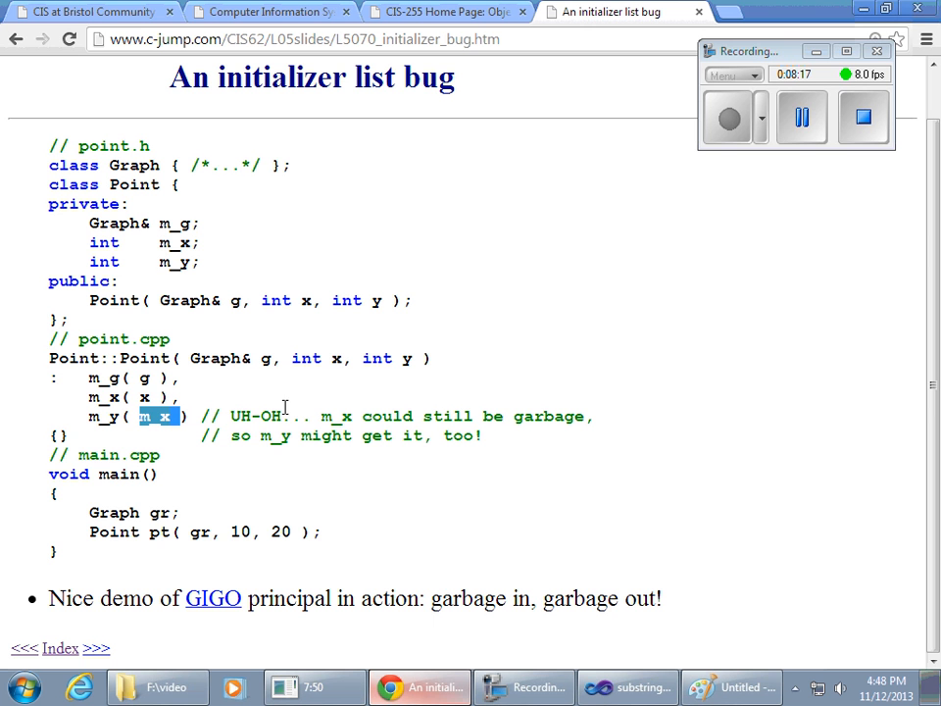
{"action": "mouse_move", "coordinate": [290, 410]}
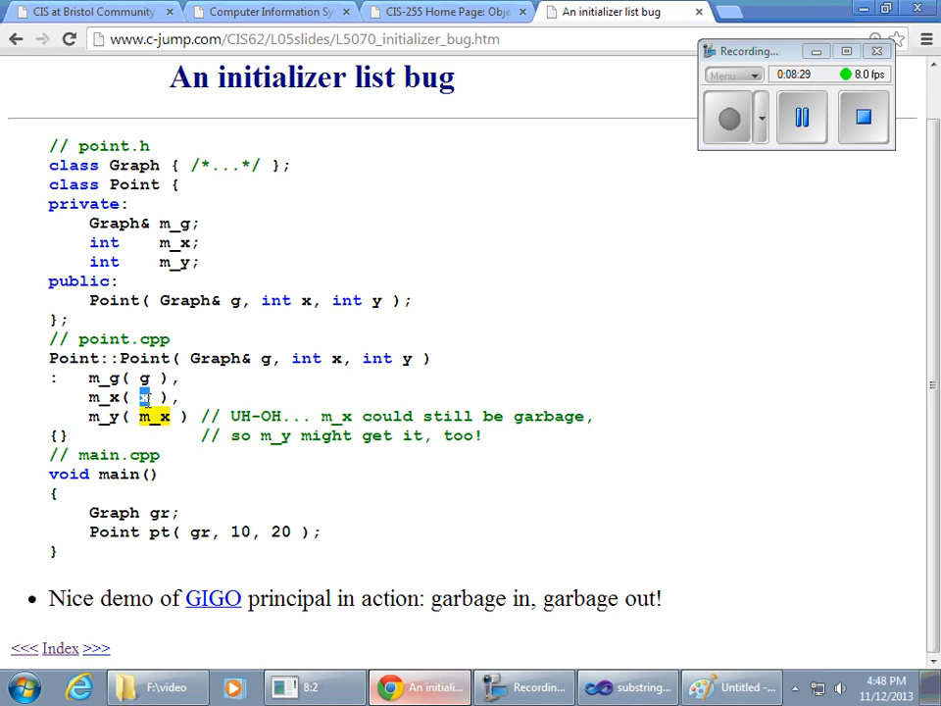
{"action": "double_click", "coordinate": [103, 397]}
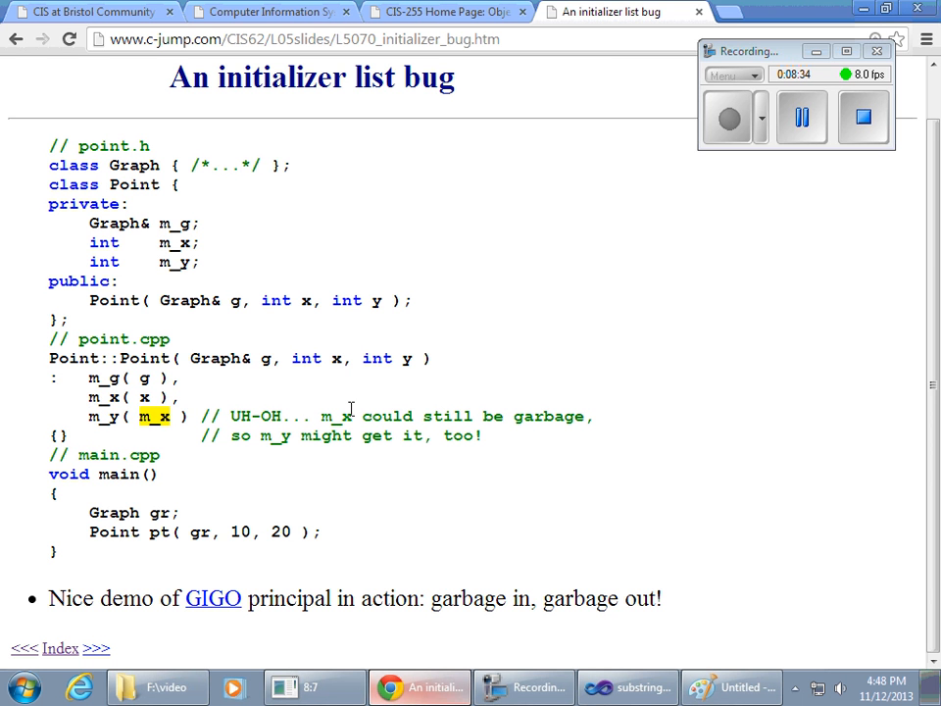
{"action": "mouse_move", "coordinate": [196, 405]}
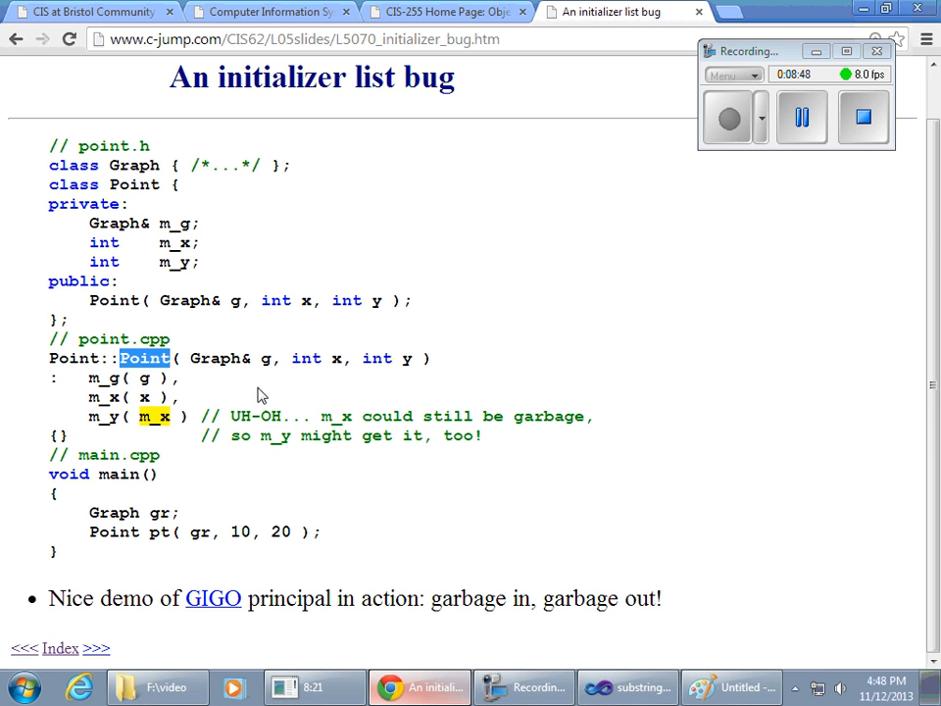
{"action": "mouse_move", "coordinate": [243, 400]}
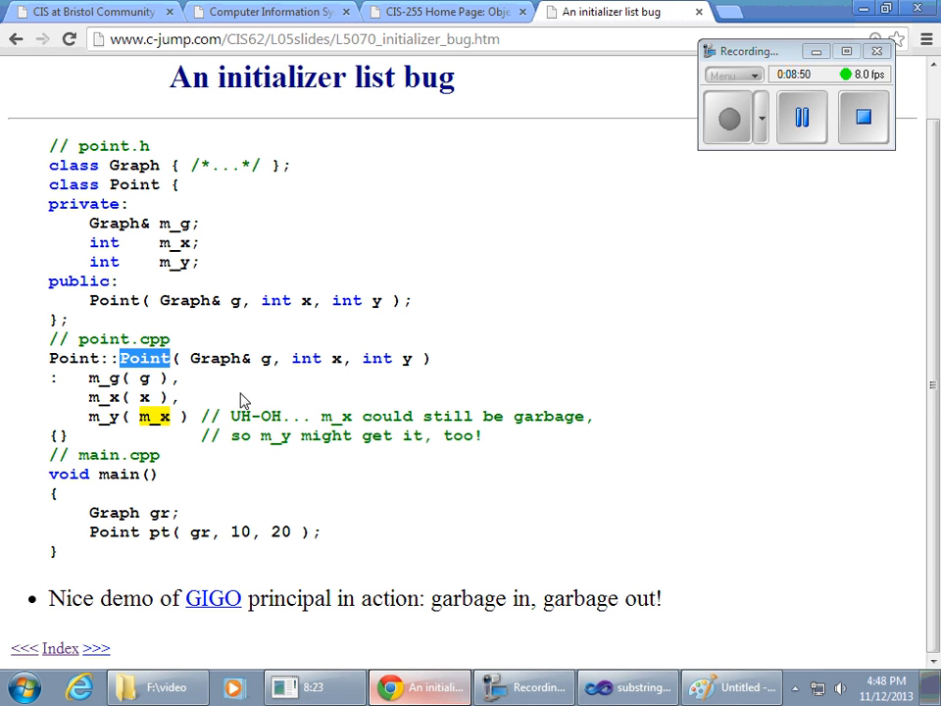
{"action": "mouse_move", "coordinate": [362, 365]}
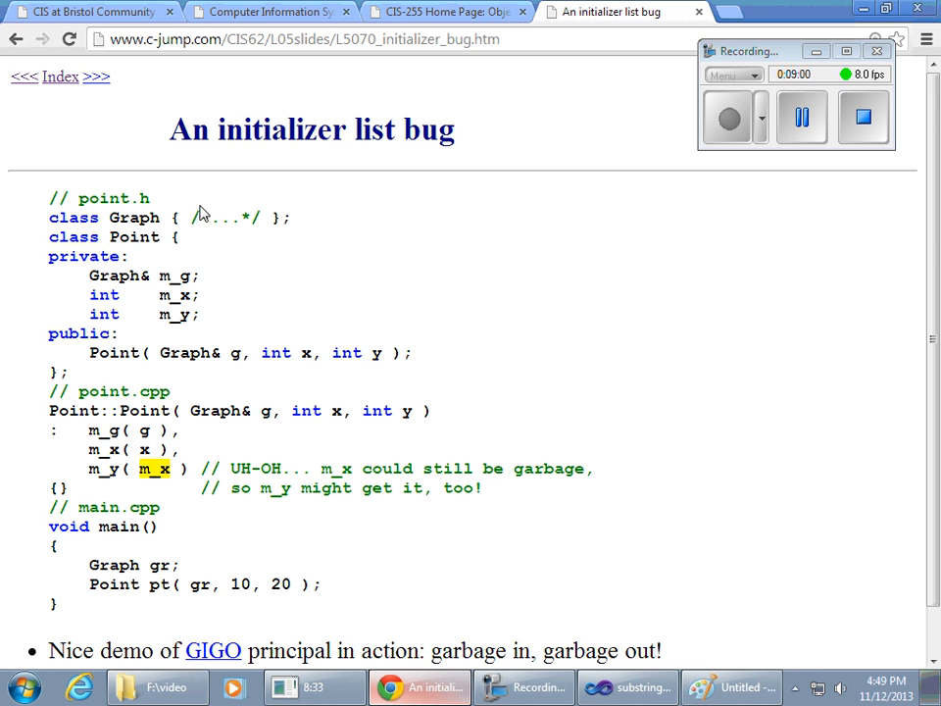
{"action": "mouse_move", "coordinate": [284, 175]}
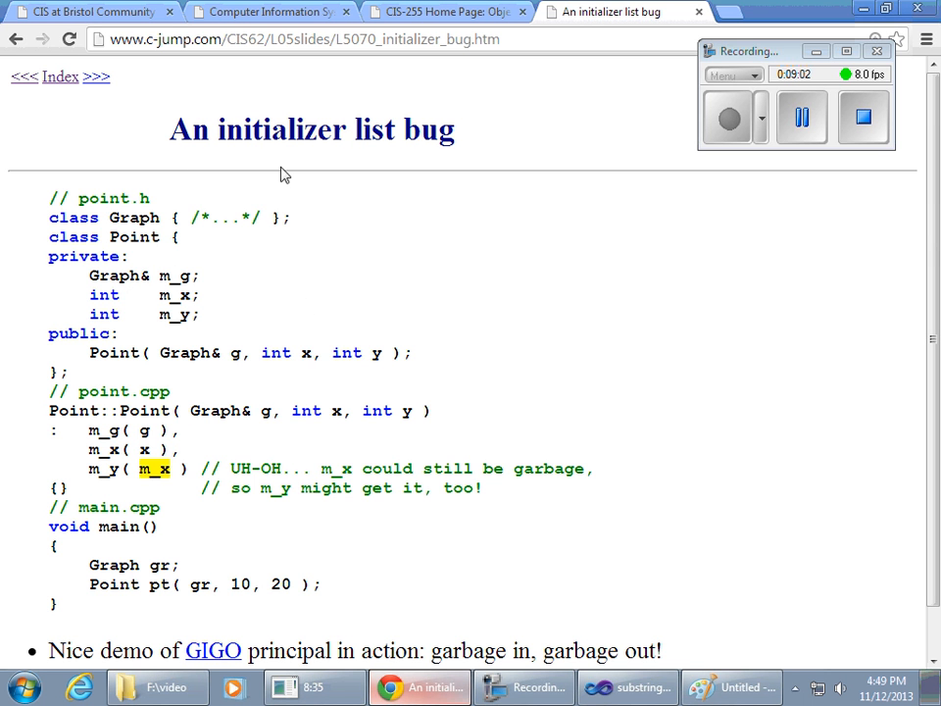
{"action": "mouse_move", "coordinate": [127, 98]}
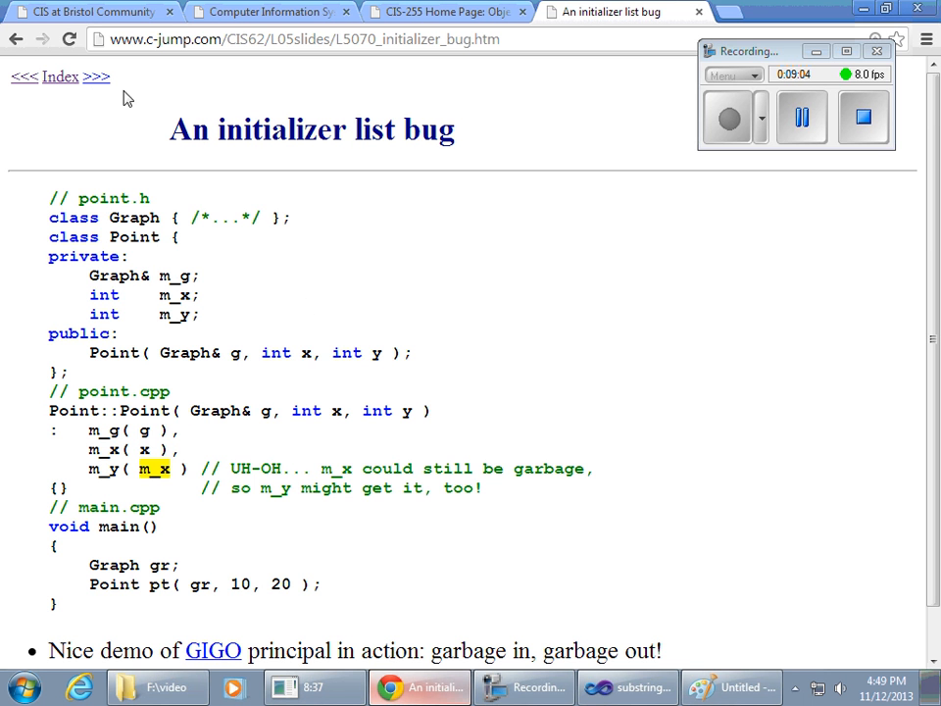
Advance to the 'Adding read-only with const' slide and highlight 'const' in its title.
{"action": "left_click", "coordinate": [95, 76]}
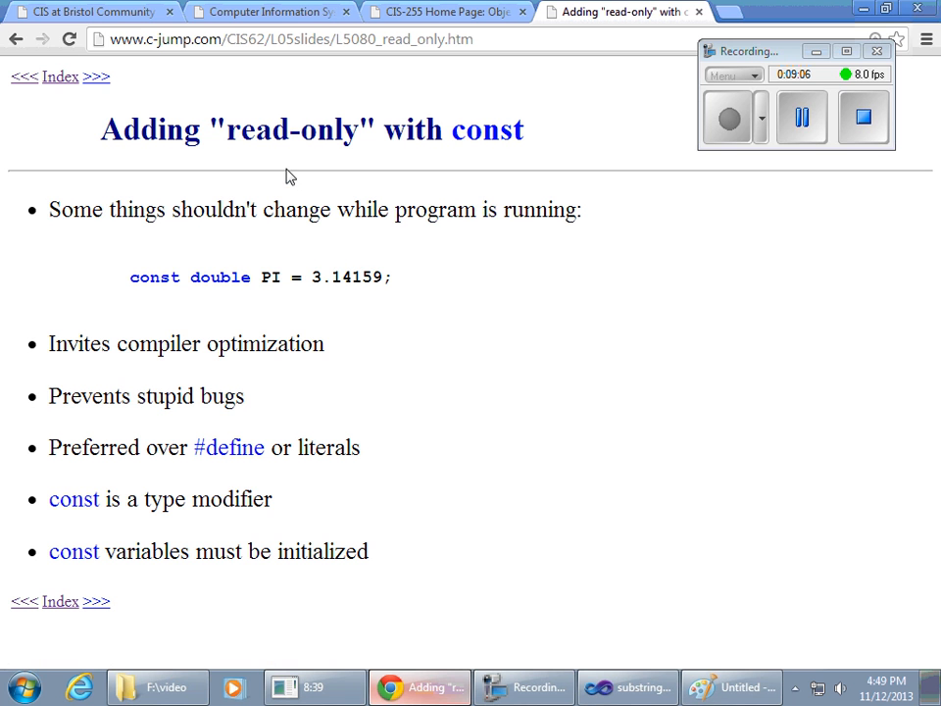
{"action": "mouse_move", "coordinate": [495, 262]}
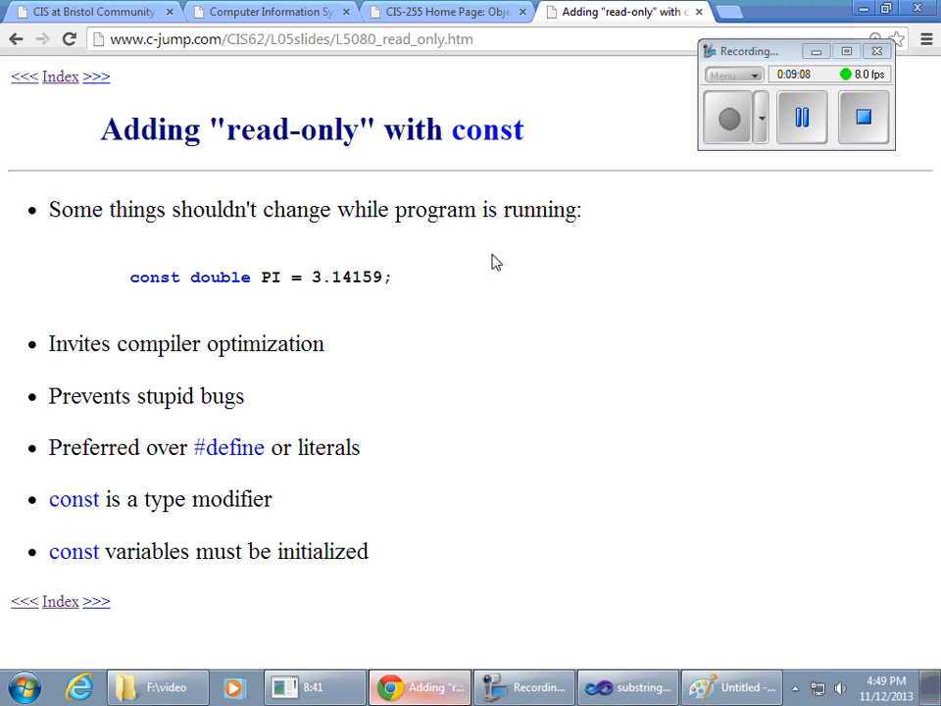
{"action": "mouse_move", "coordinate": [449, 244]}
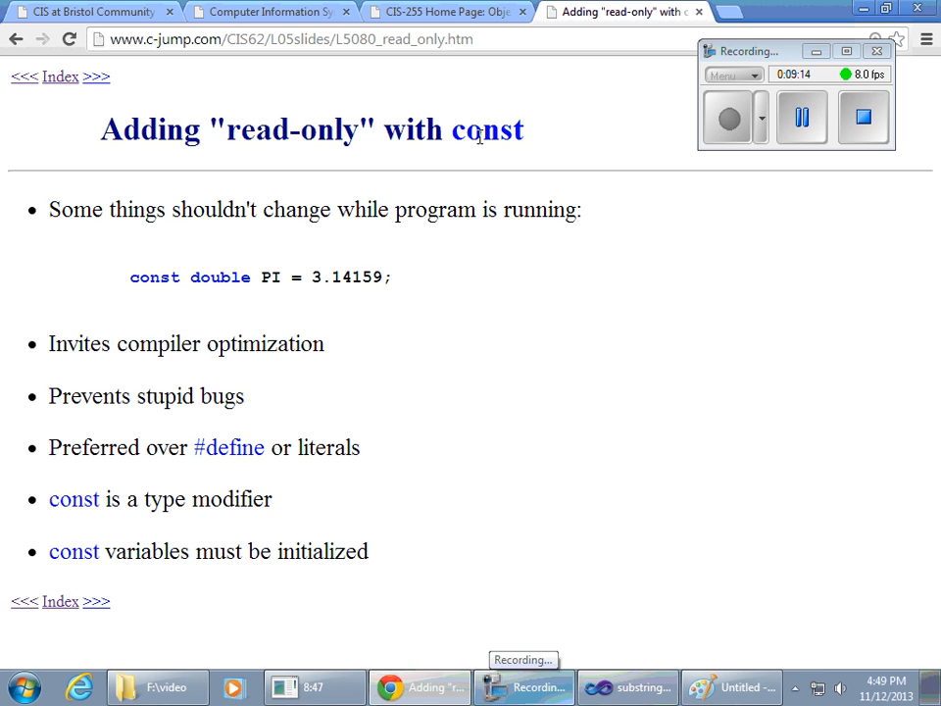
{"action": "double_click", "coordinate": [484, 128]}
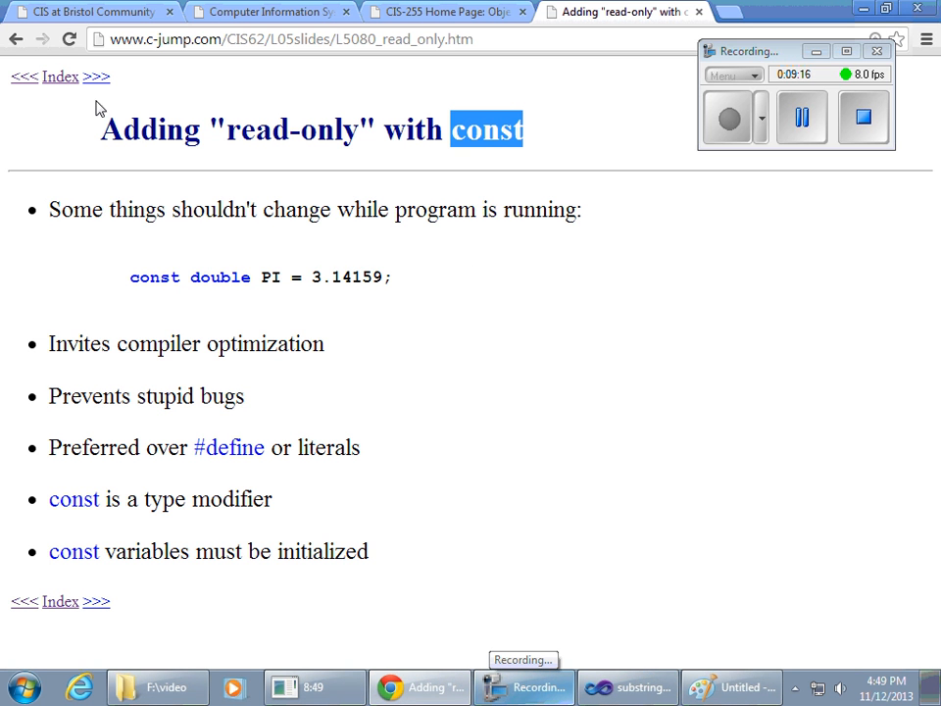
{"action": "left_click", "coordinate": [95, 76]}
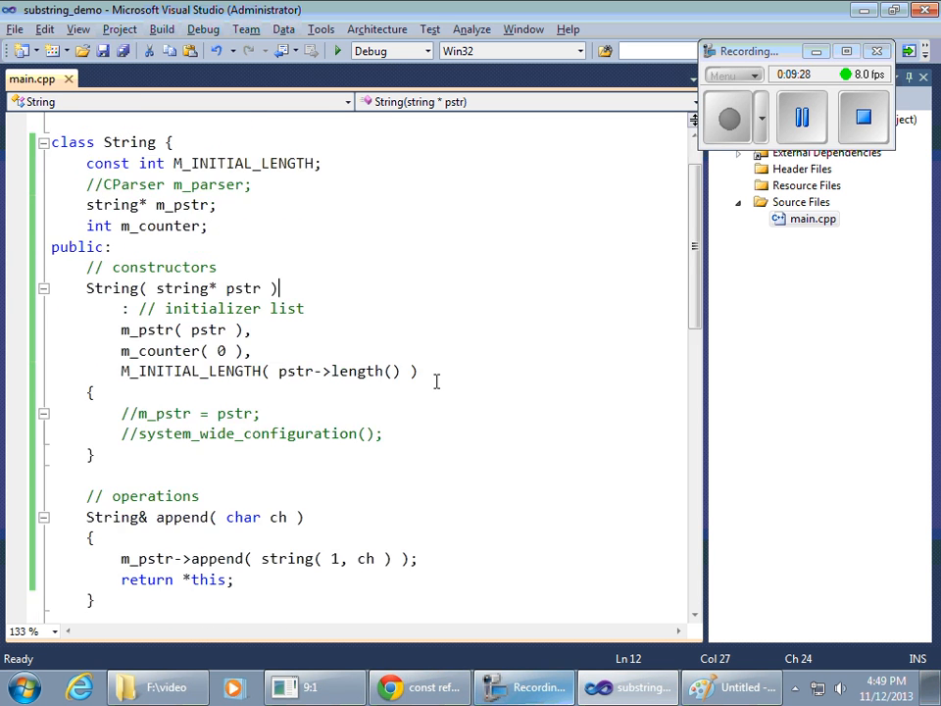
Scroll to get_c_str() and highlight its char const* return type and function name.
{"action": "scroll", "scroll_direction": "down", "scroll_amount": 3}
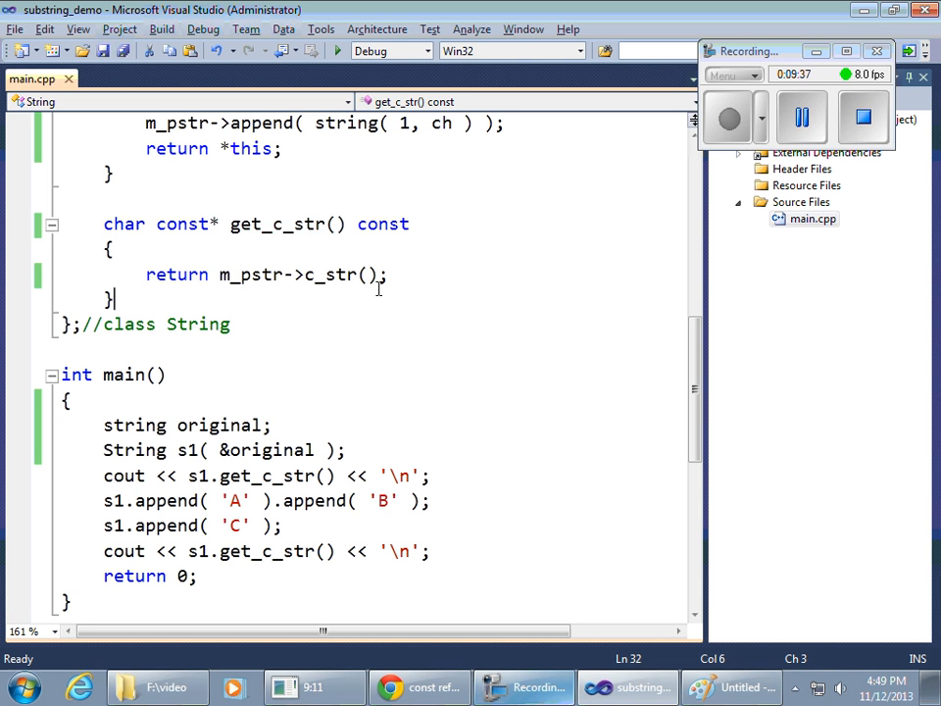
{"action": "mouse_move", "coordinate": [193, 225]}
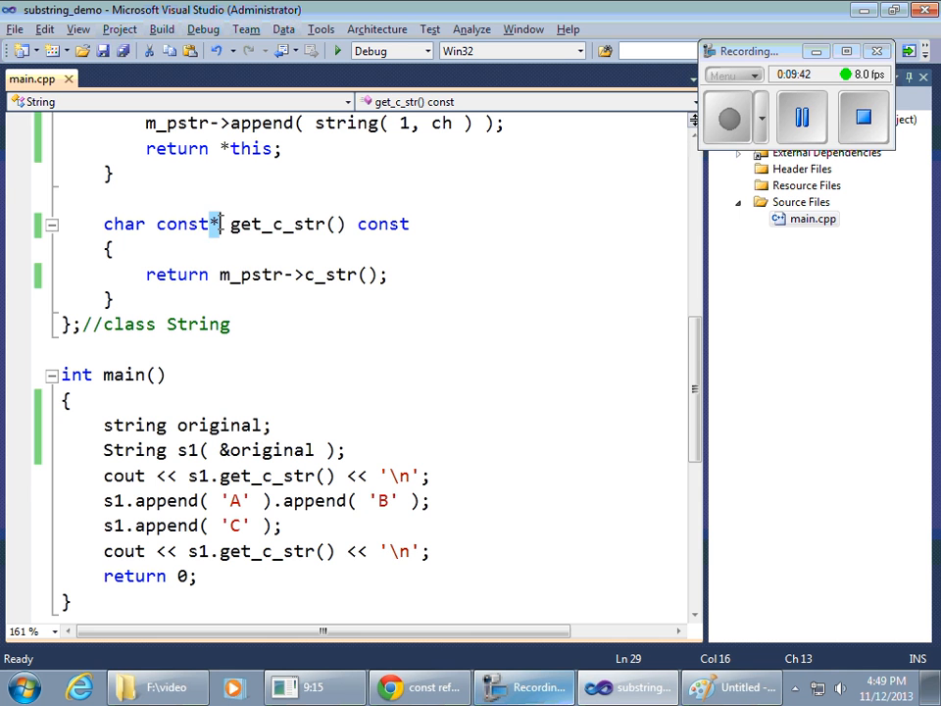
{"action": "double_click", "coordinate": [182, 224]}
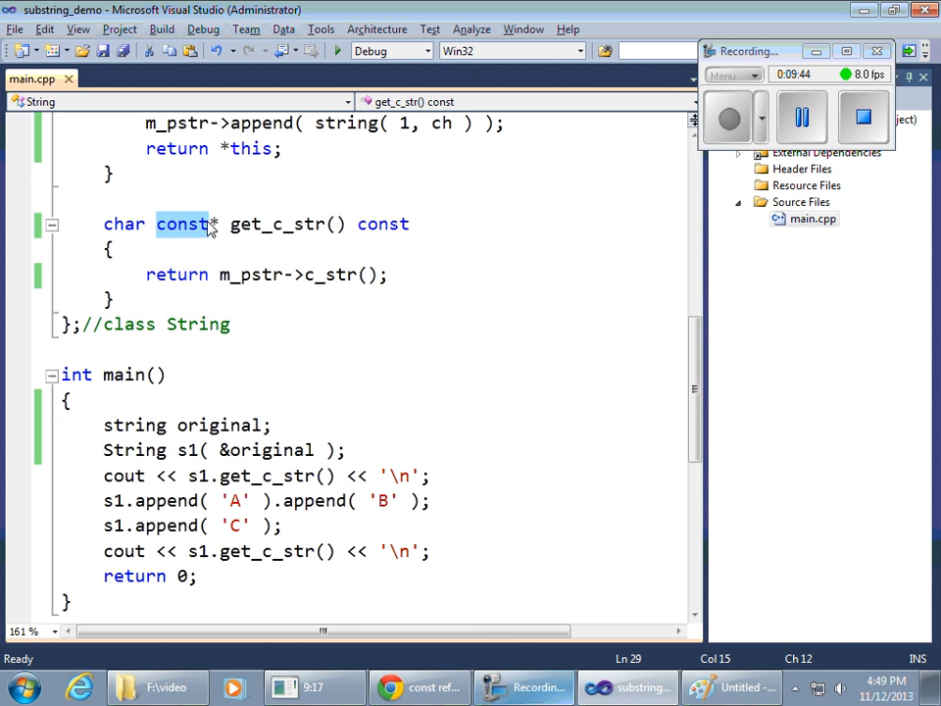
{"action": "mouse_move", "coordinate": [209, 230]}
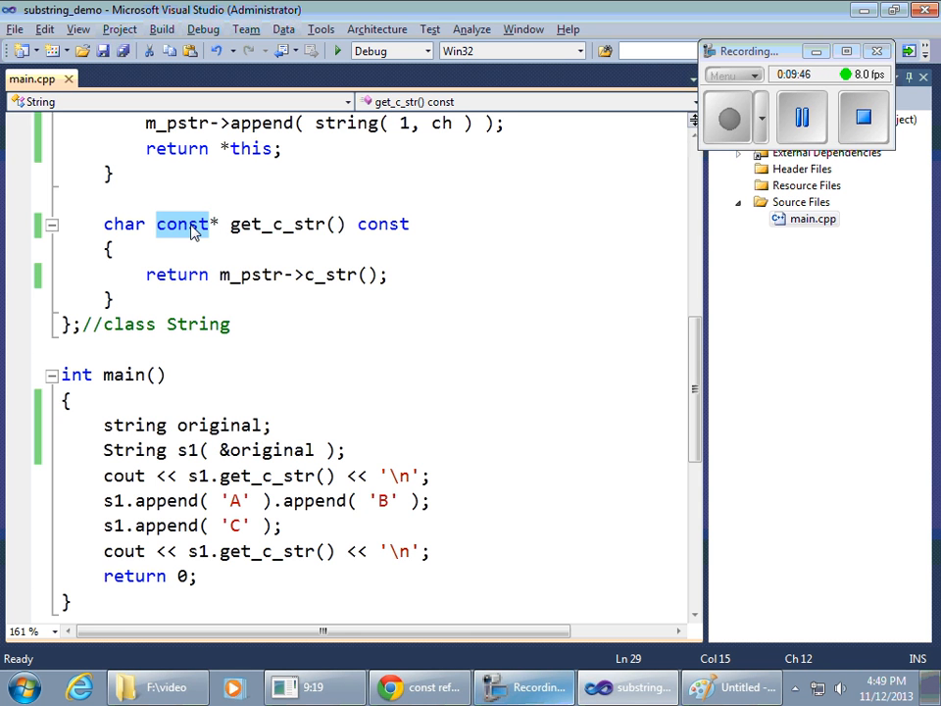
{"action": "double_click", "coordinate": [123, 224]}
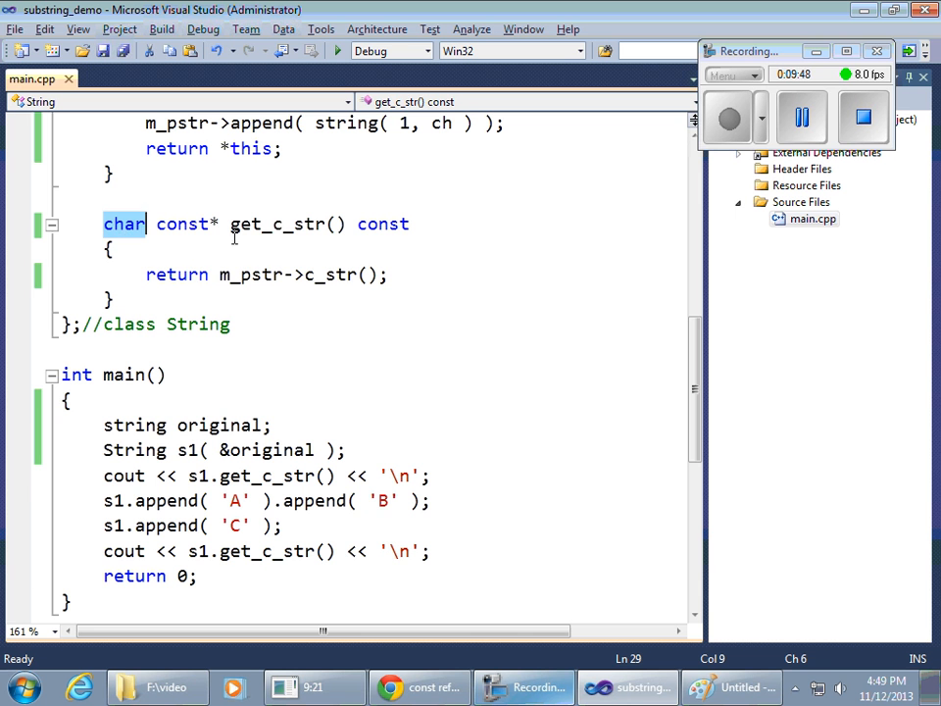
{"action": "double_click", "coordinate": [277, 223]}
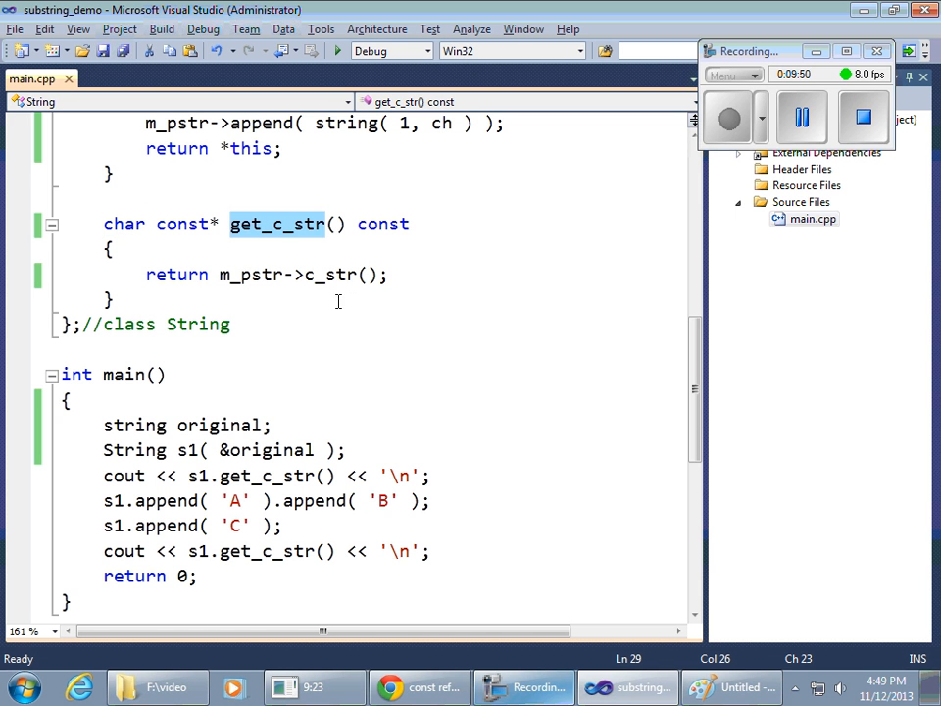
{"action": "double_click", "coordinate": [330, 275]}
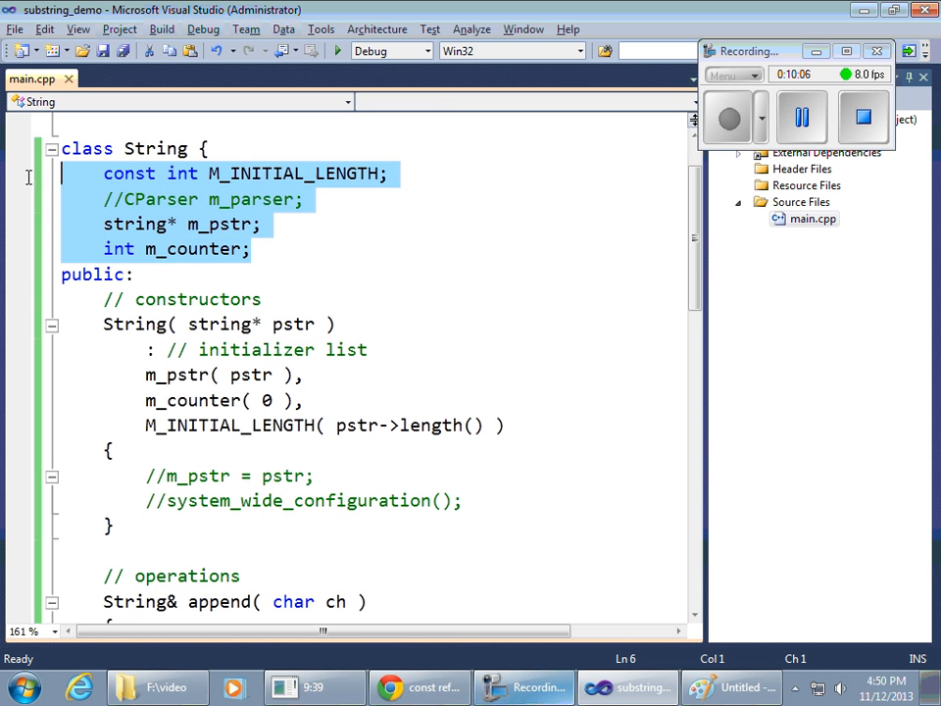
{"action": "left_click", "coordinate": [167, 148]}
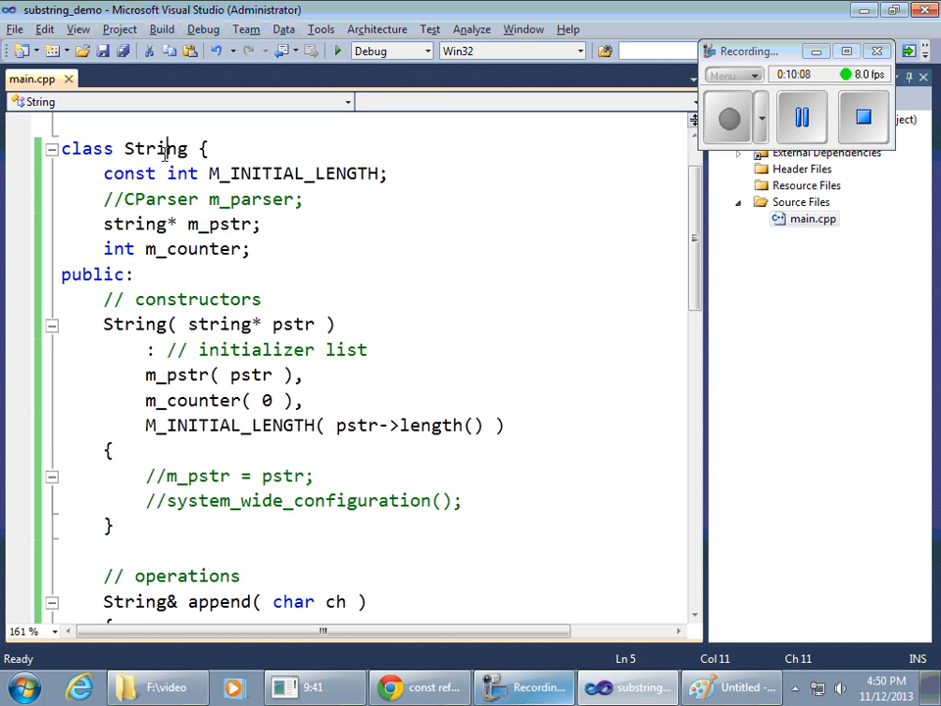
{"action": "left_click", "coordinate": [489, 265]}
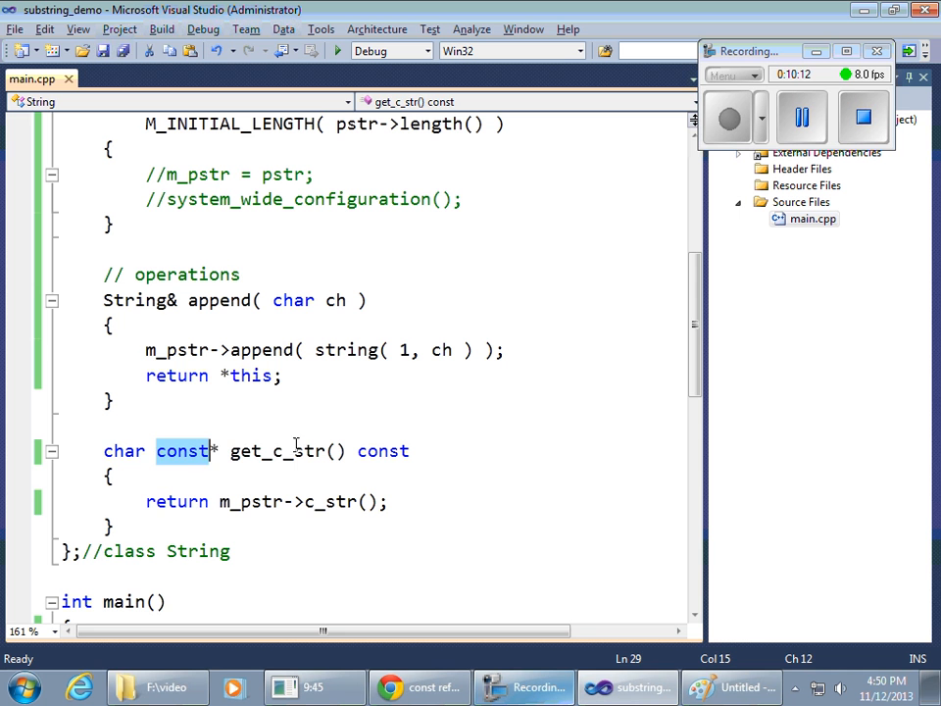
{"action": "mouse_move", "coordinate": [207, 492]}
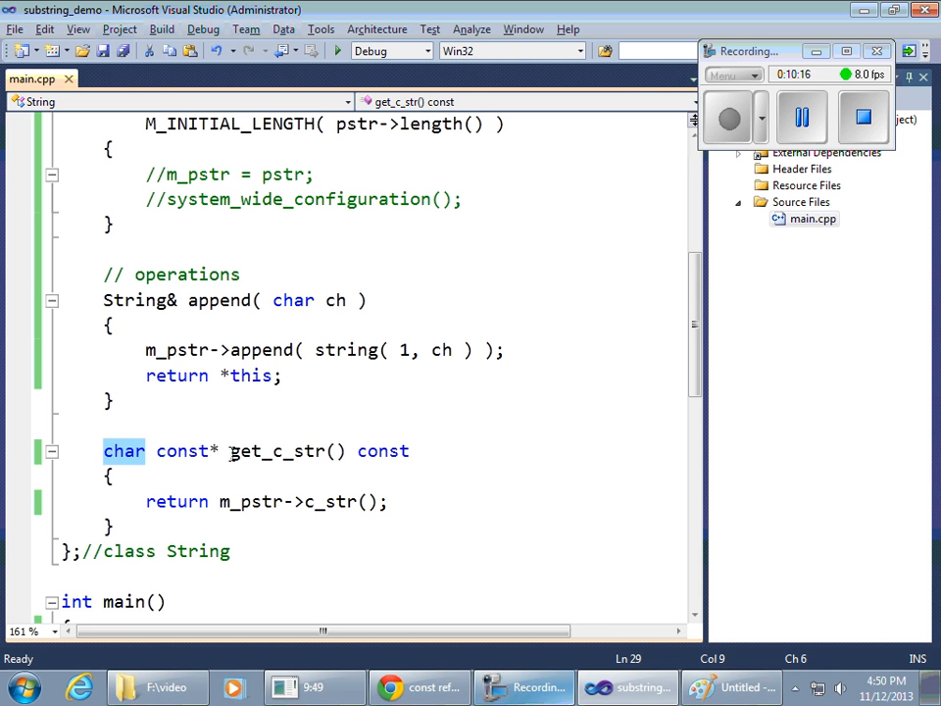
{"action": "double_click", "coordinate": [277, 450]}
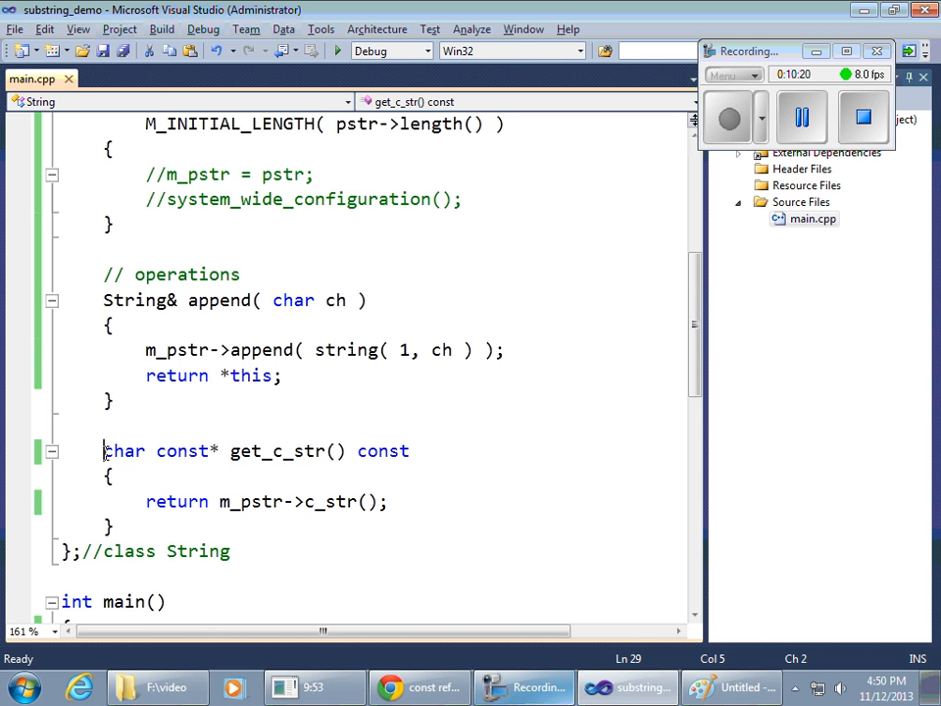
{"action": "left_click", "coordinate": [231, 450]}
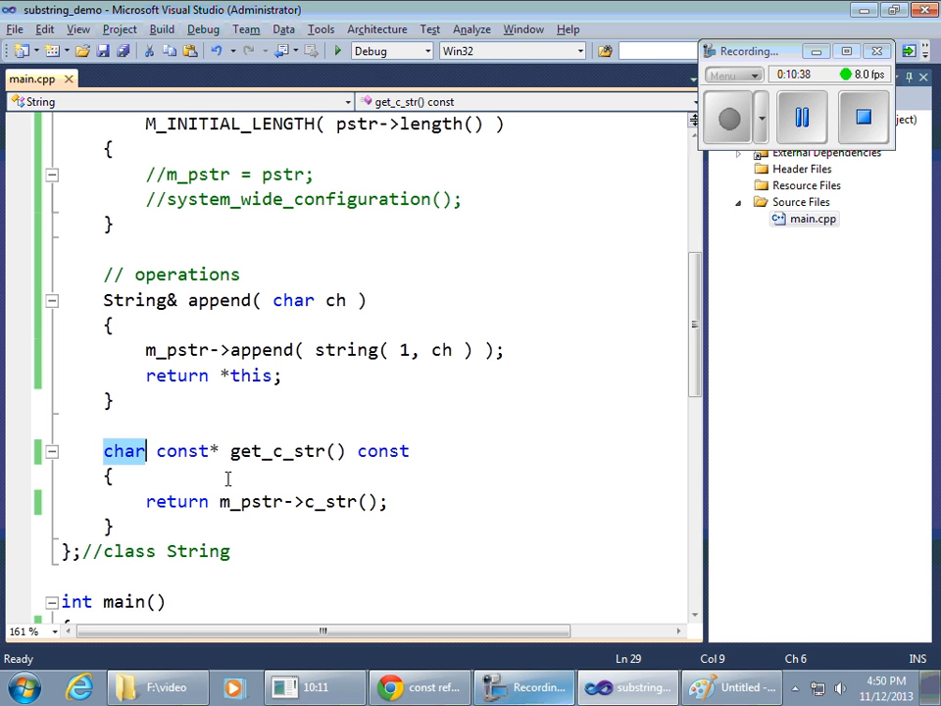
{"action": "mouse_move", "coordinate": [469, 446]}
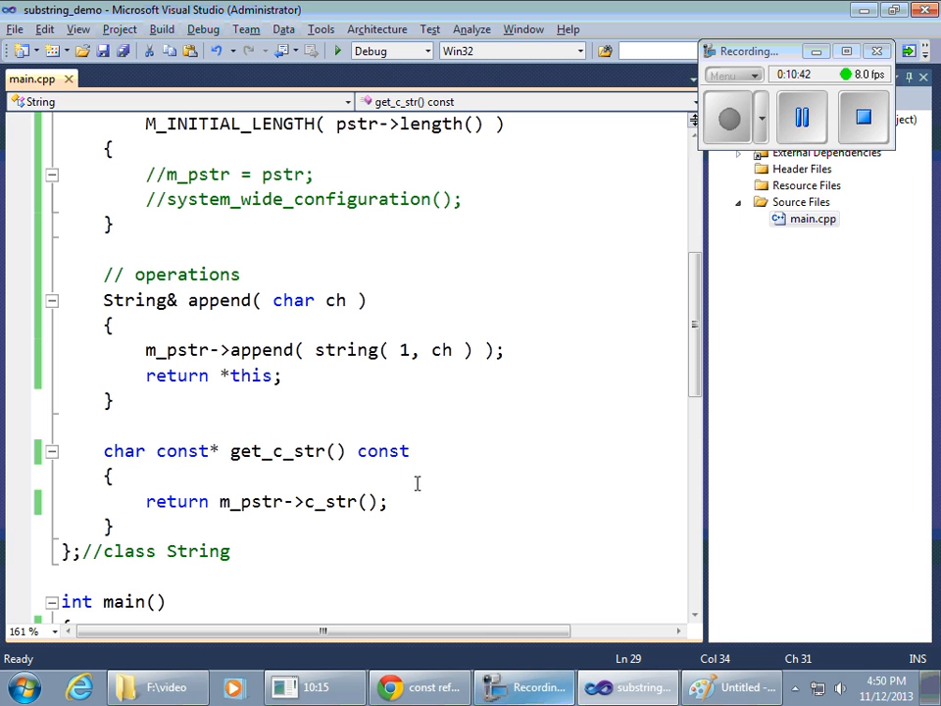
{"action": "mouse_move", "coordinate": [419, 480]}
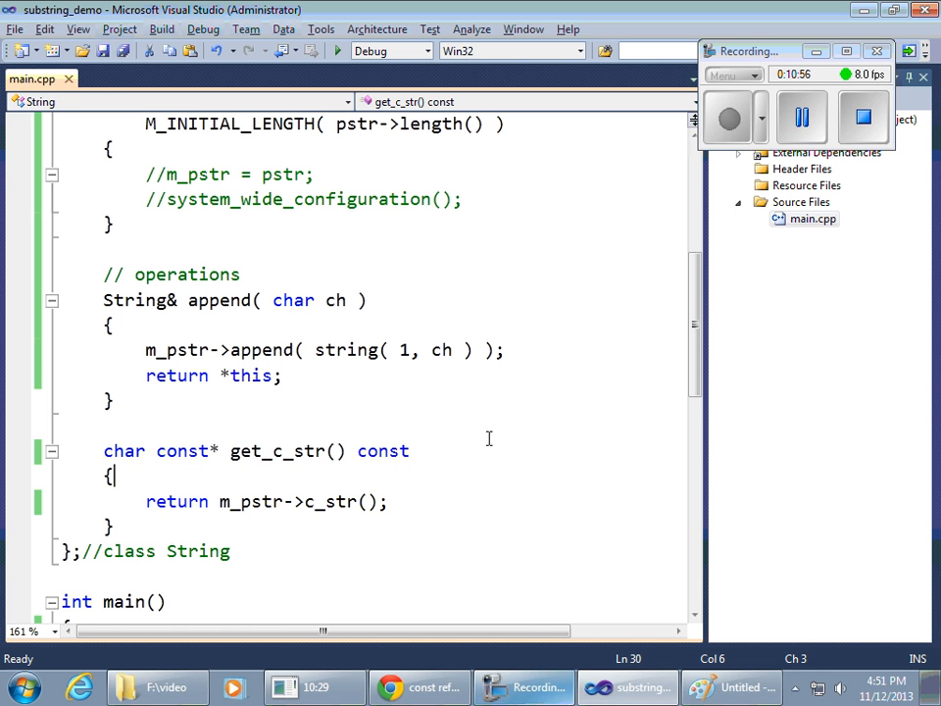
{"action": "mouse_move", "coordinate": [519, 611]}
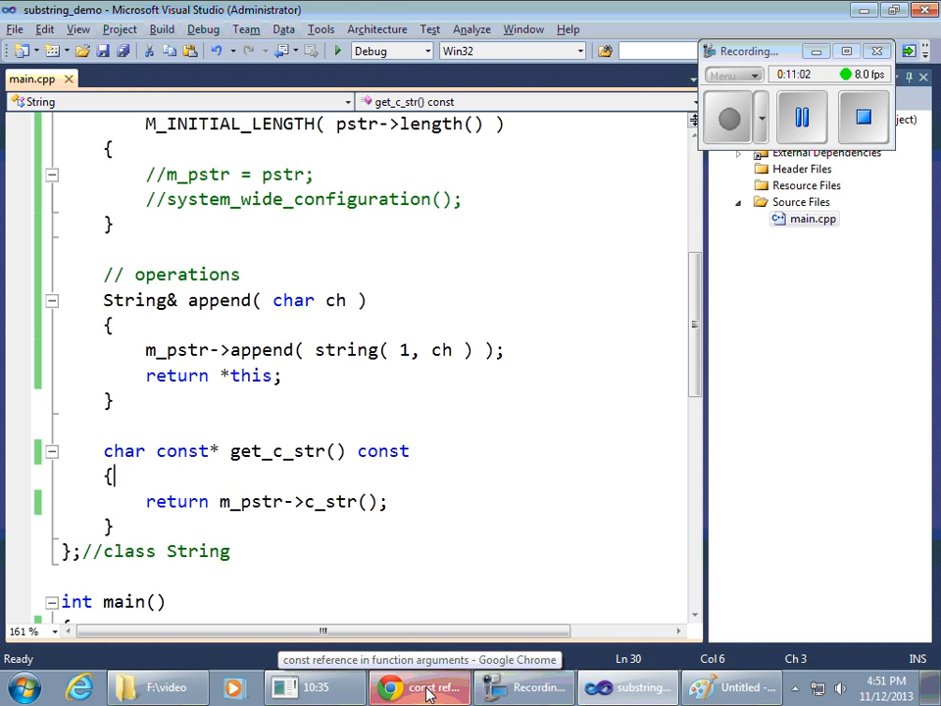
Return to Chrome and open the slide index listing twenty lecture topics.
{"action": "left_click", "coordinate": [420, 686]}
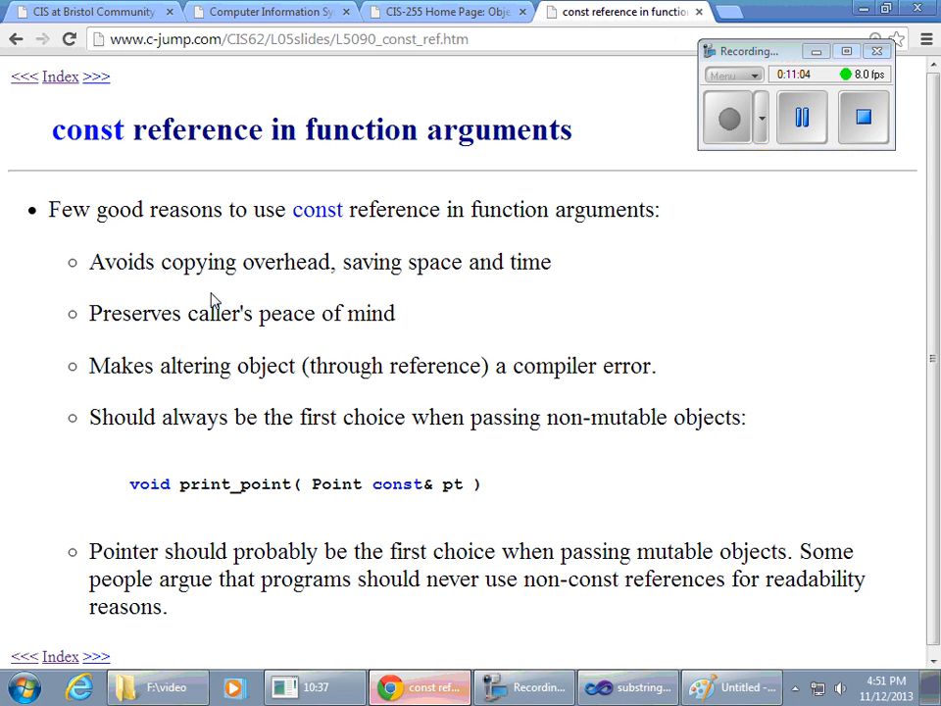
{"action": "left_click", "coordinate": [60, 77]}
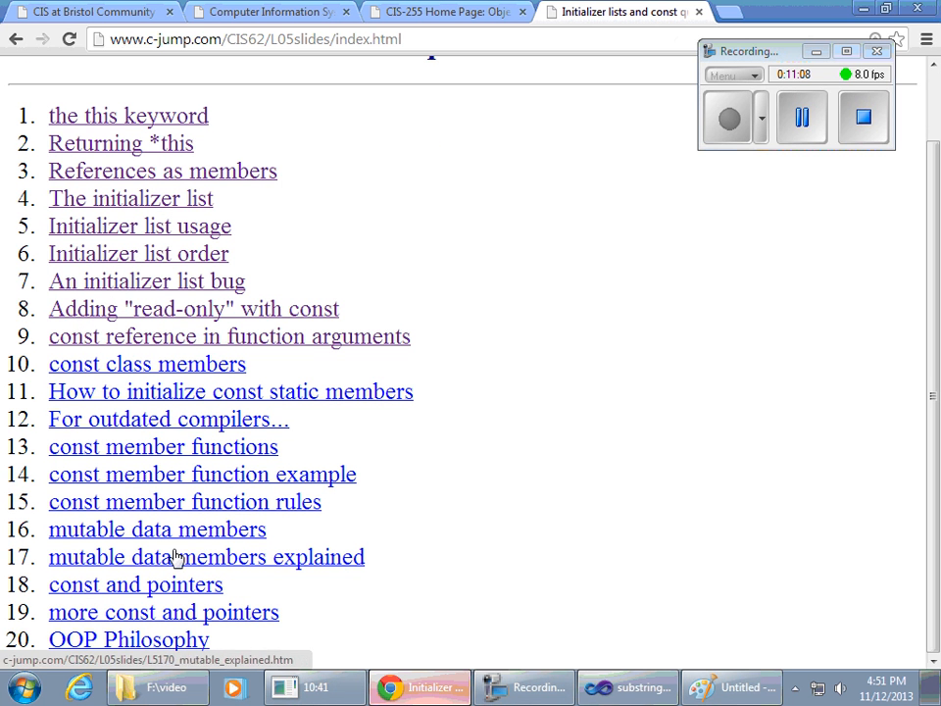
{"action": "mouse_move", "coordinate": [417, 311]}
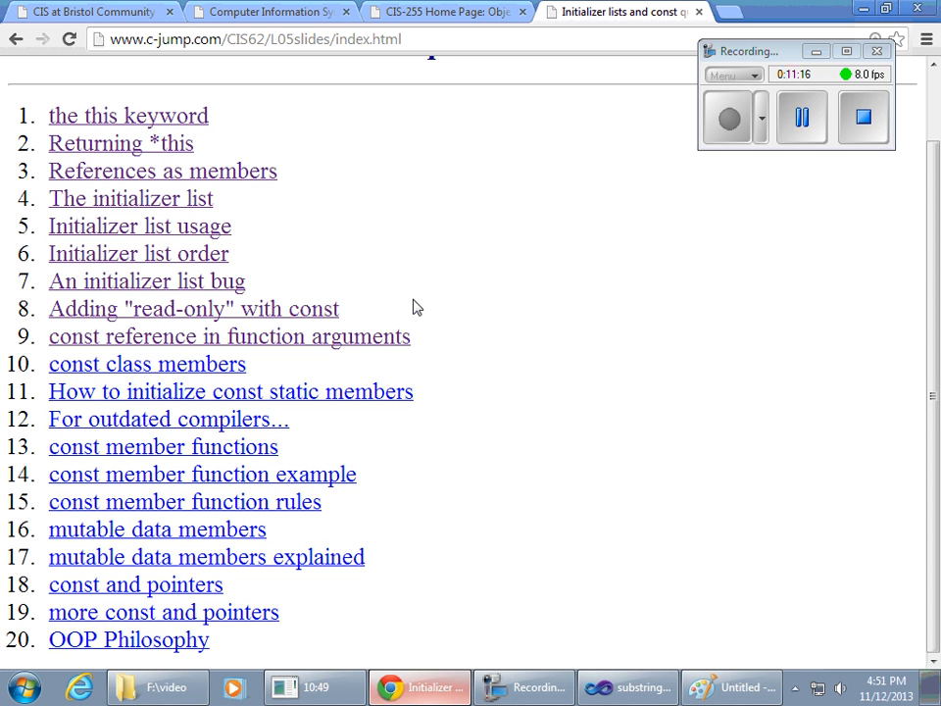
{"action": "mouse_move", "coordinate": [522, 313]}
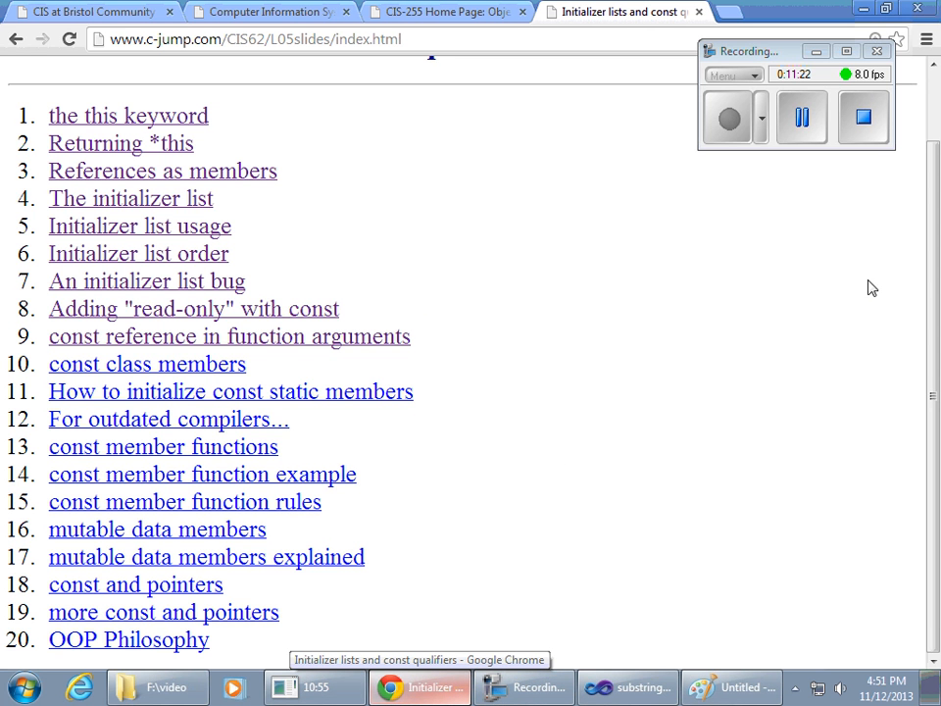
{"action": "left_click", "coordinate": [862, 117]}
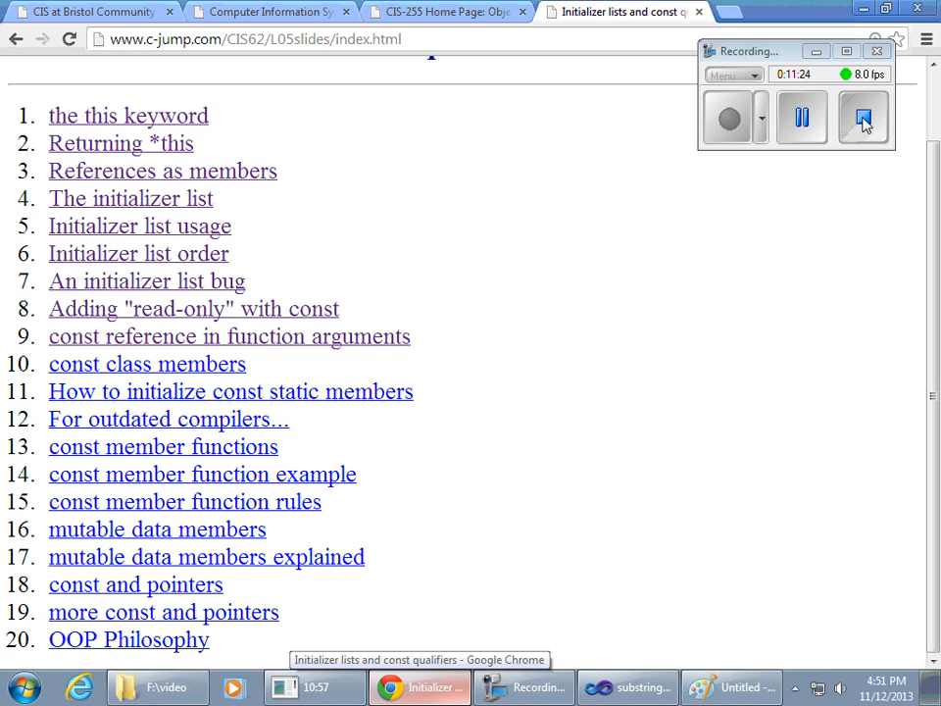